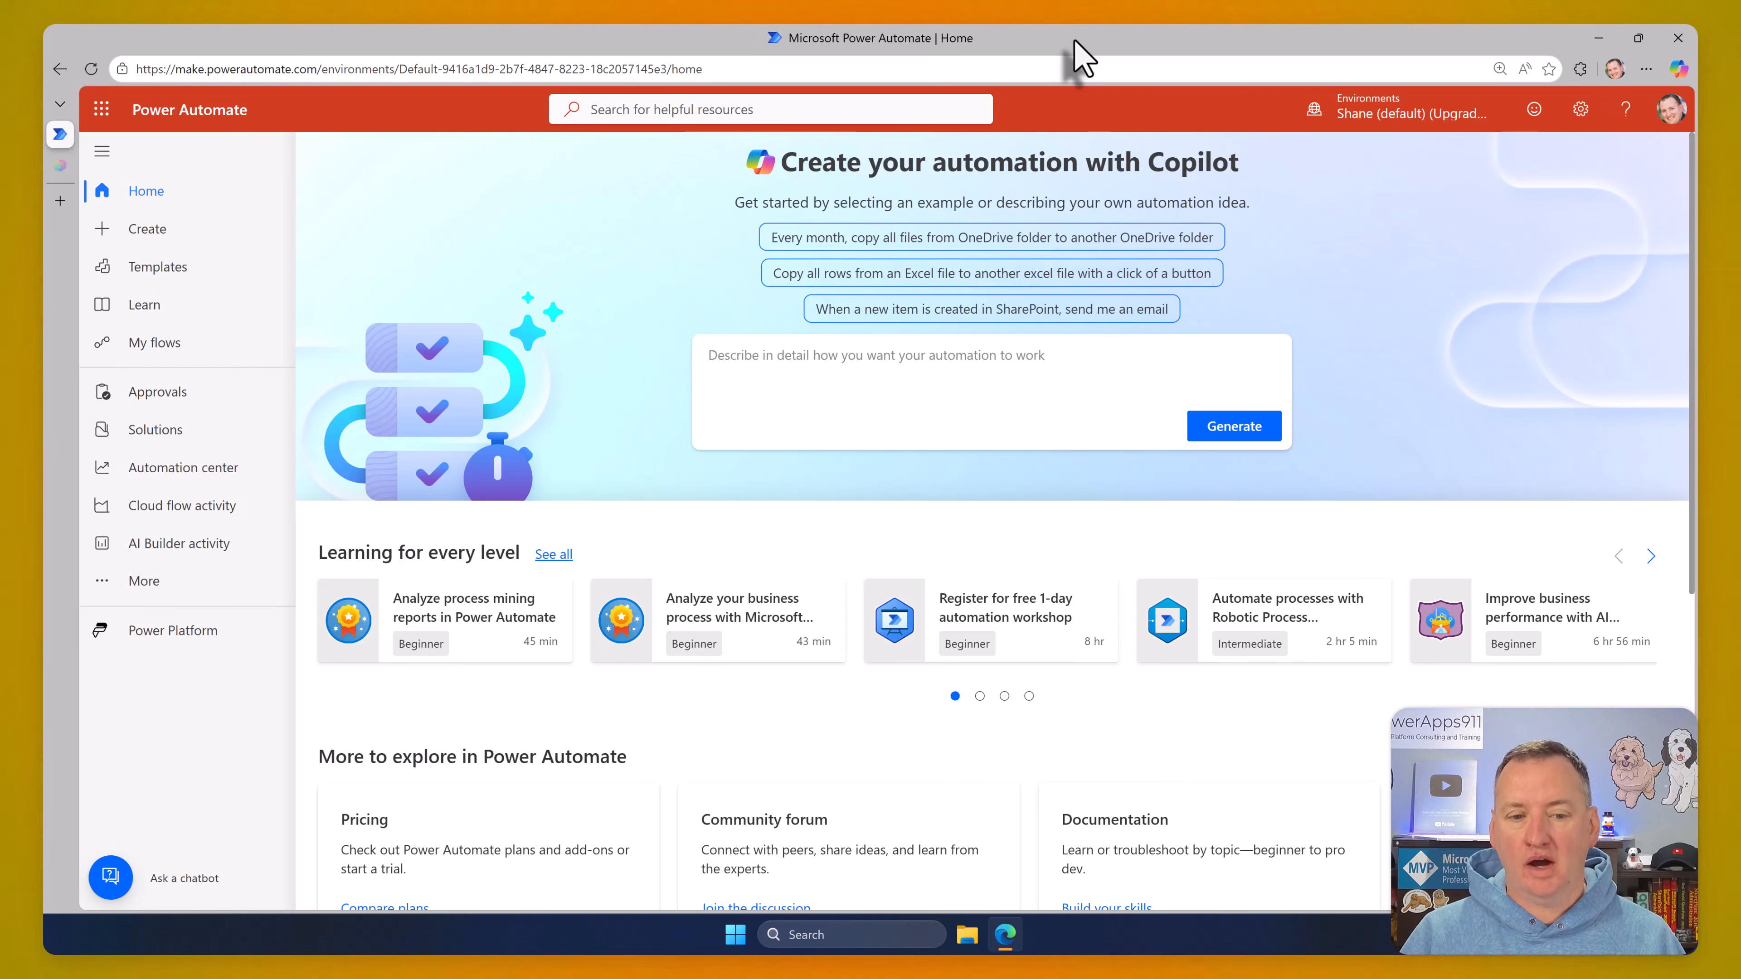
pyautogui.moveTo(147, 228)
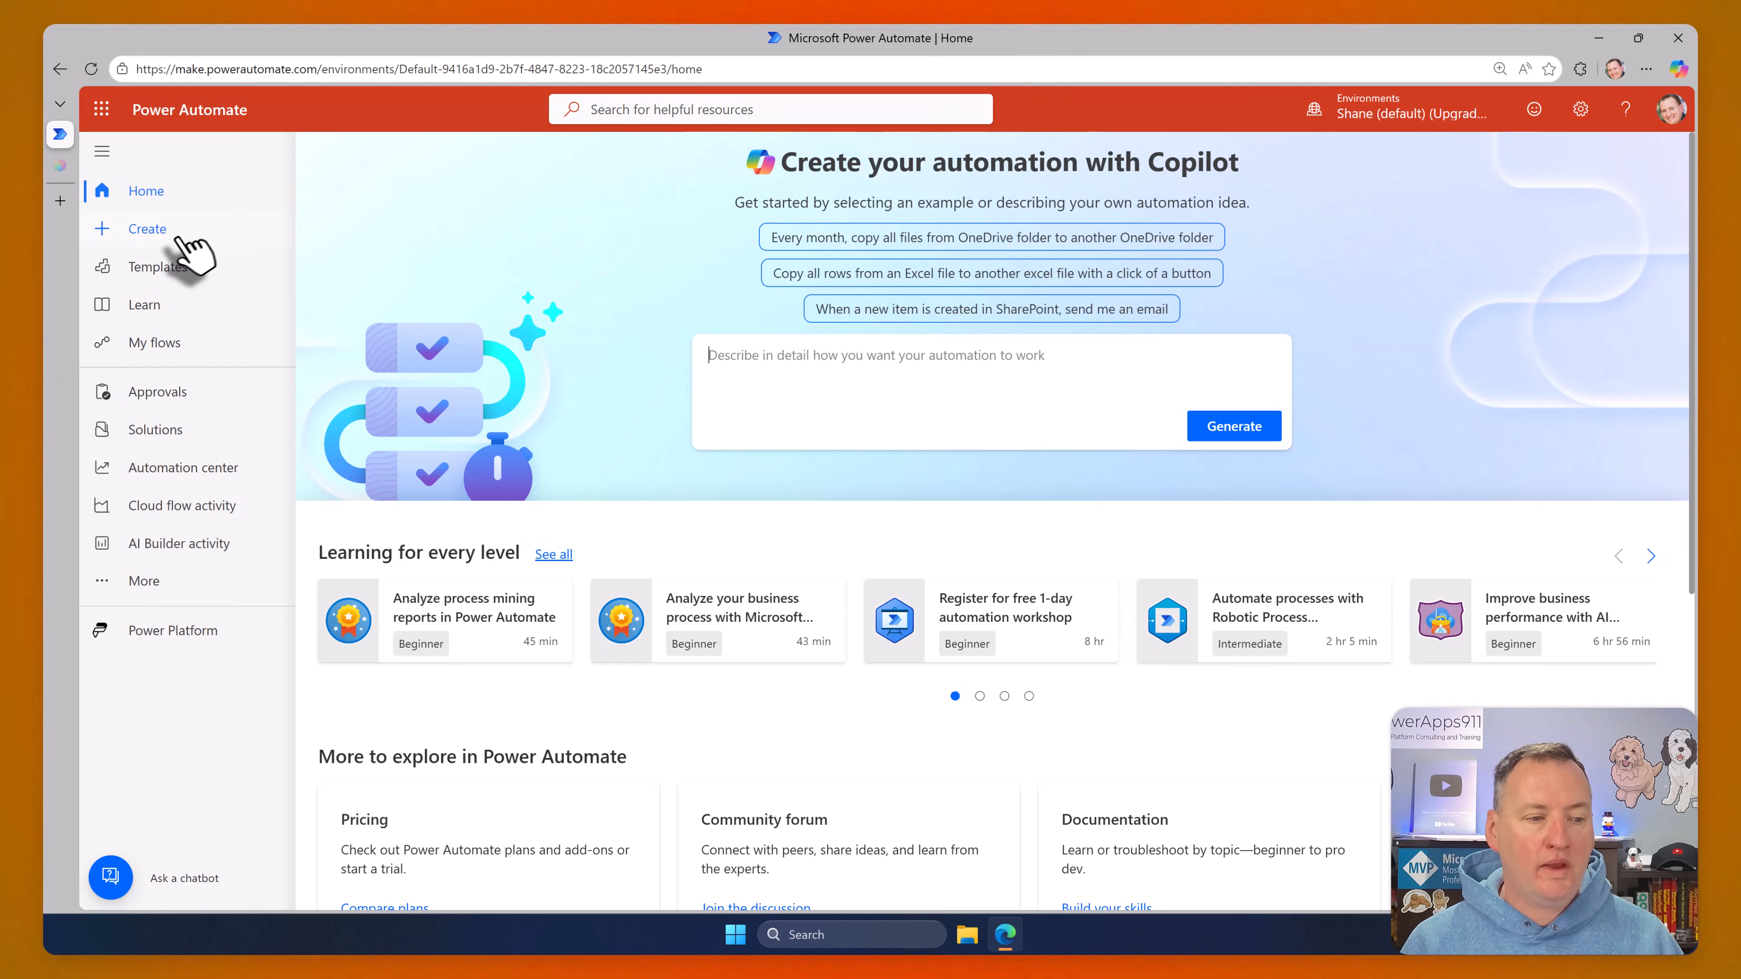
# Go to Power Automate's Create page to see the ways of starting a new flow
pyautogui.click(145, 229)
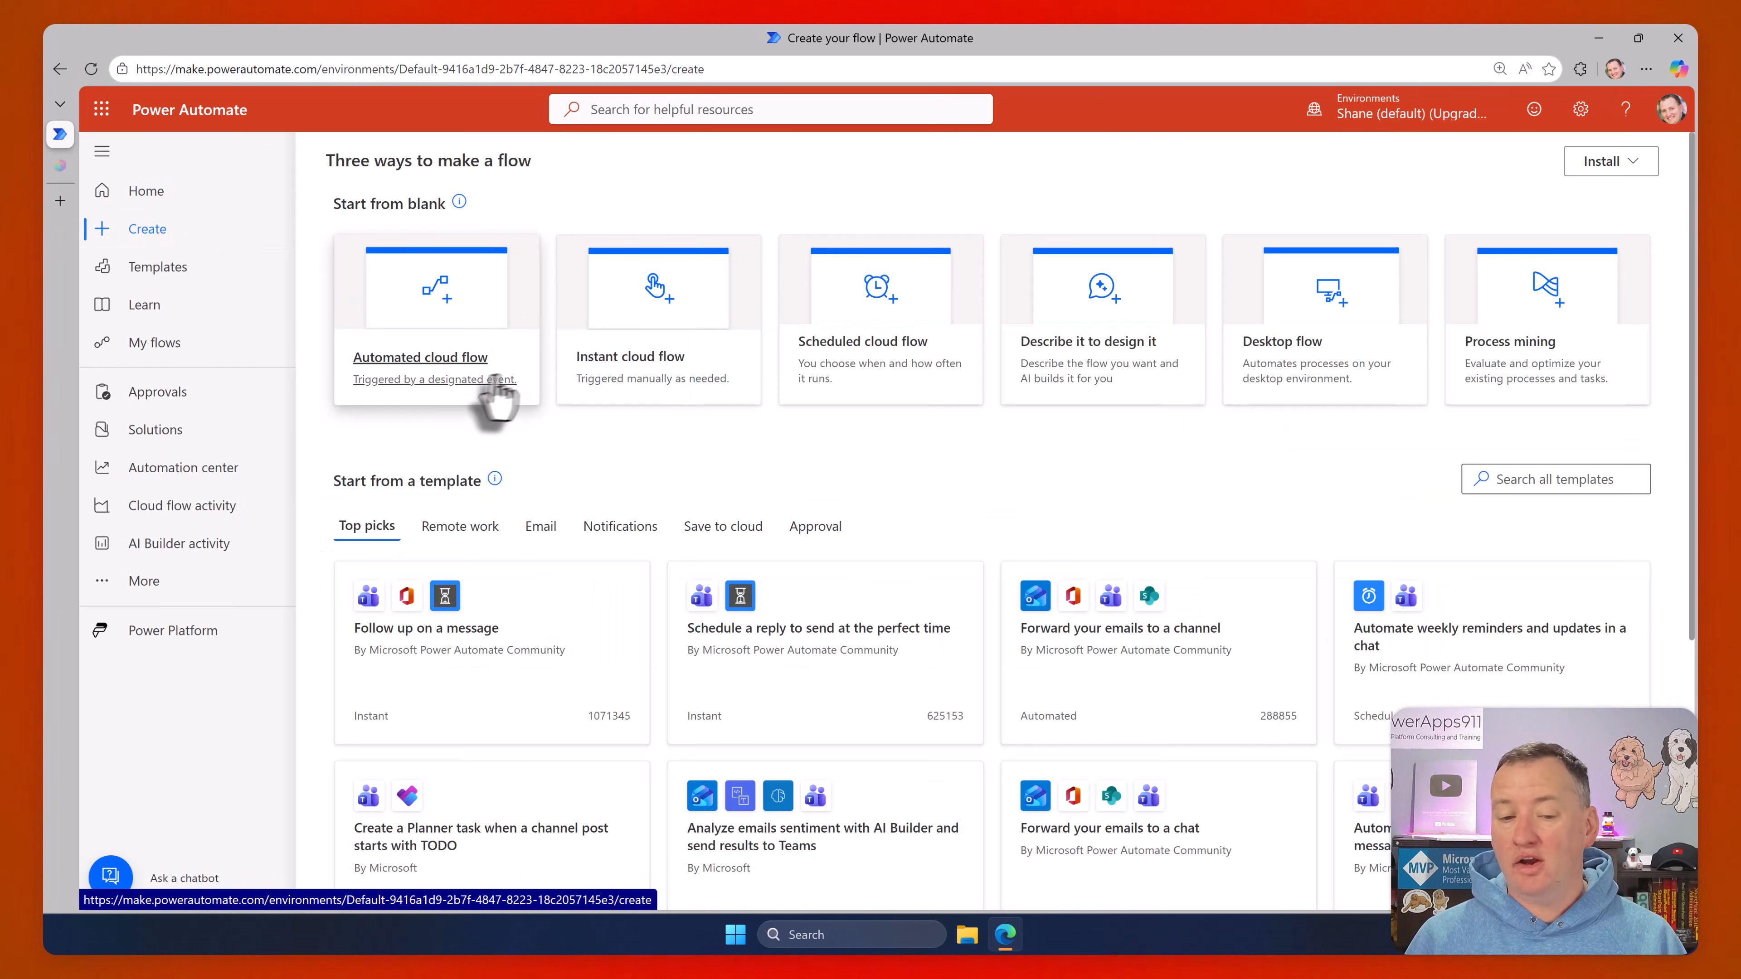
pyautogui.moveTo(777, 242)
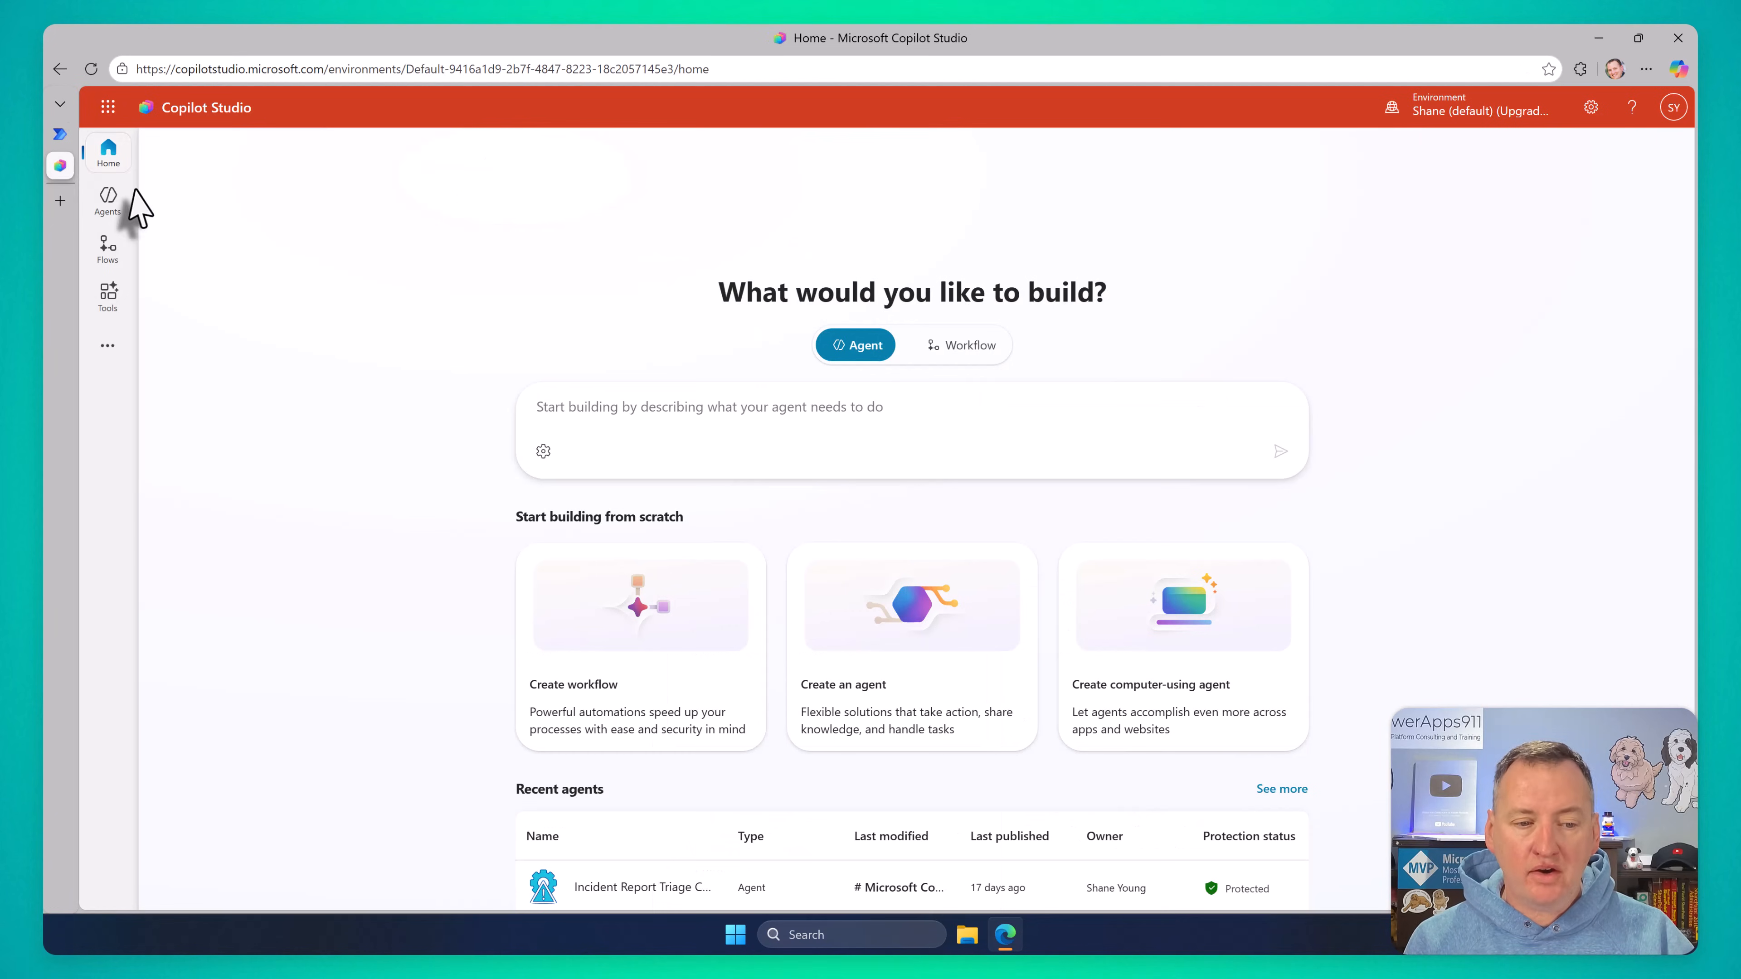
pyautogui.moveTo(389, 218)
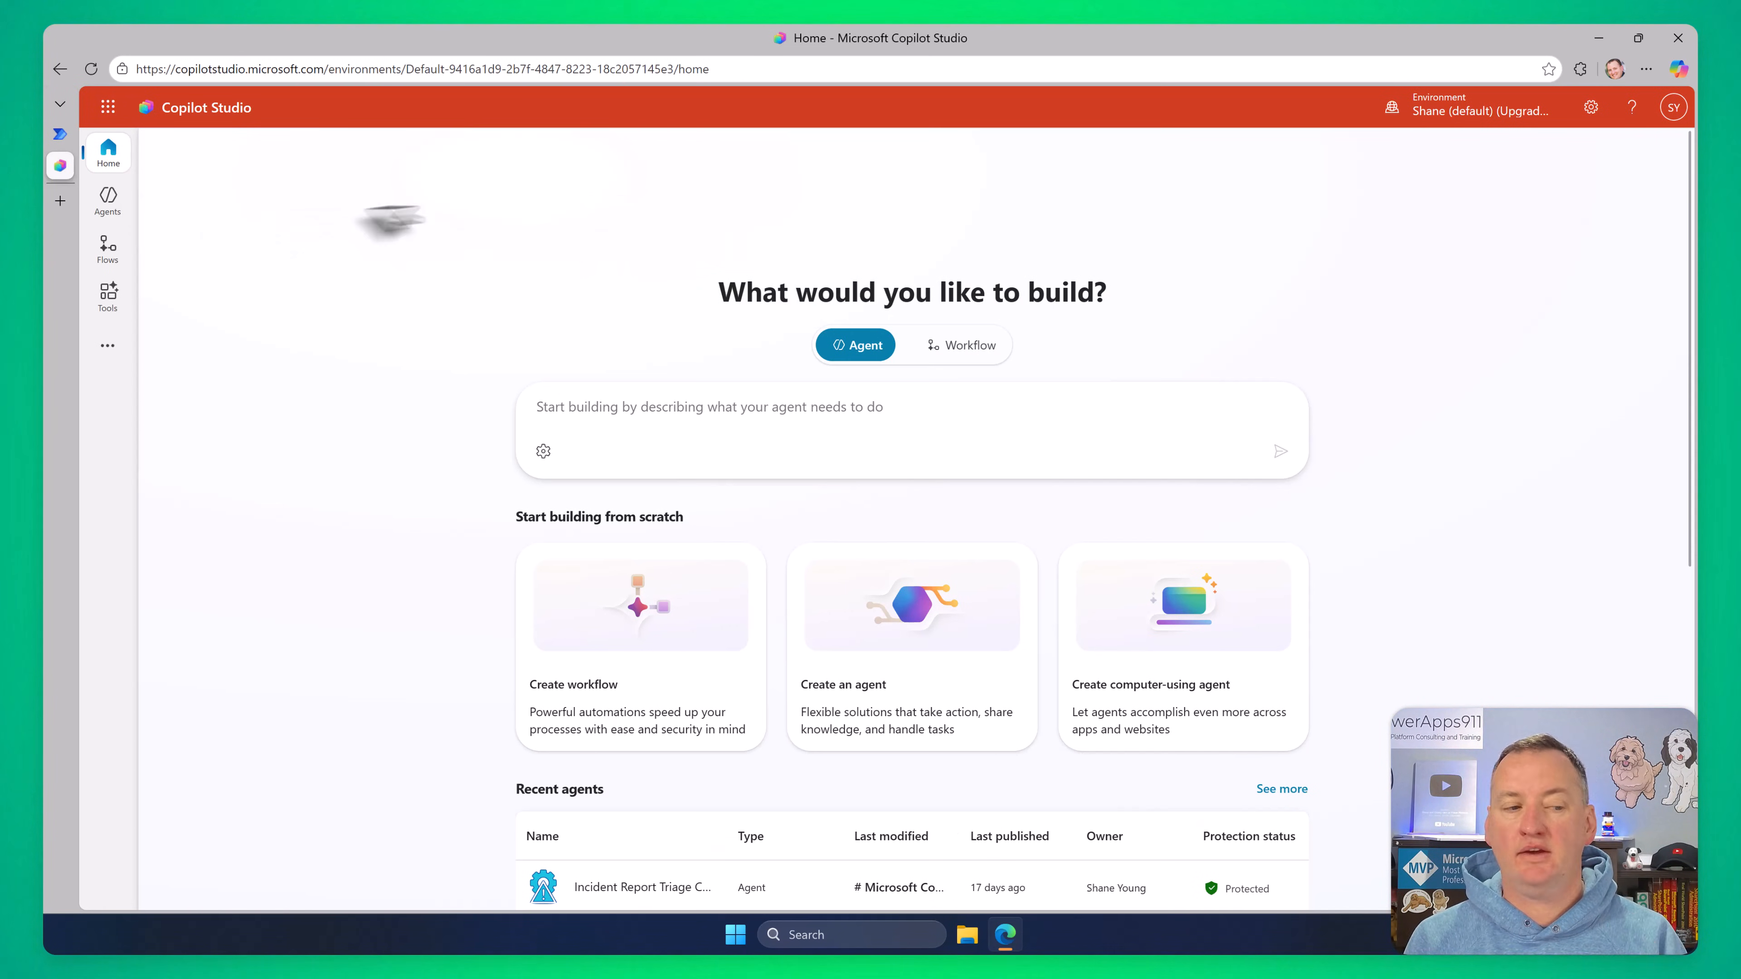
# Show the Agent flows list from Copilot Studio's left rail
pyautogui.click(108, 248)
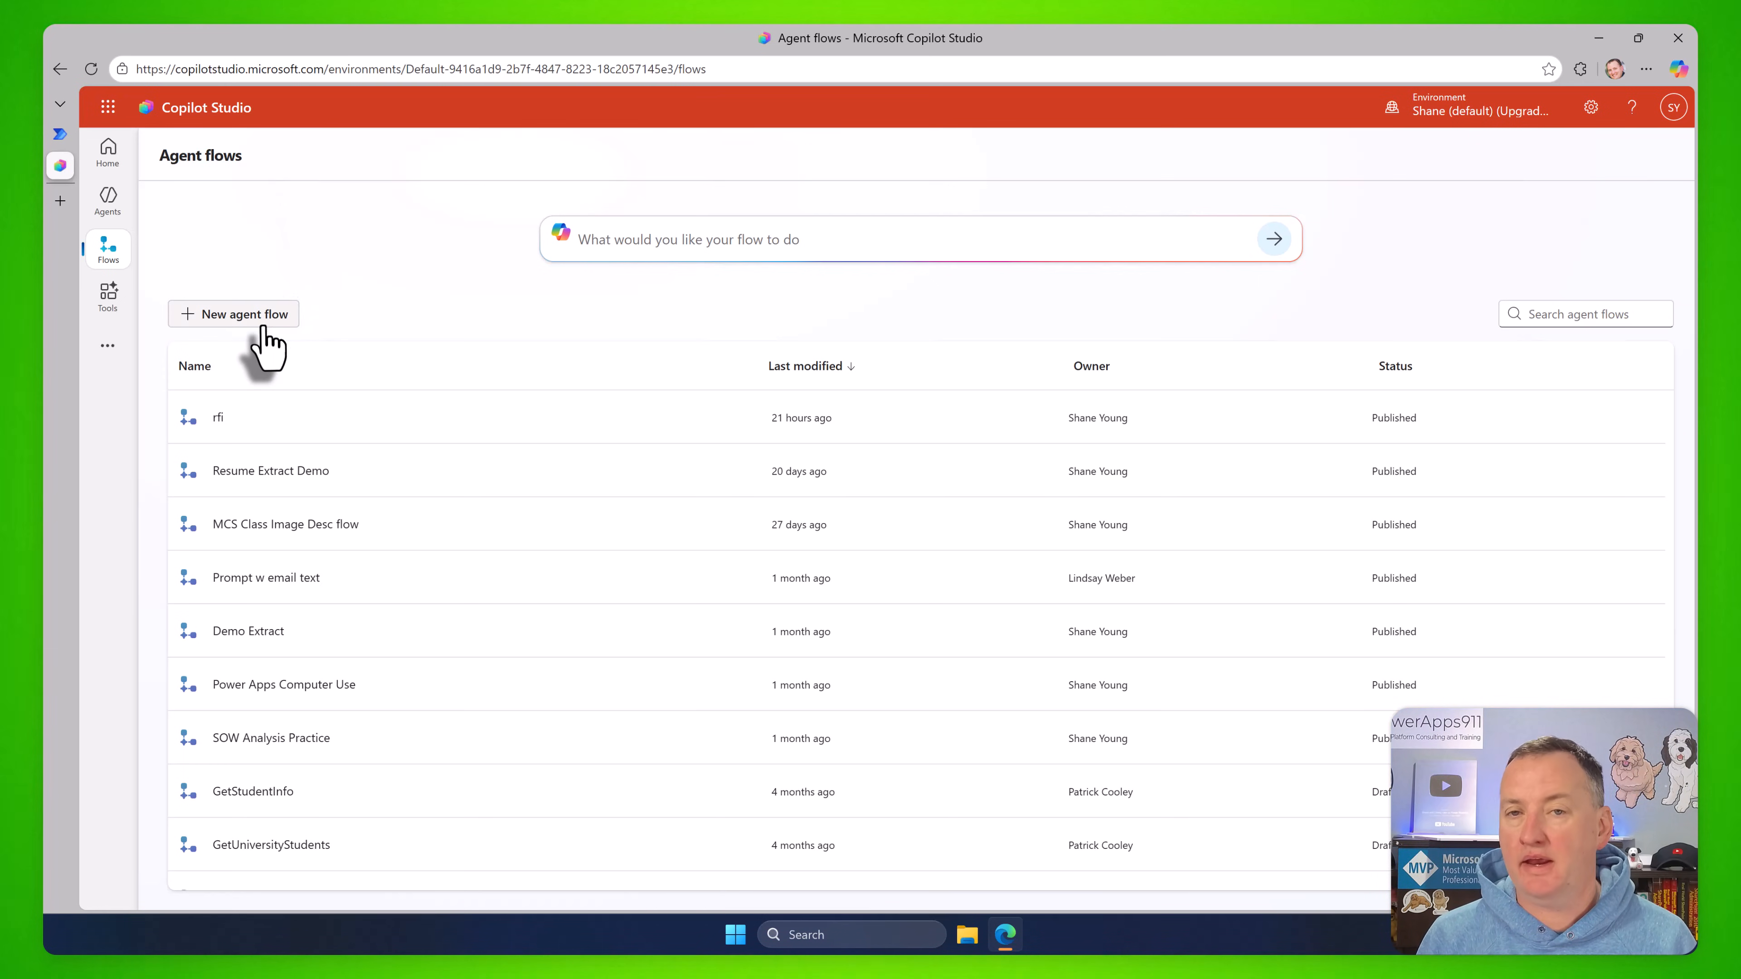
# Start a new agent flow with a manual trigger followed by a Run a multistage approval (preview) action
pyautogui.click(233, 315)
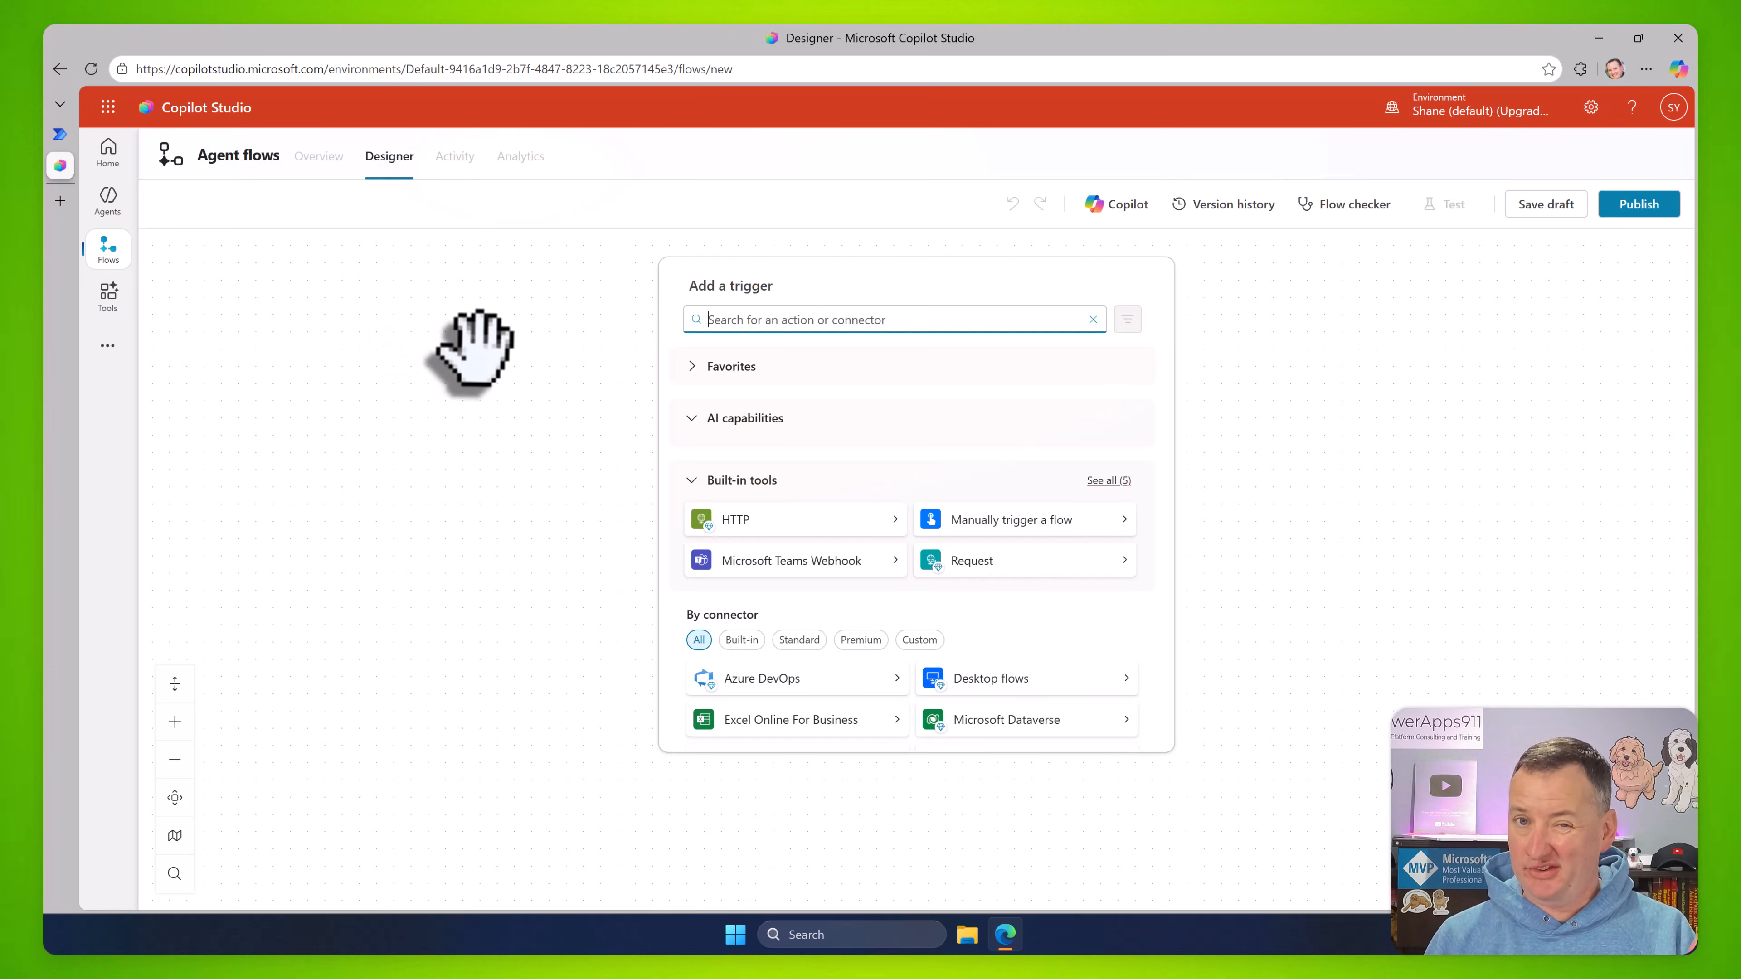
pyautogui.moveTo(449, 350)
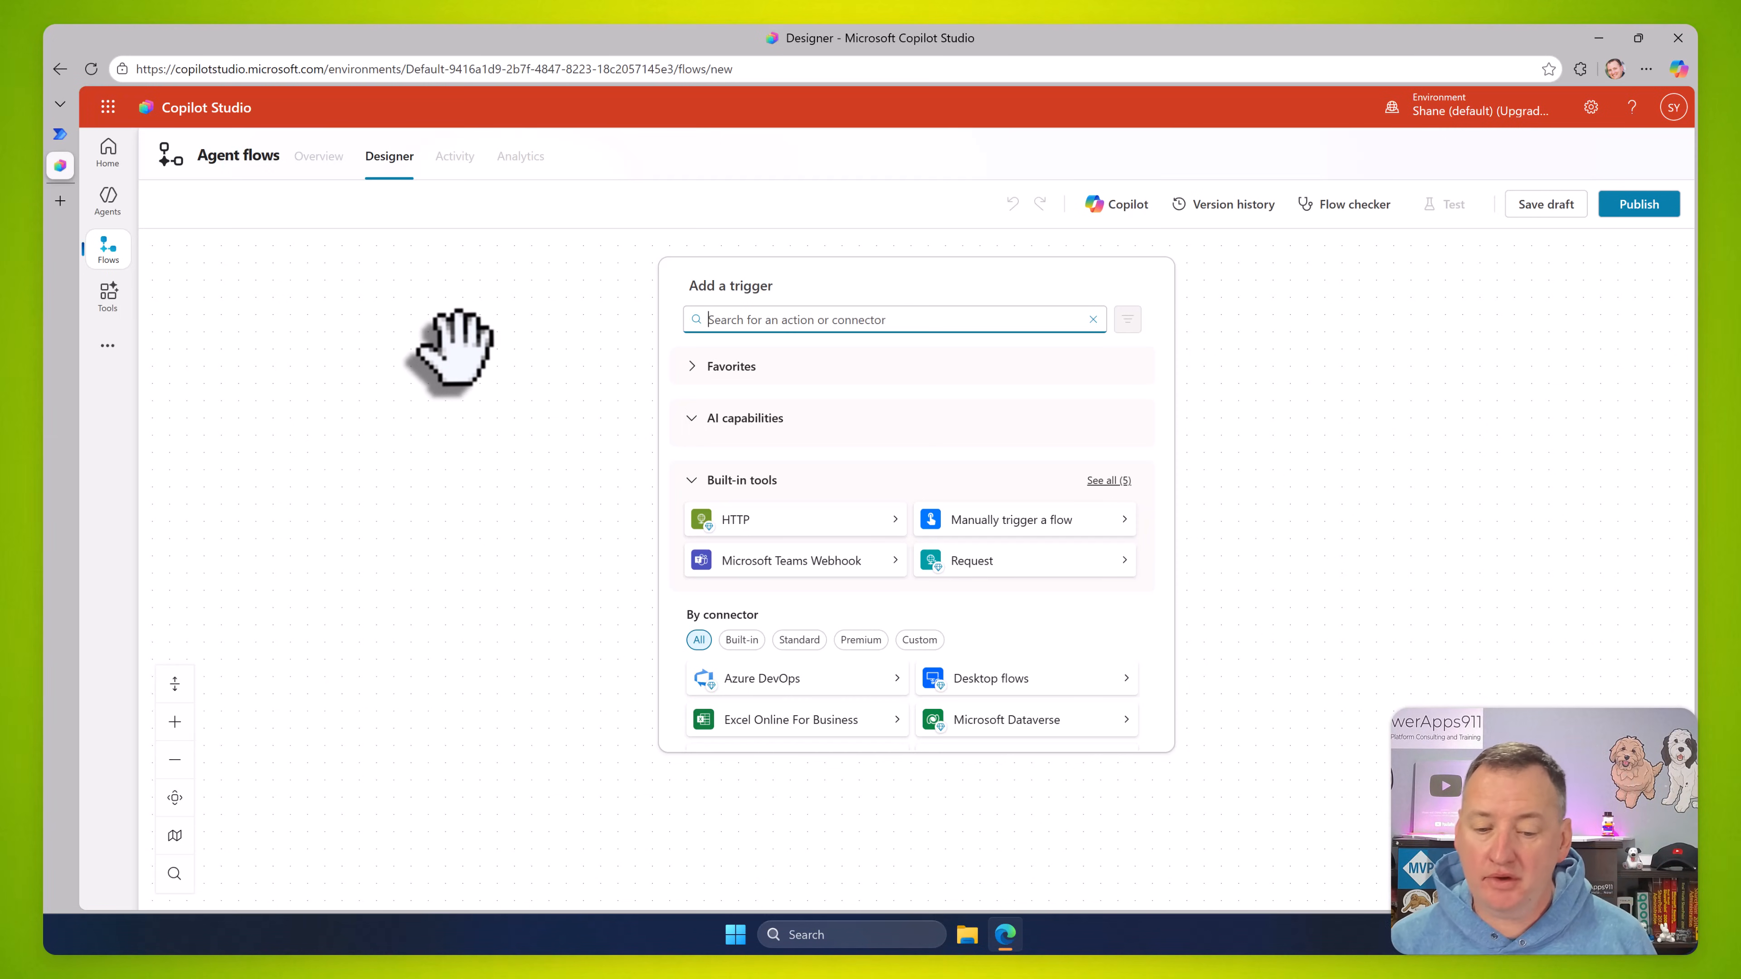
pyautogui.moveTo(1010, 520)
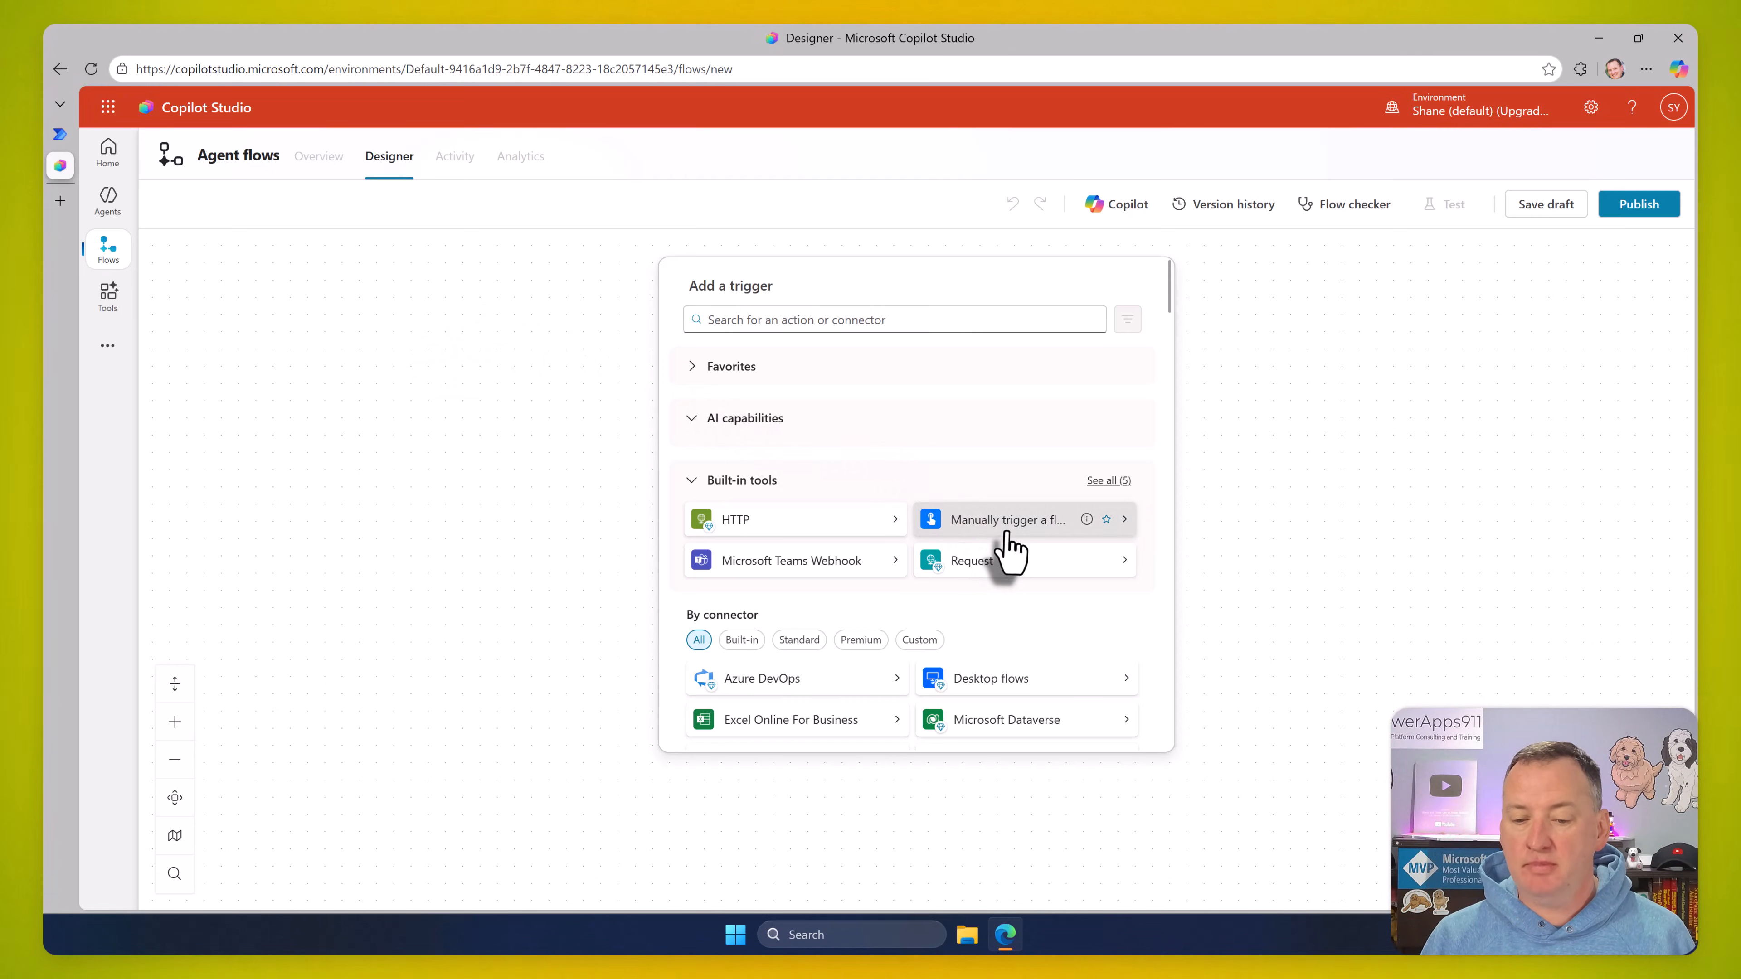
pyautogui.click(1007, 519)
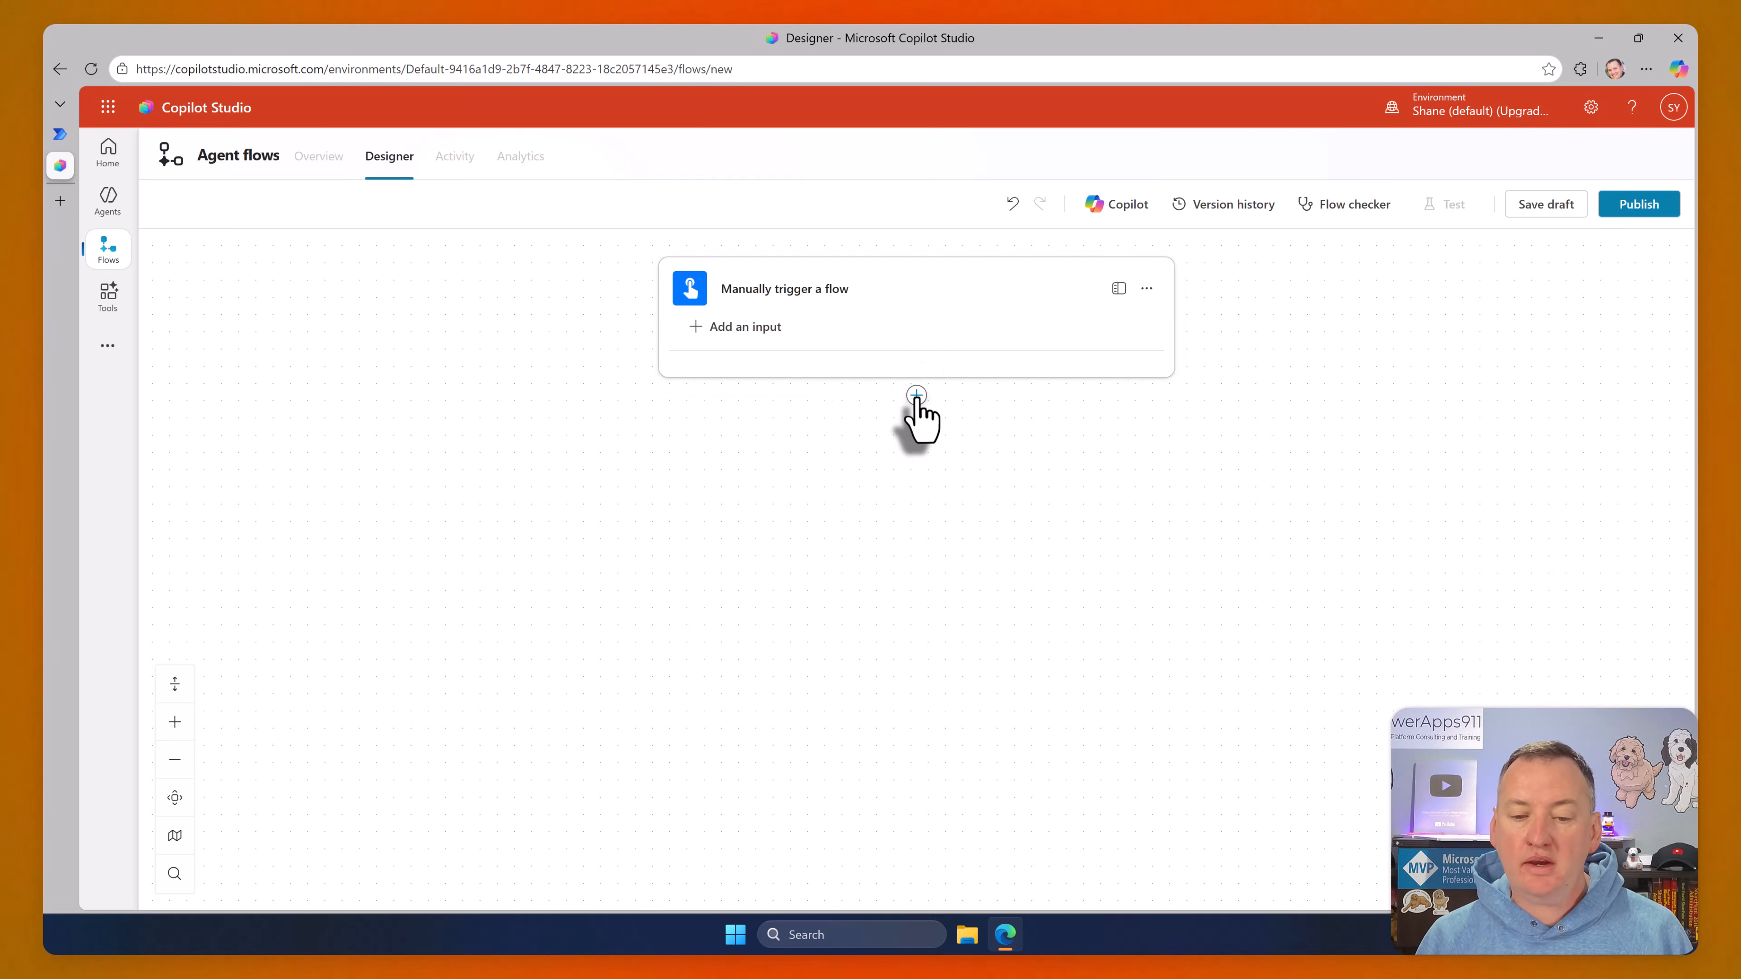
pyautogui.click(915, 395)
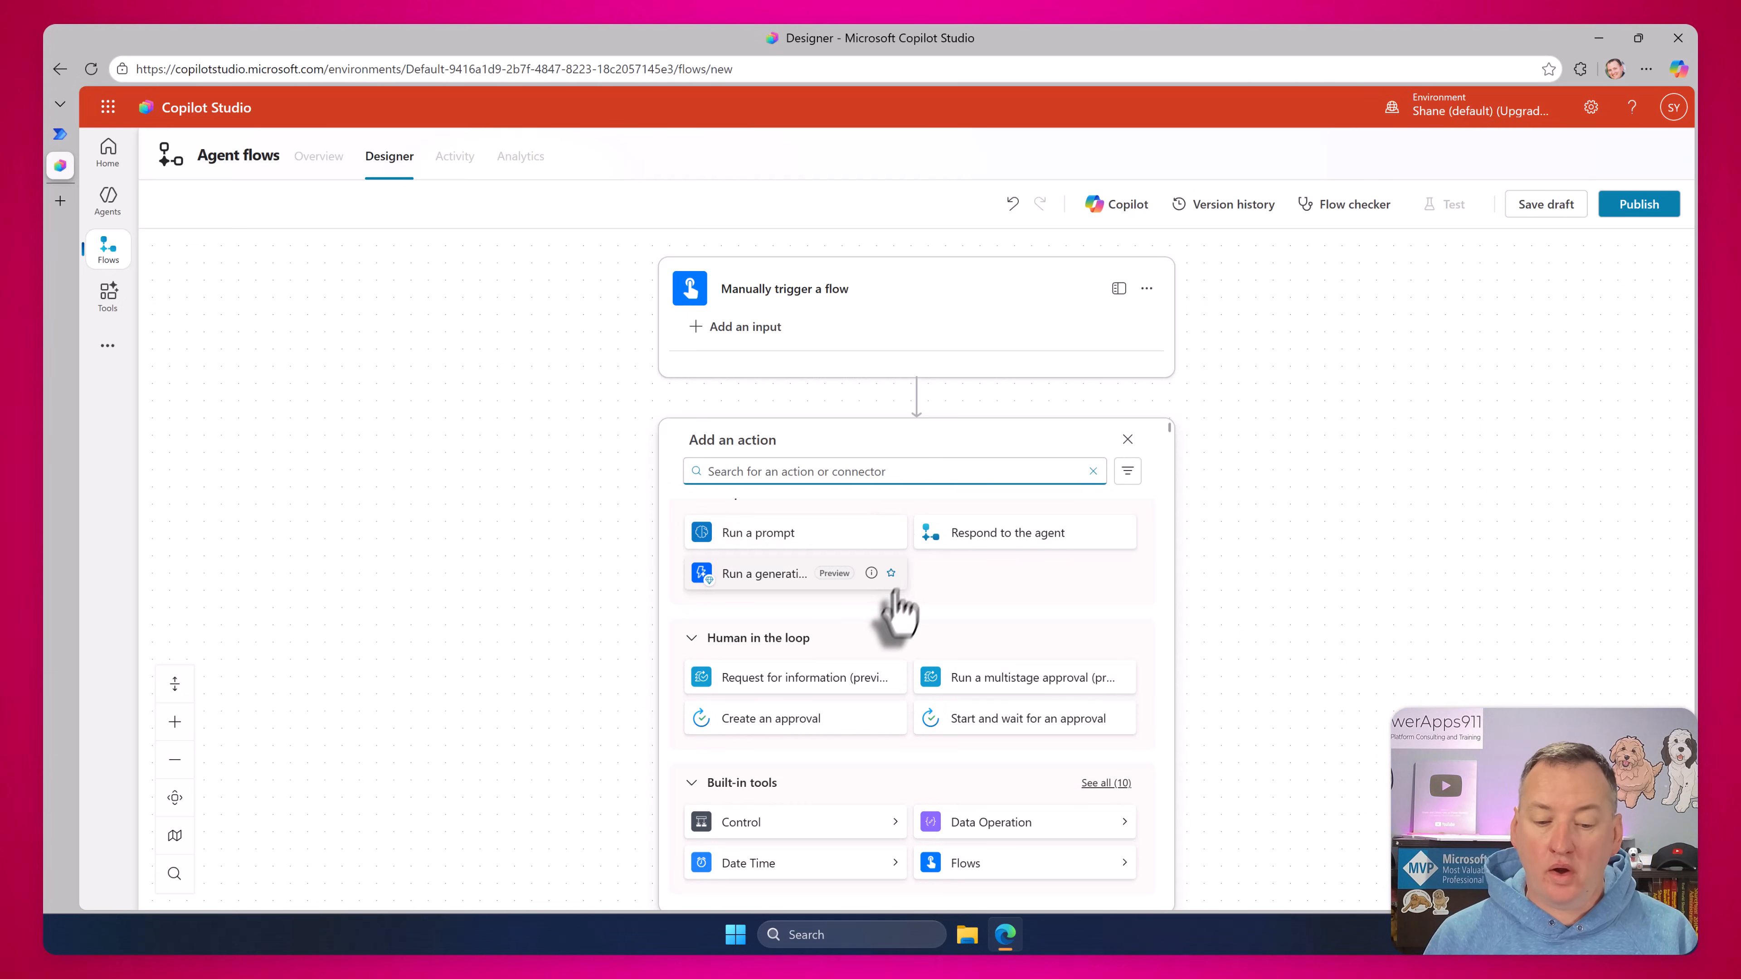
pyautogui.moveTo(832, 649)
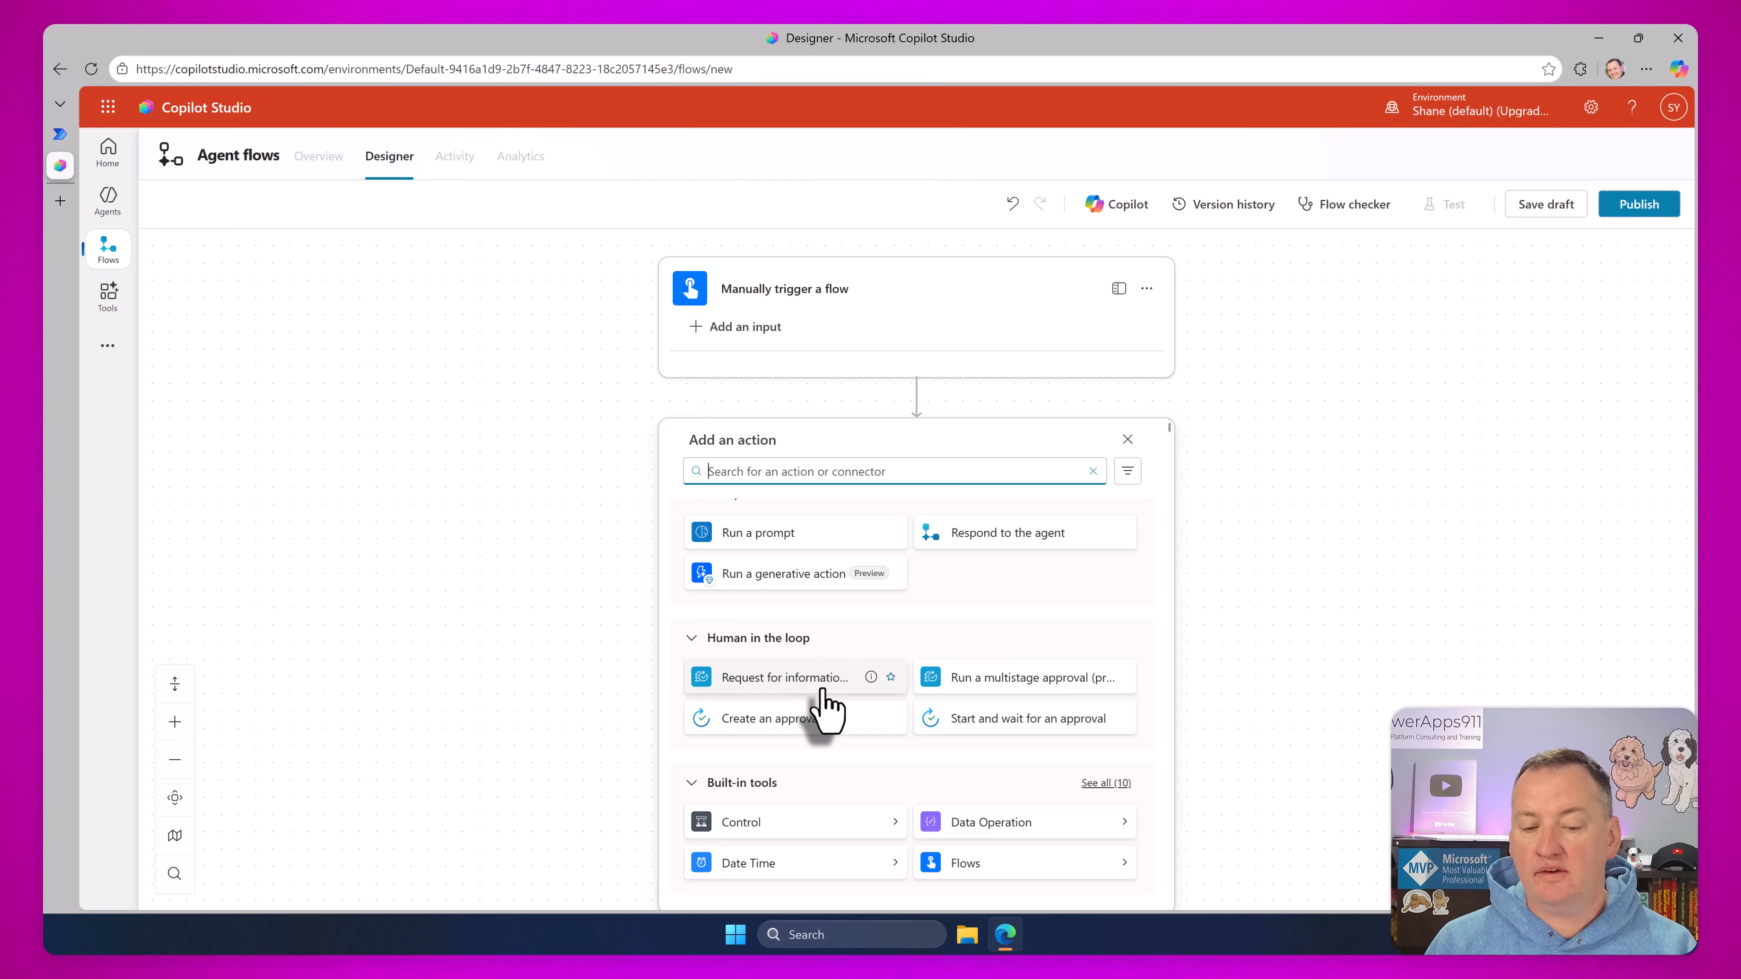
pyautogui.moveTo(1004, 678)
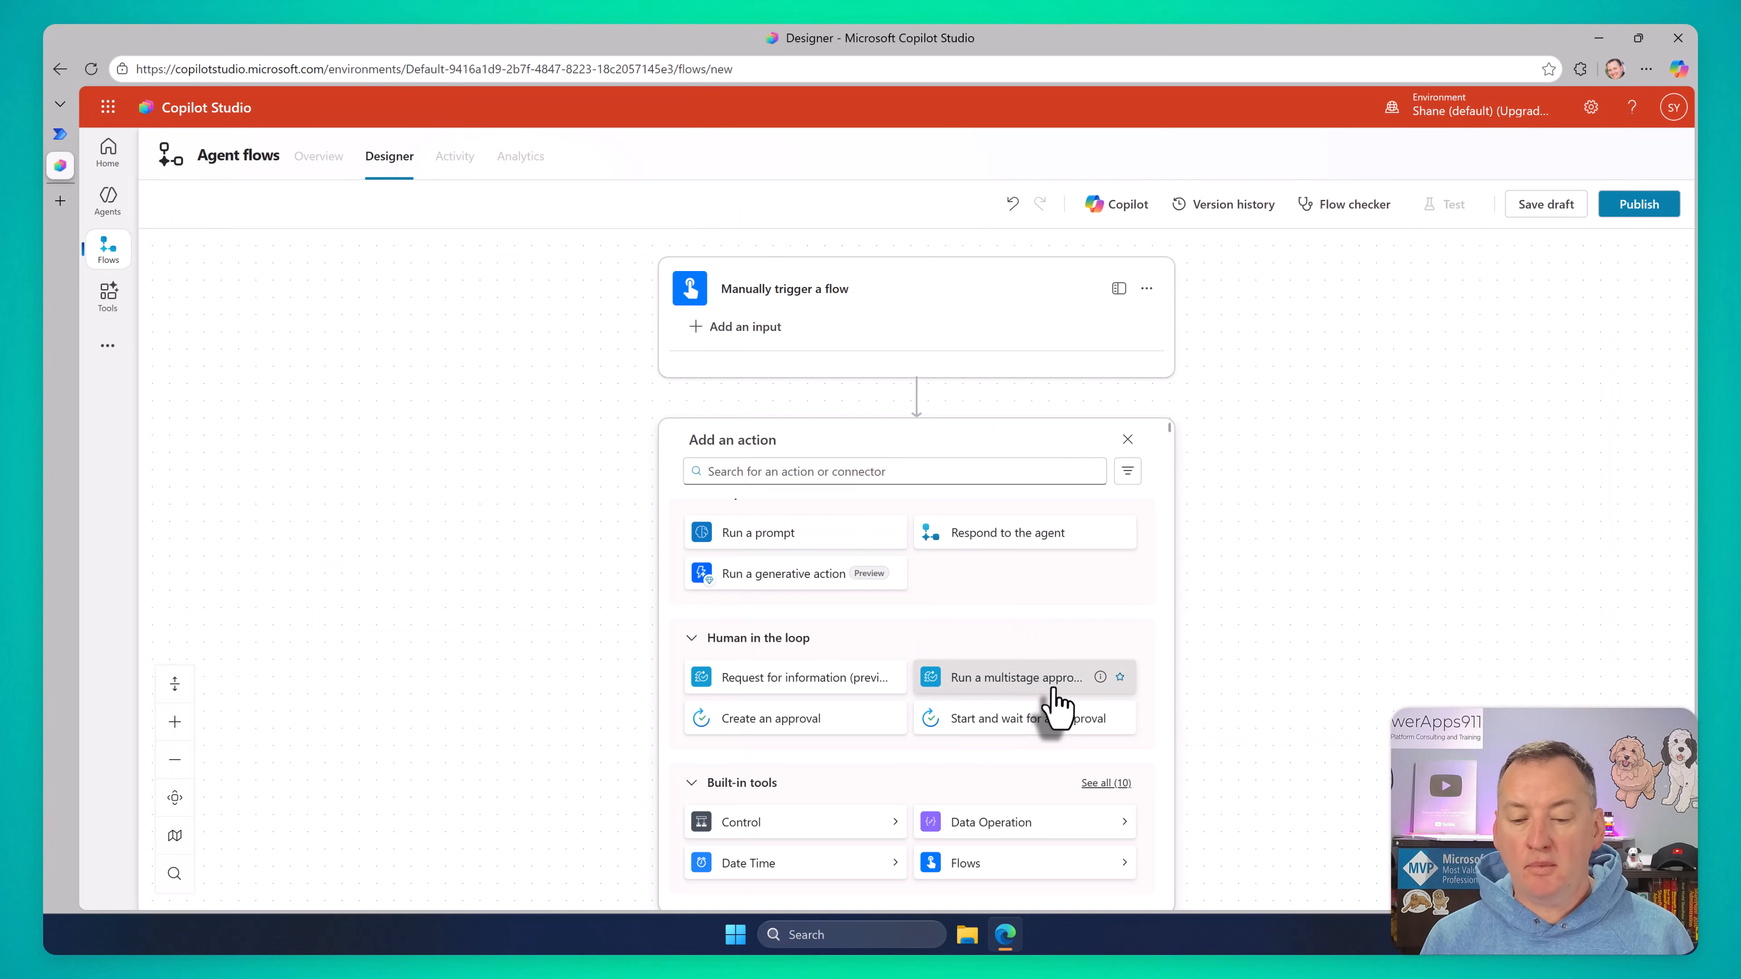
pyautogui.click(1011, 676)
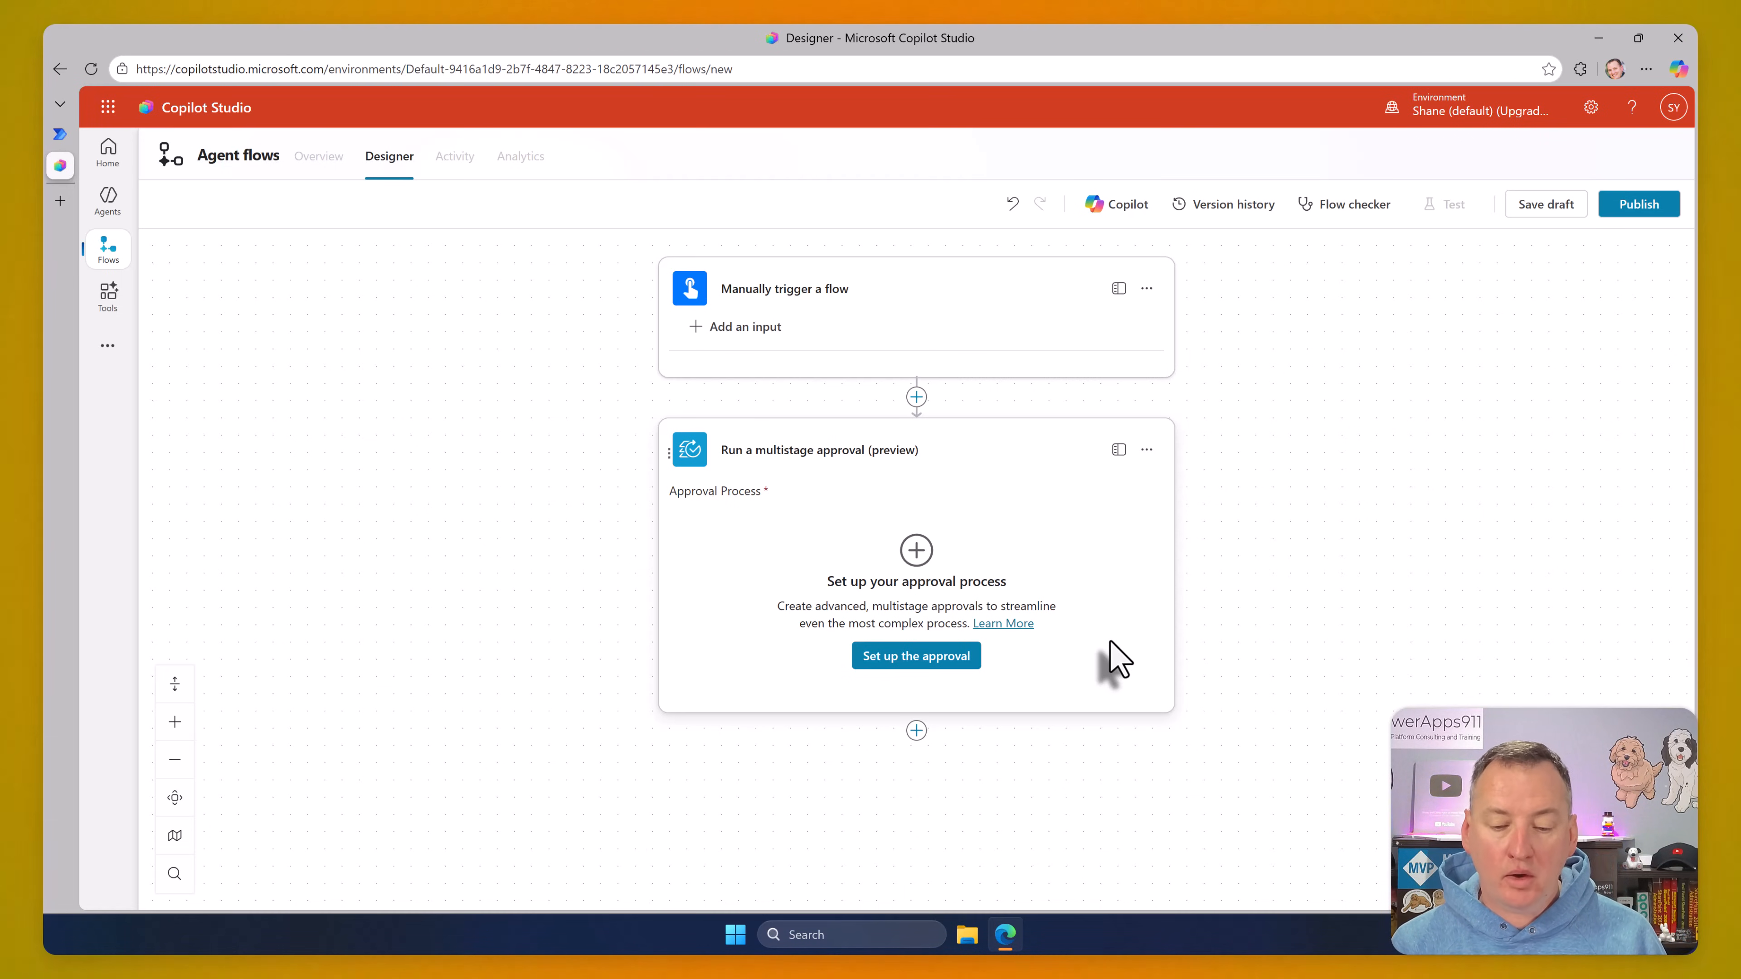
# Set up the approval and add an AI stage as its first stage
pyautogui.click(915, 654)
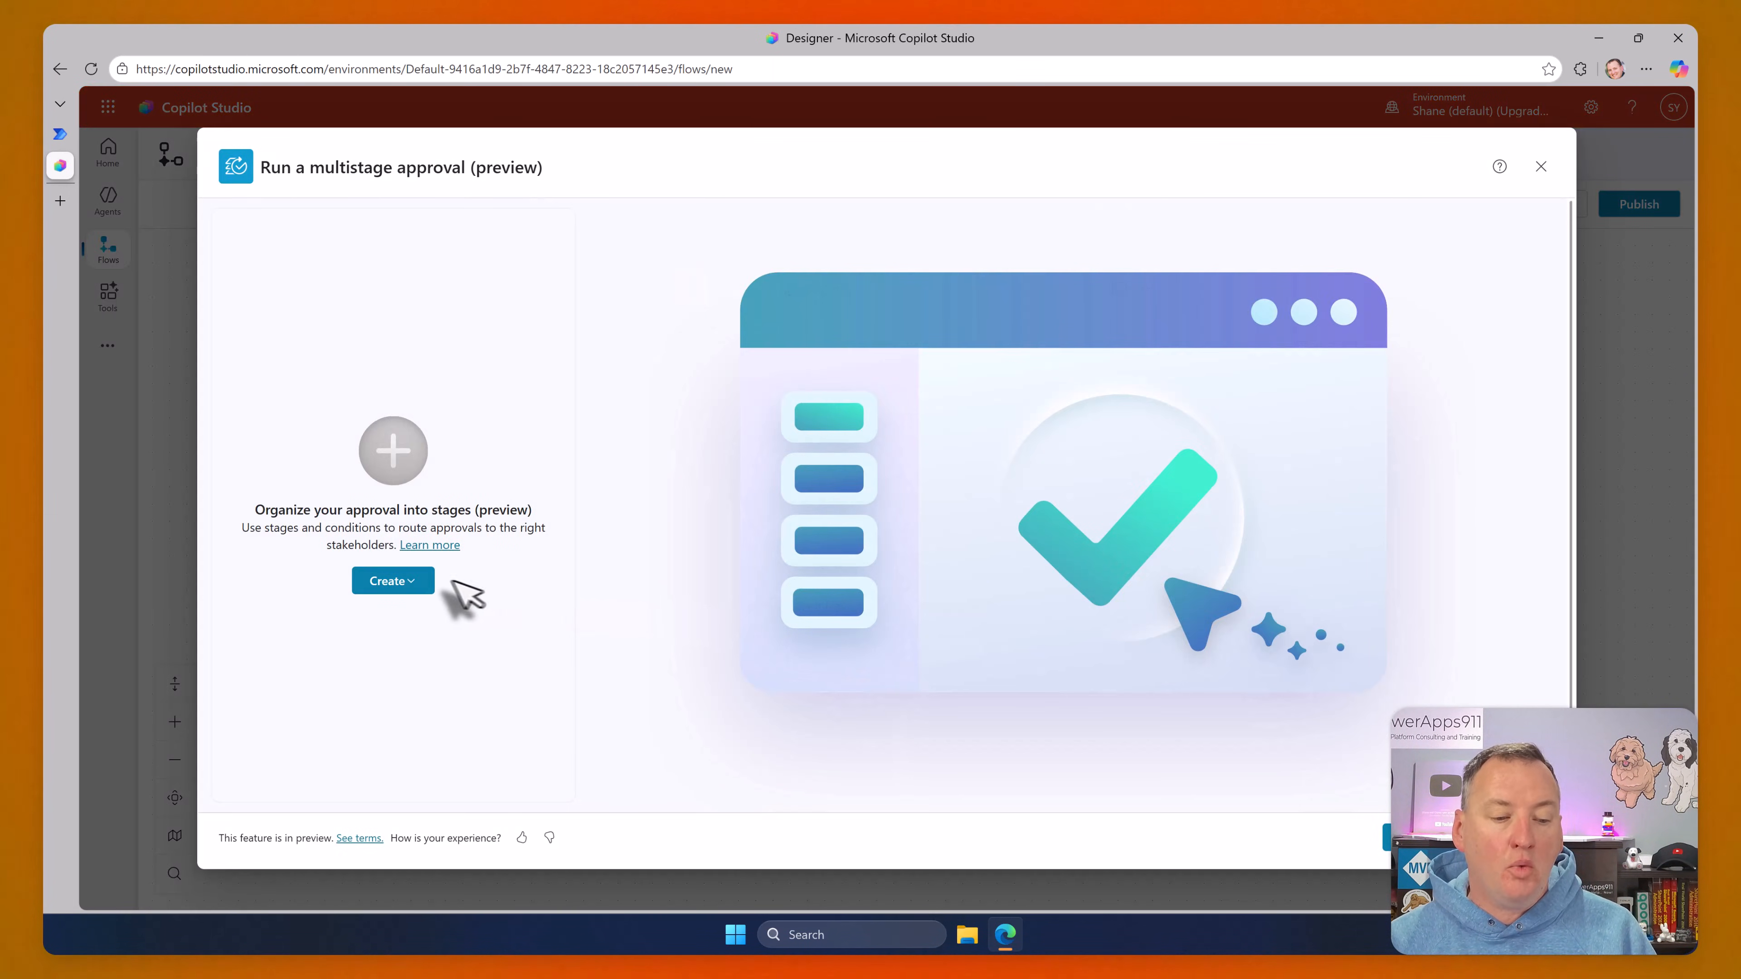
pyautogui.click(391, 580)
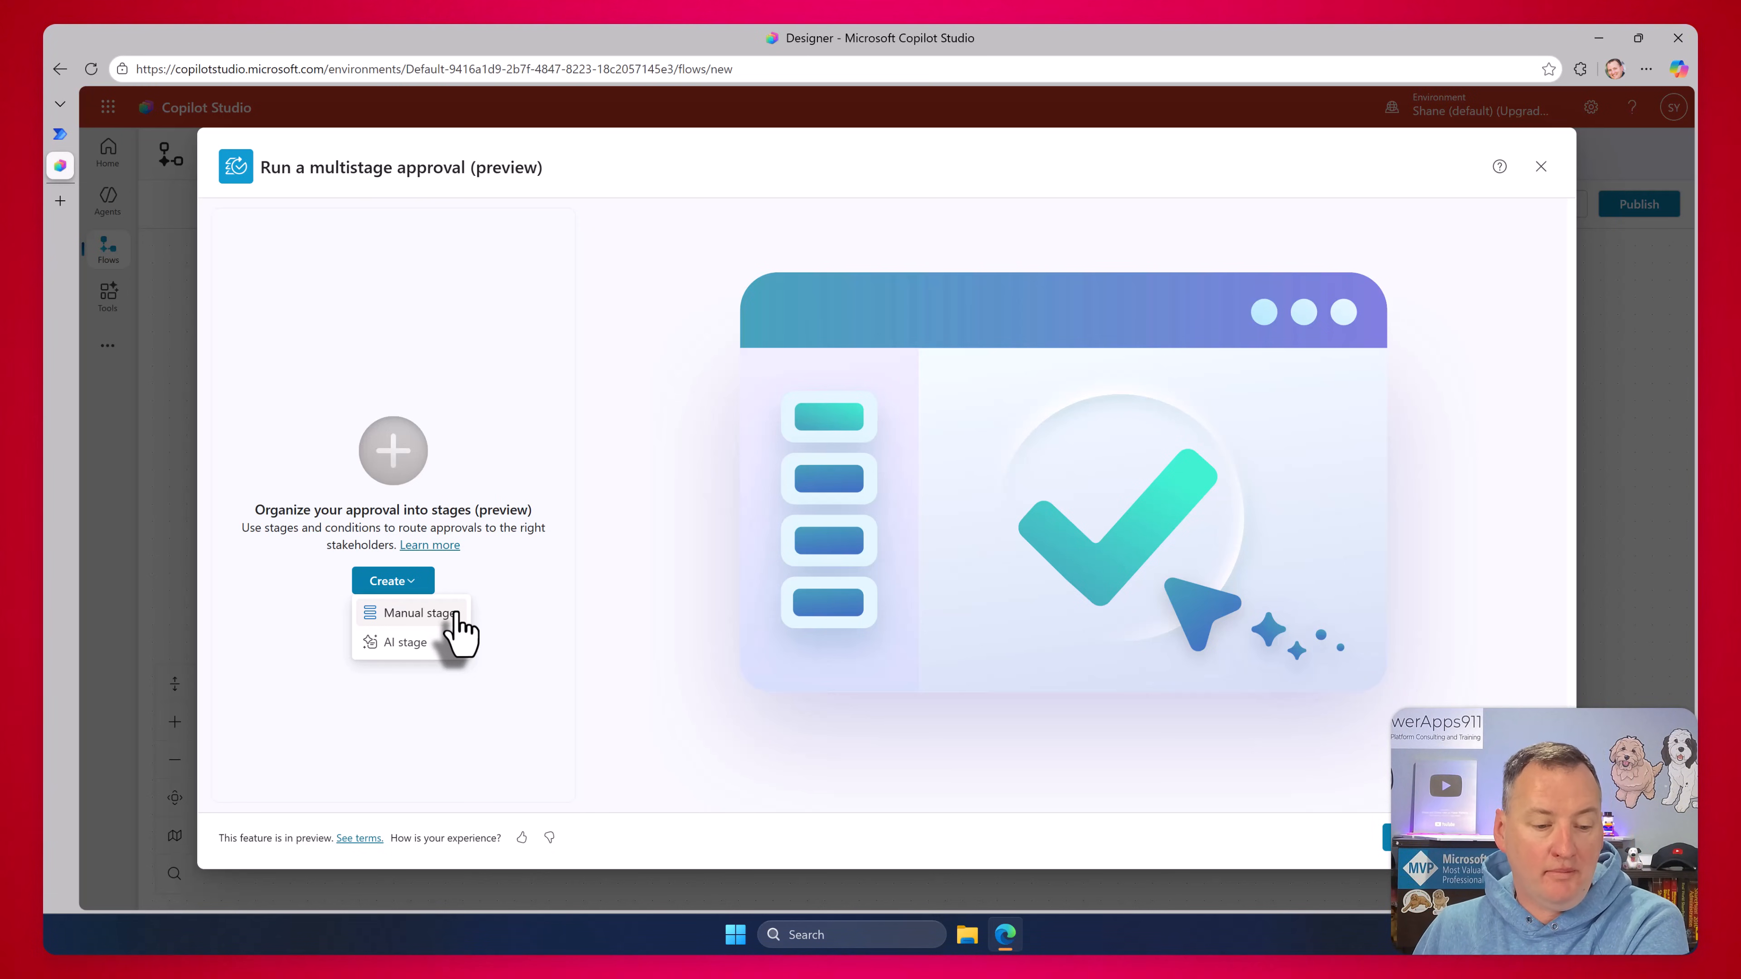
pyautogui.moveTo(442, 661)
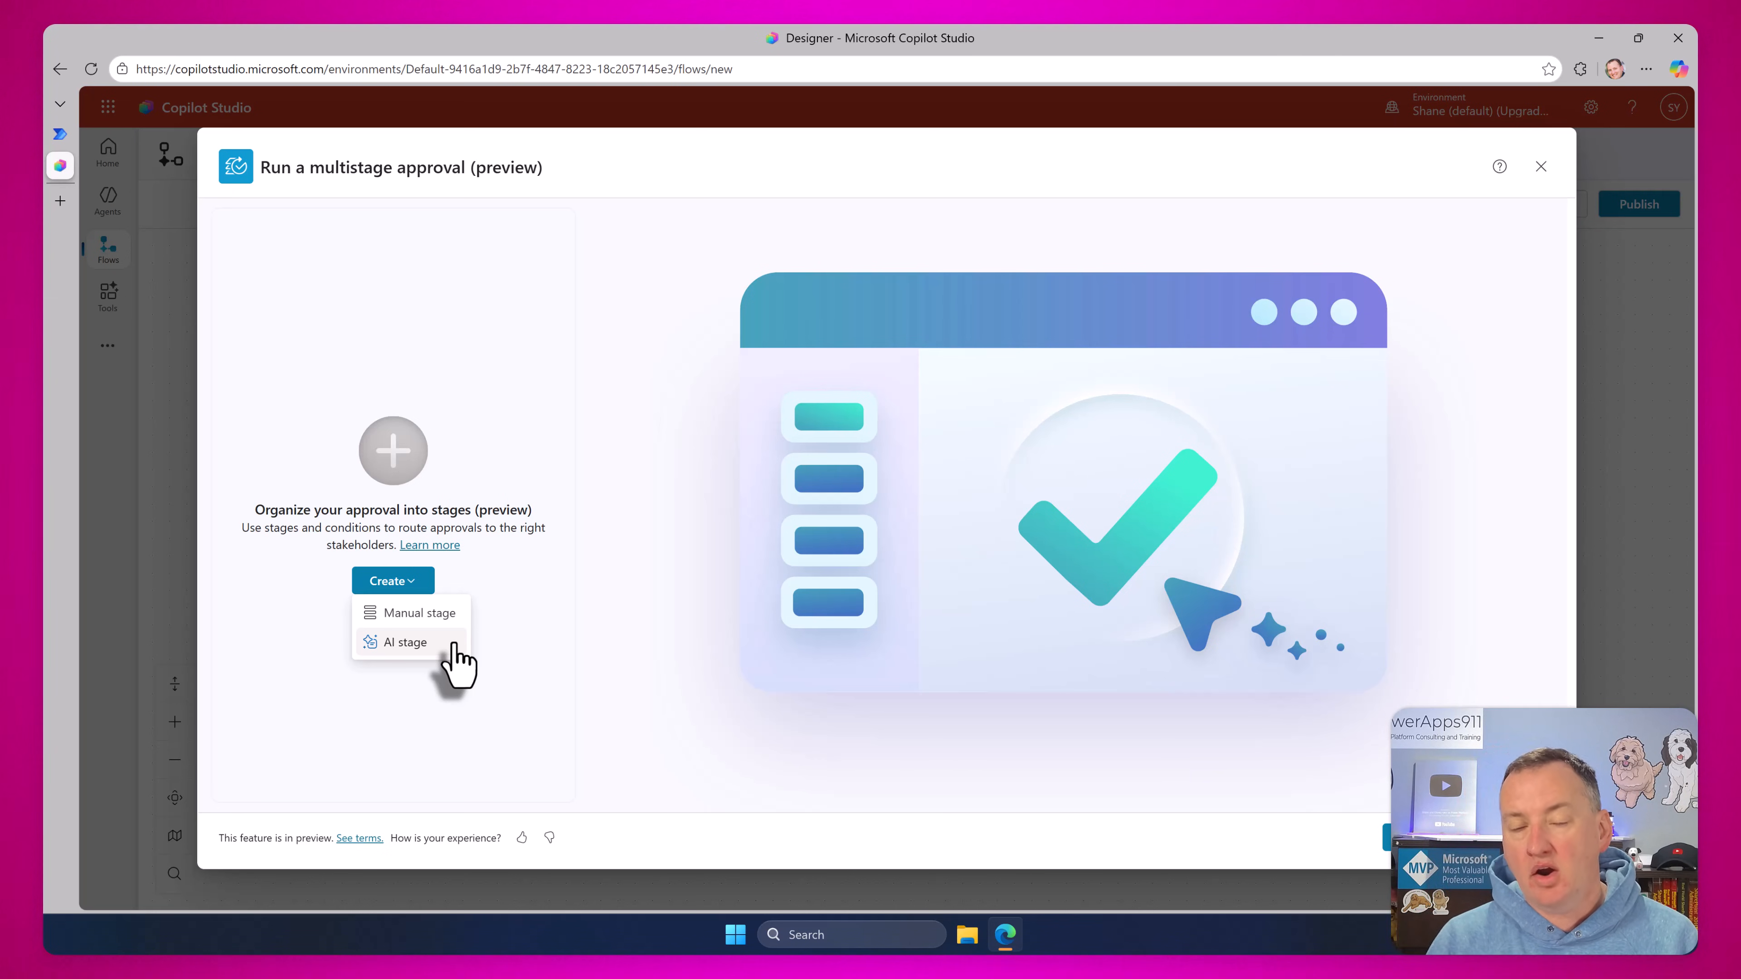
pyautogui.click(406, 642)
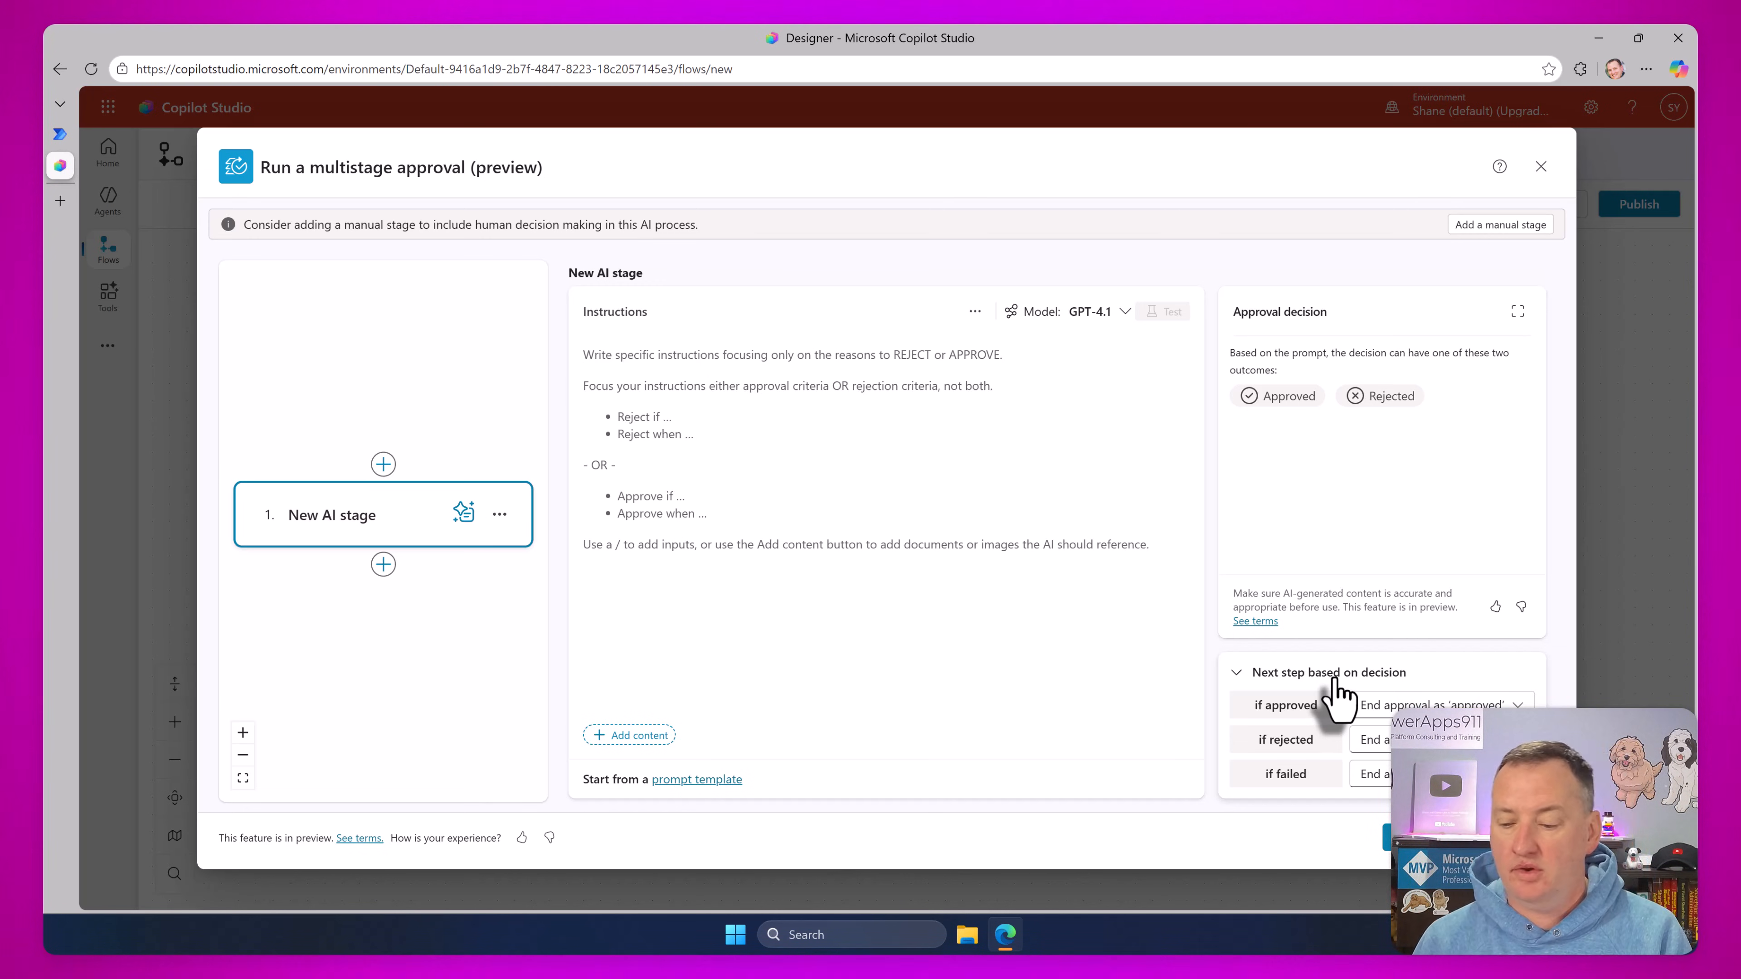
pyautogui.click(1541, 167)
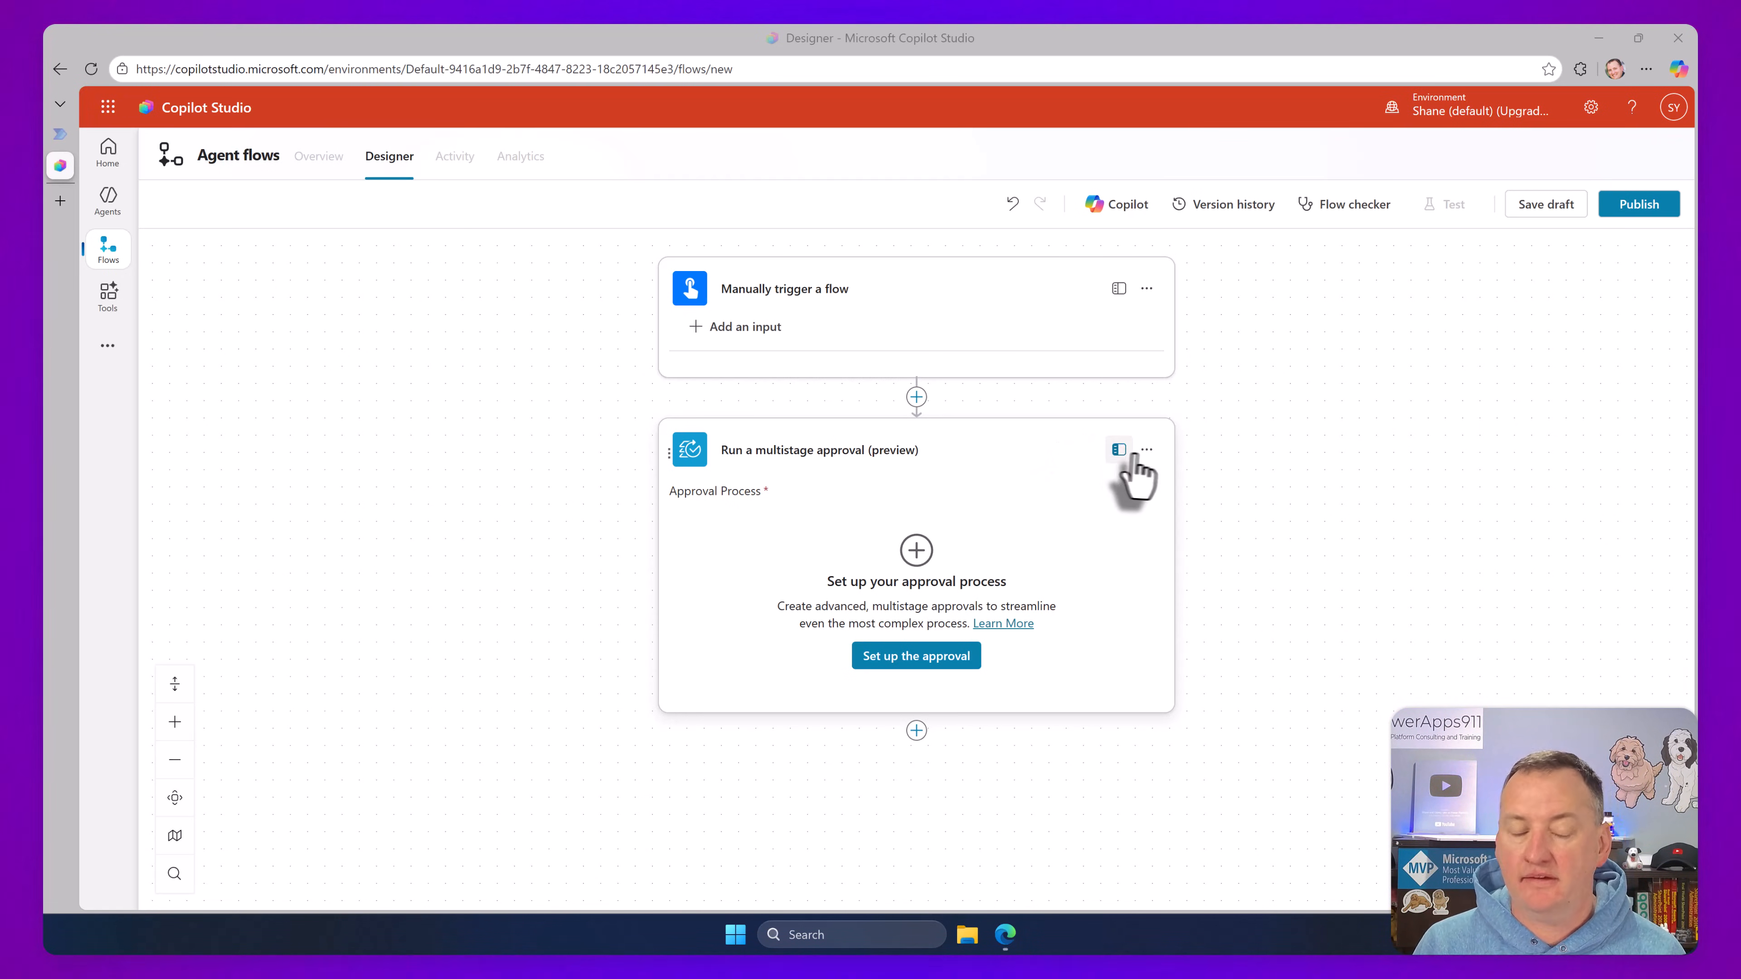
pyautogui.moveTo(108, 249)
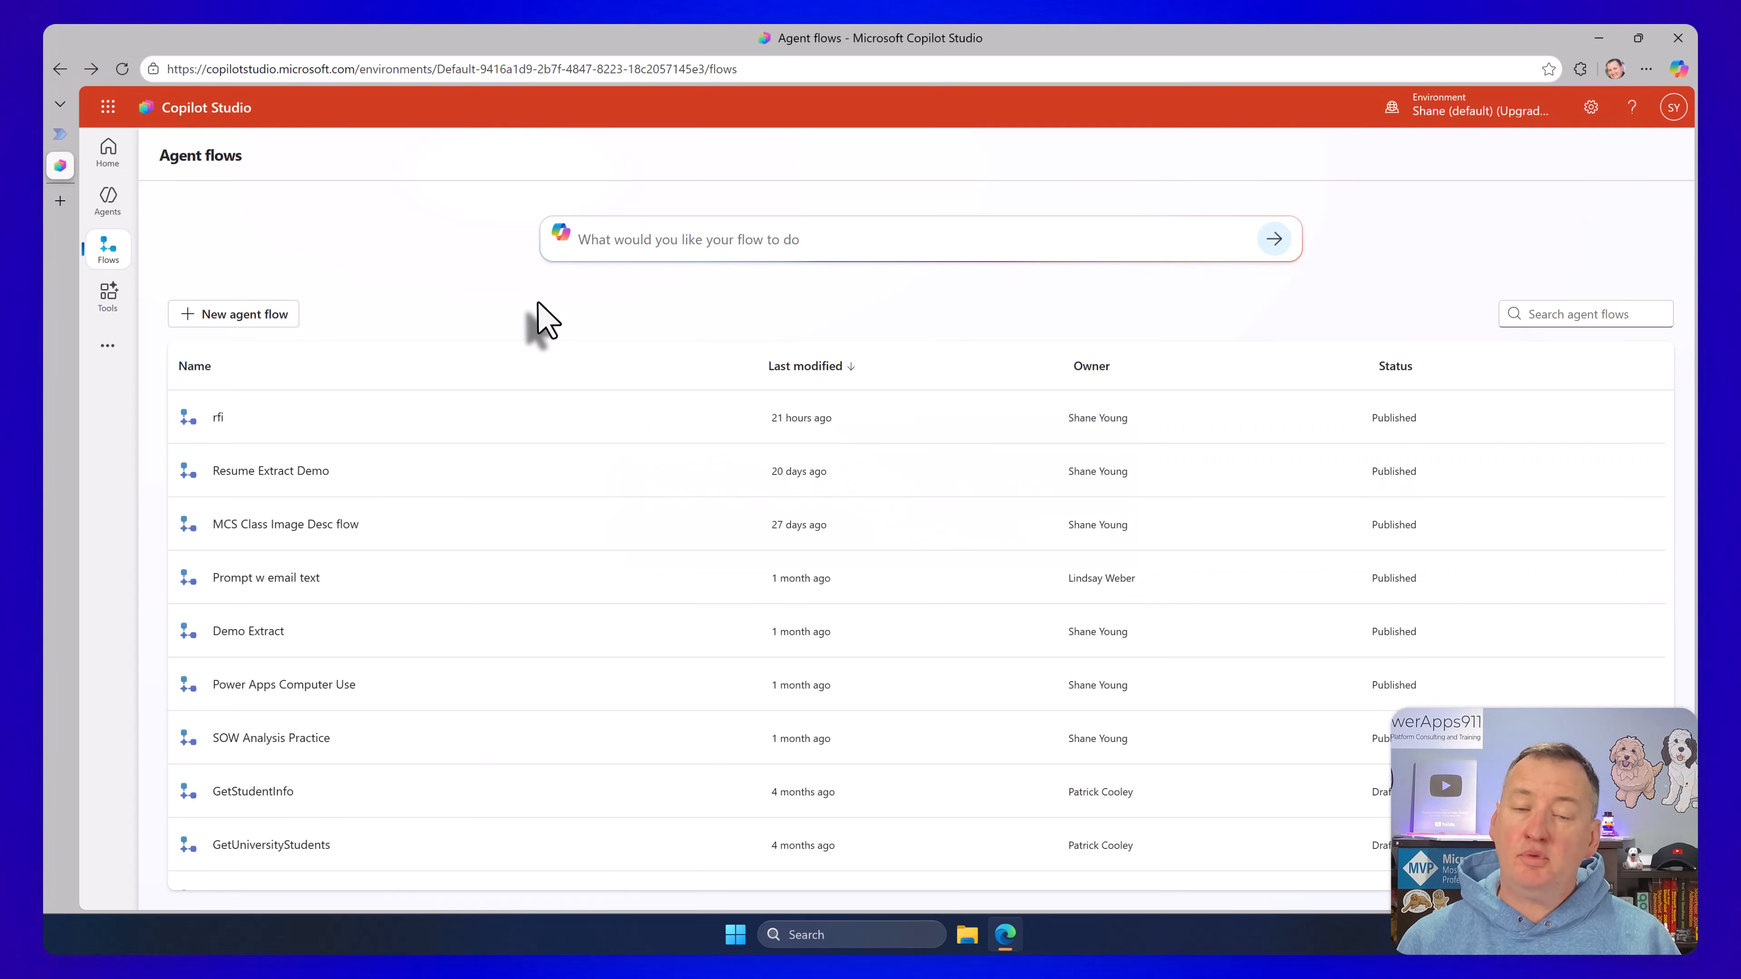
pyautogui.moveTo(466, 322)
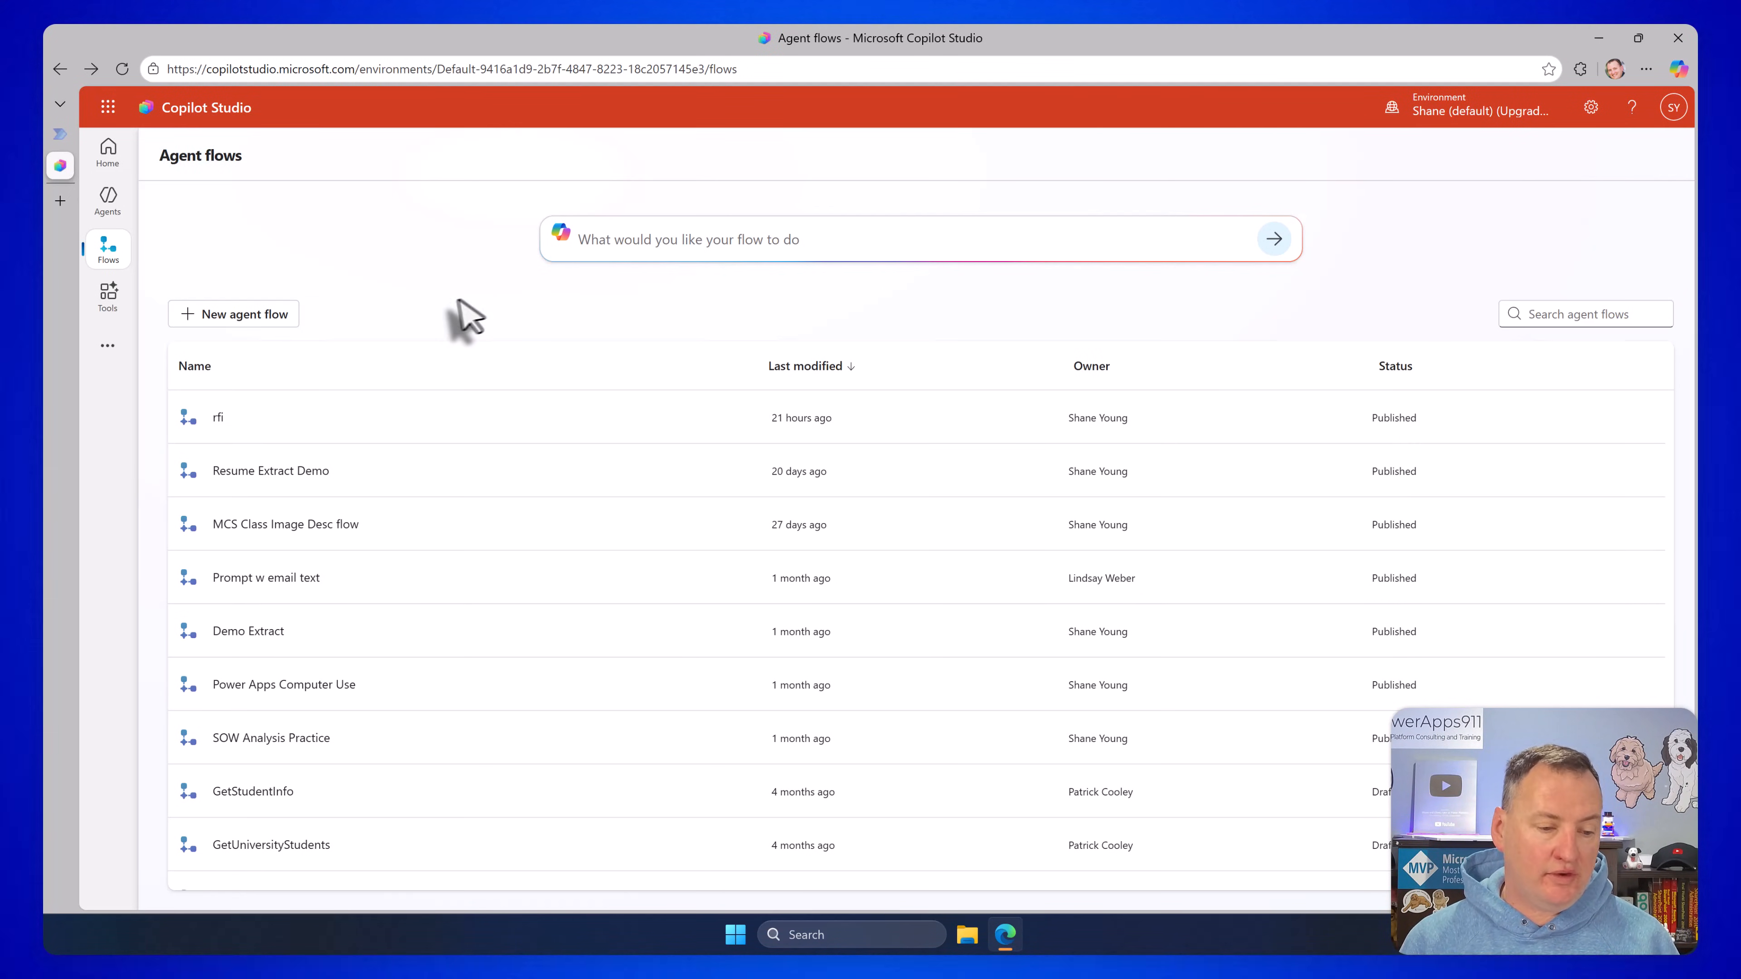
pyautogui.moveTo(284, 524)
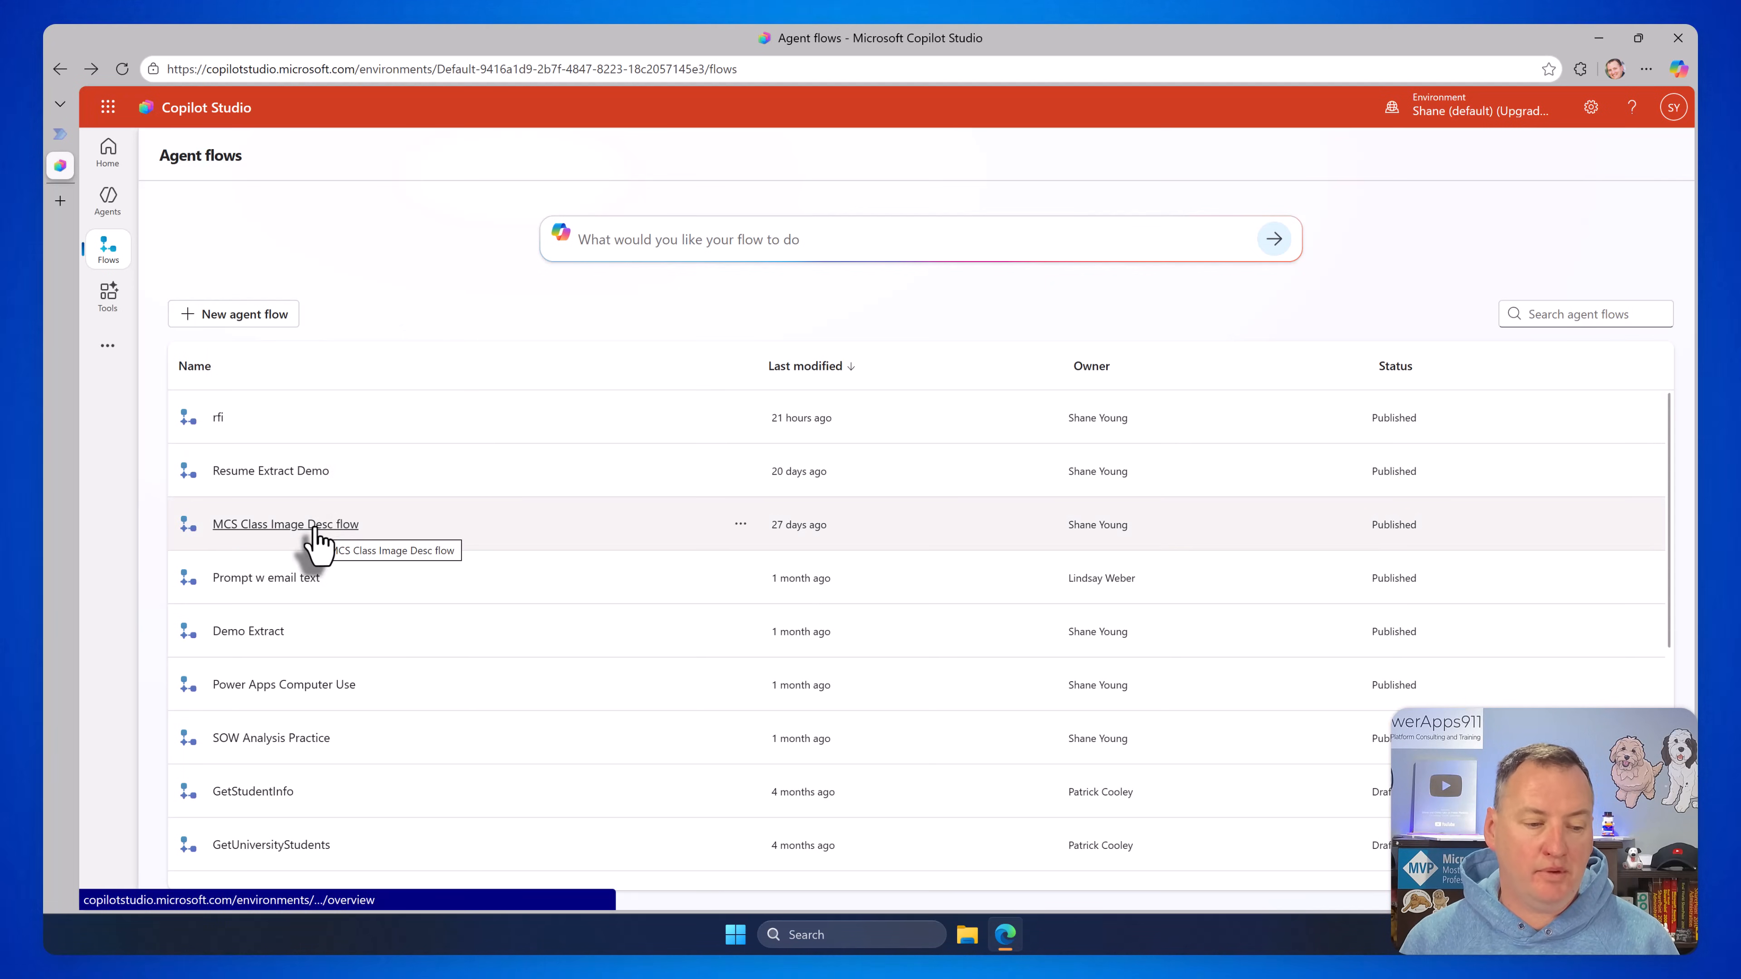
# Bring up the MCS Class Image Desc flow and begin editing its Details card
pyautogui.click(284, 524)
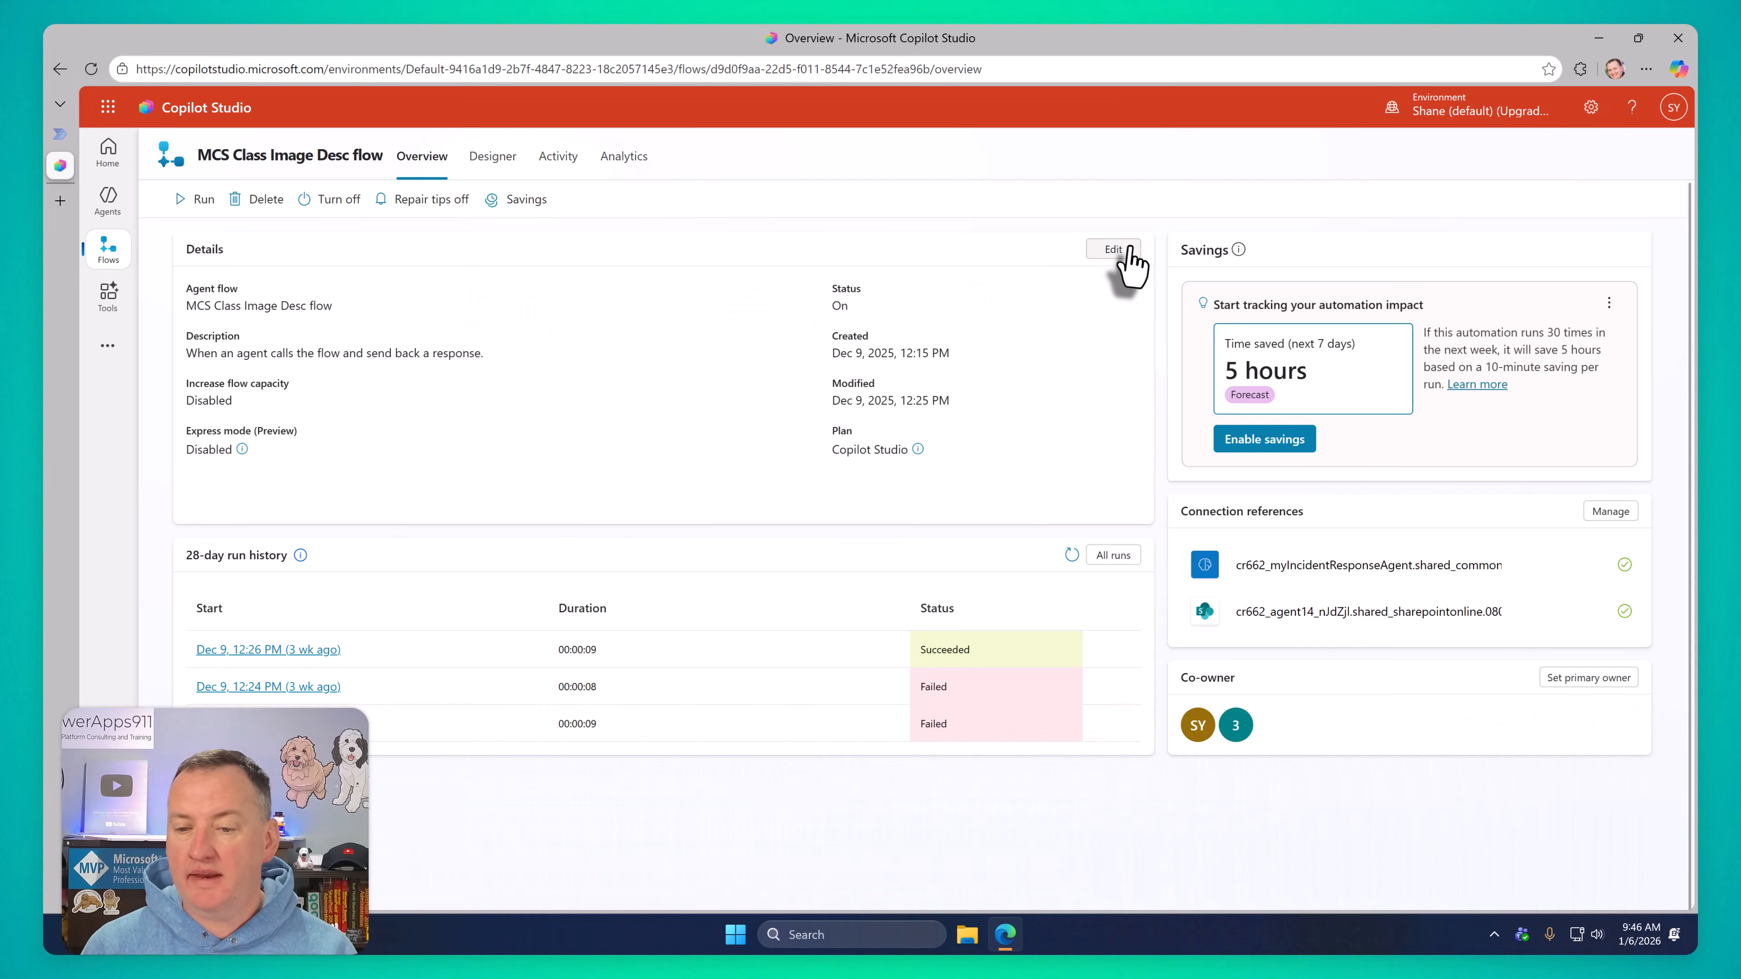
pyautogui.click(1112, 249)
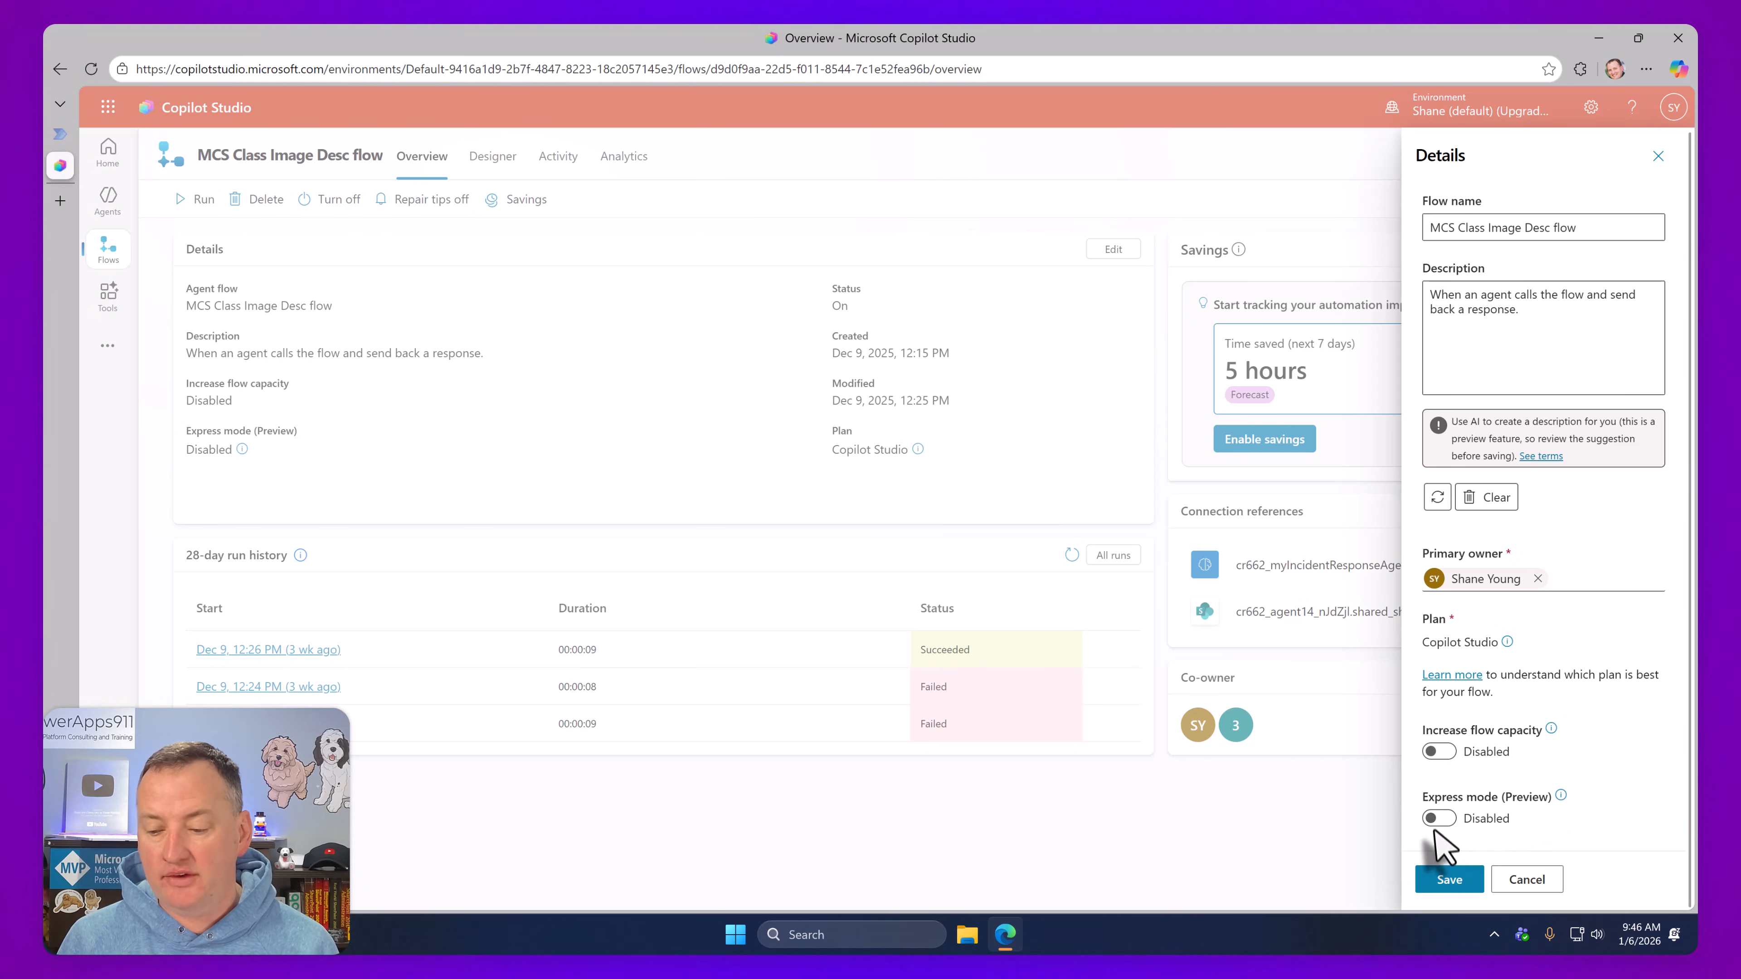
pyautogui.click(1436, 818)
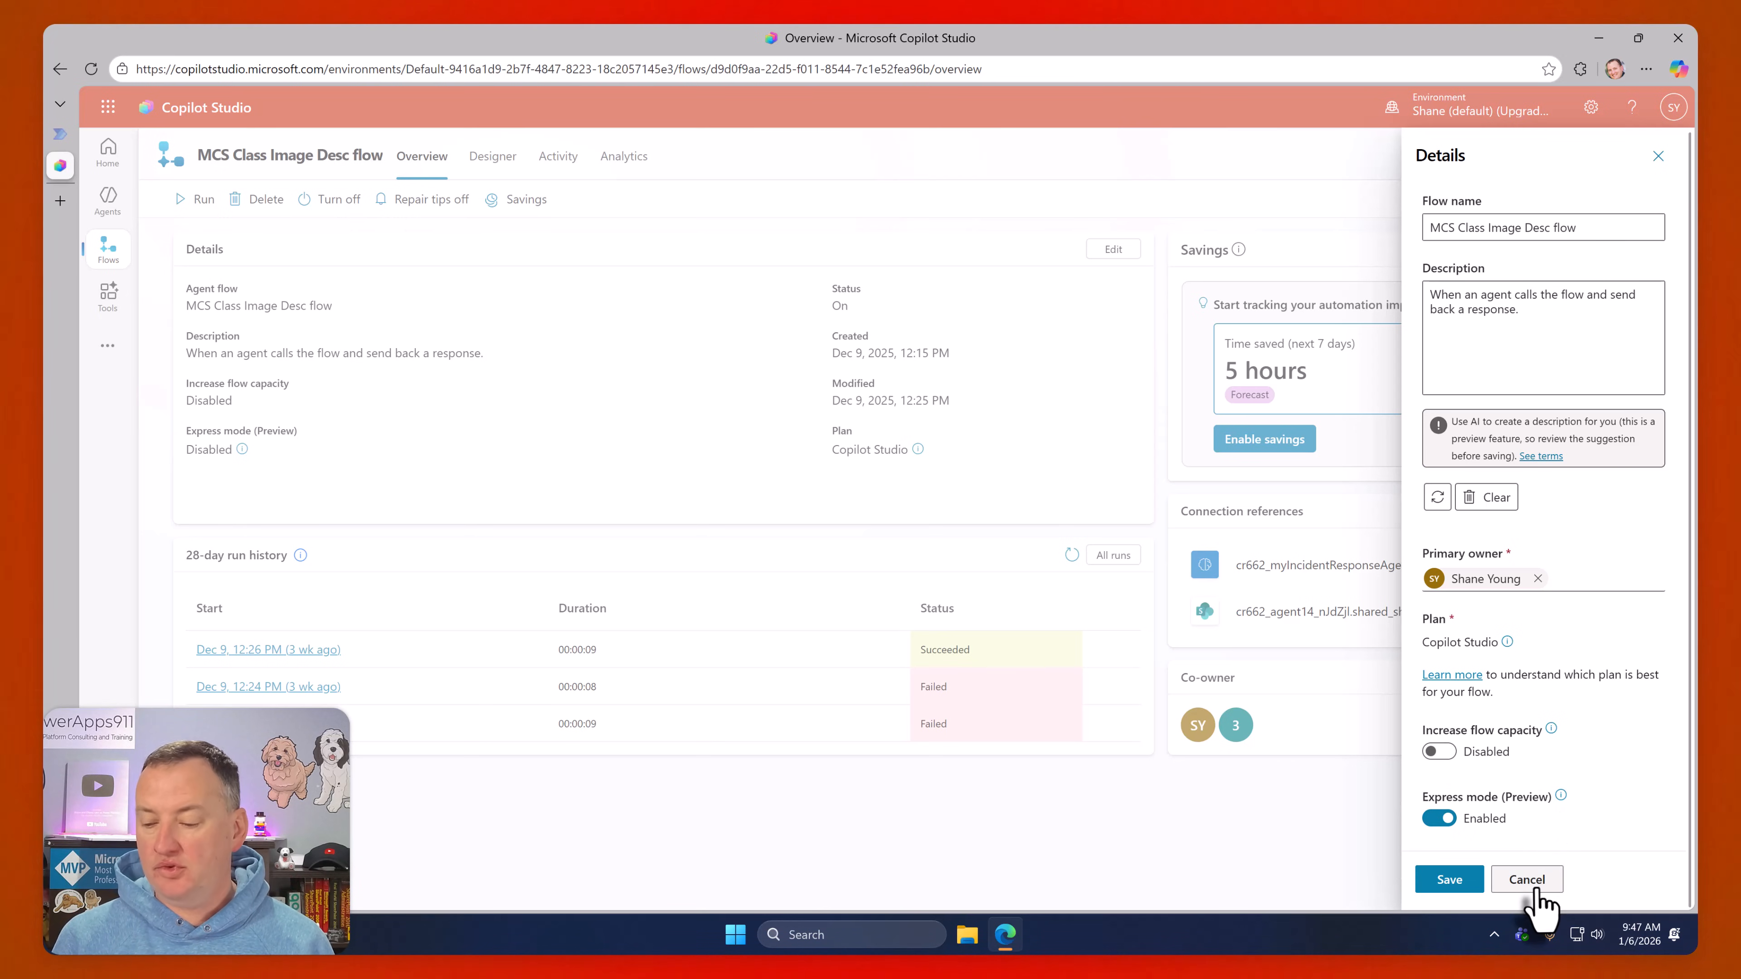
pyautogui.click(1525, 879)
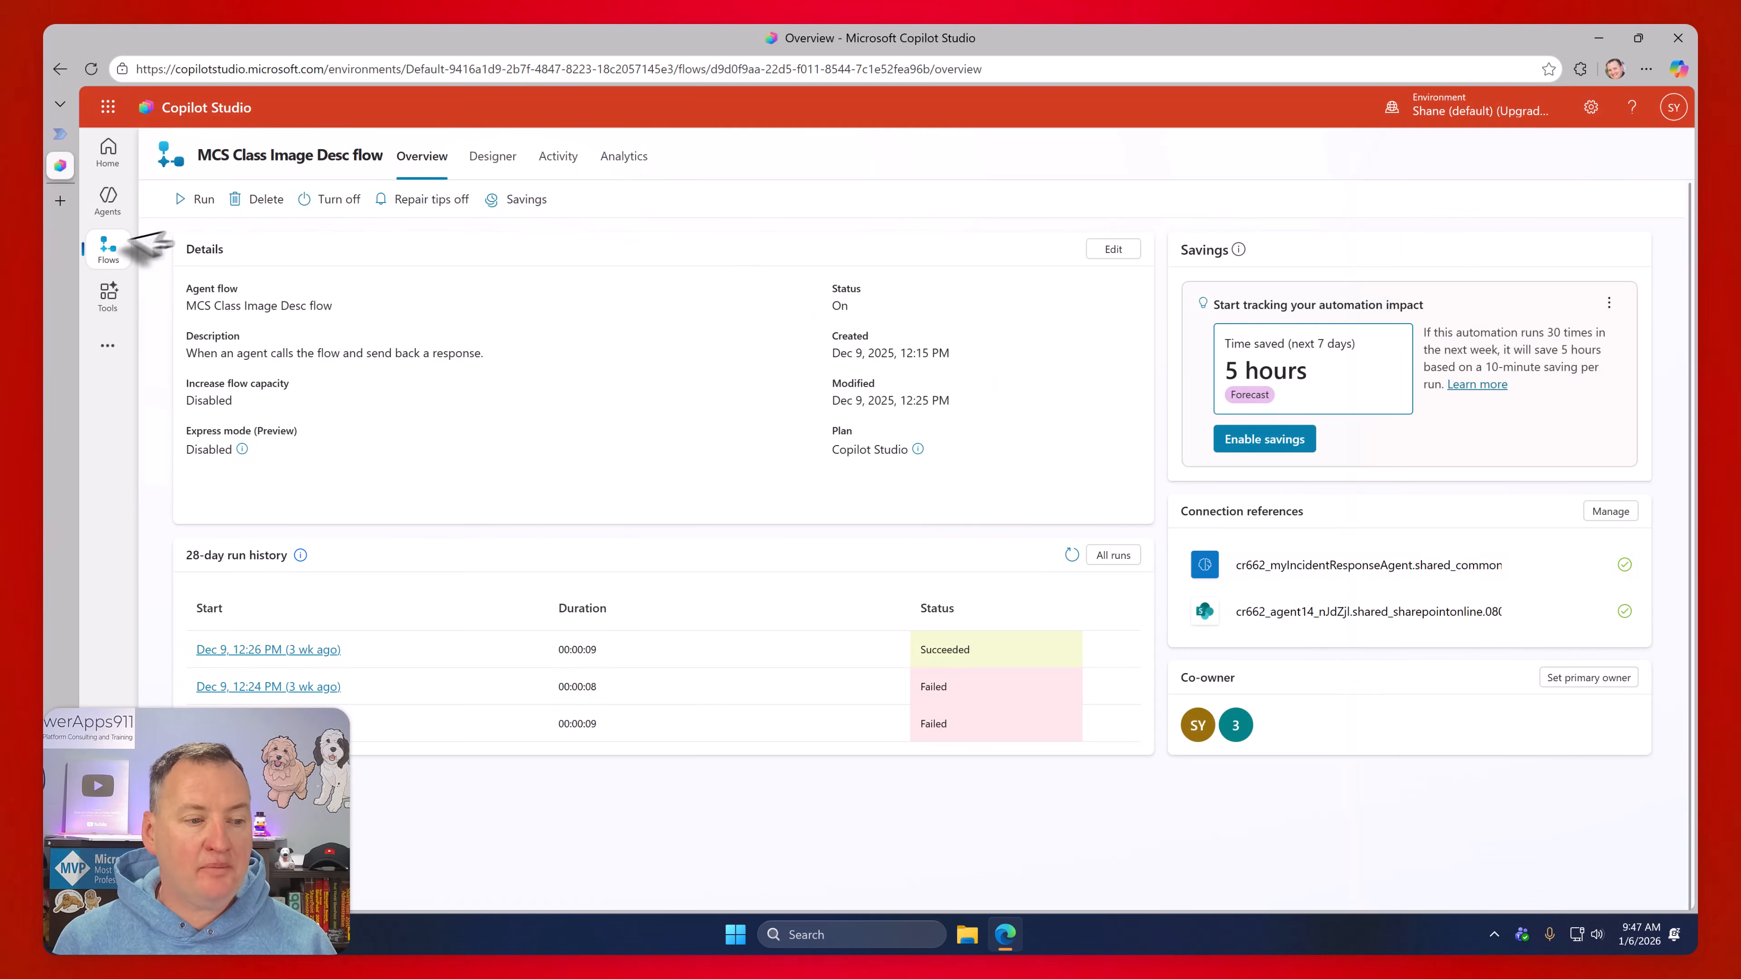
# Return to the Agent flows list in Copilot Studio
pyautogui.click(108, 247)
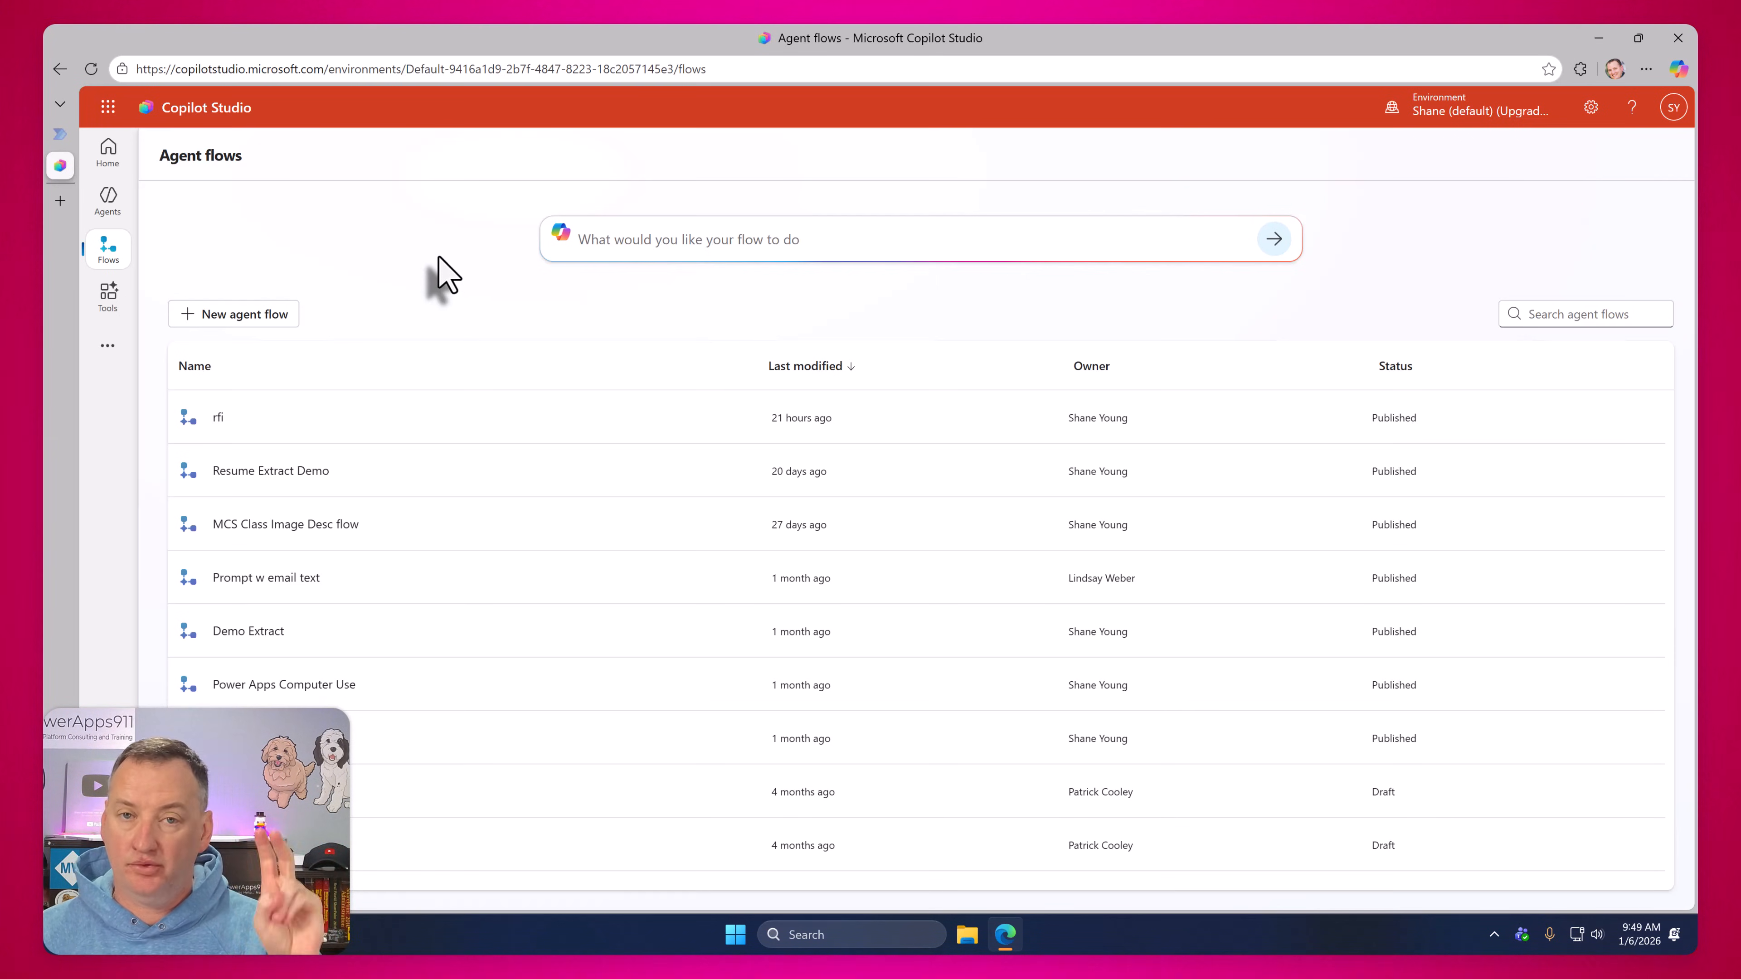
pyautogui.moveTo(316, 244)
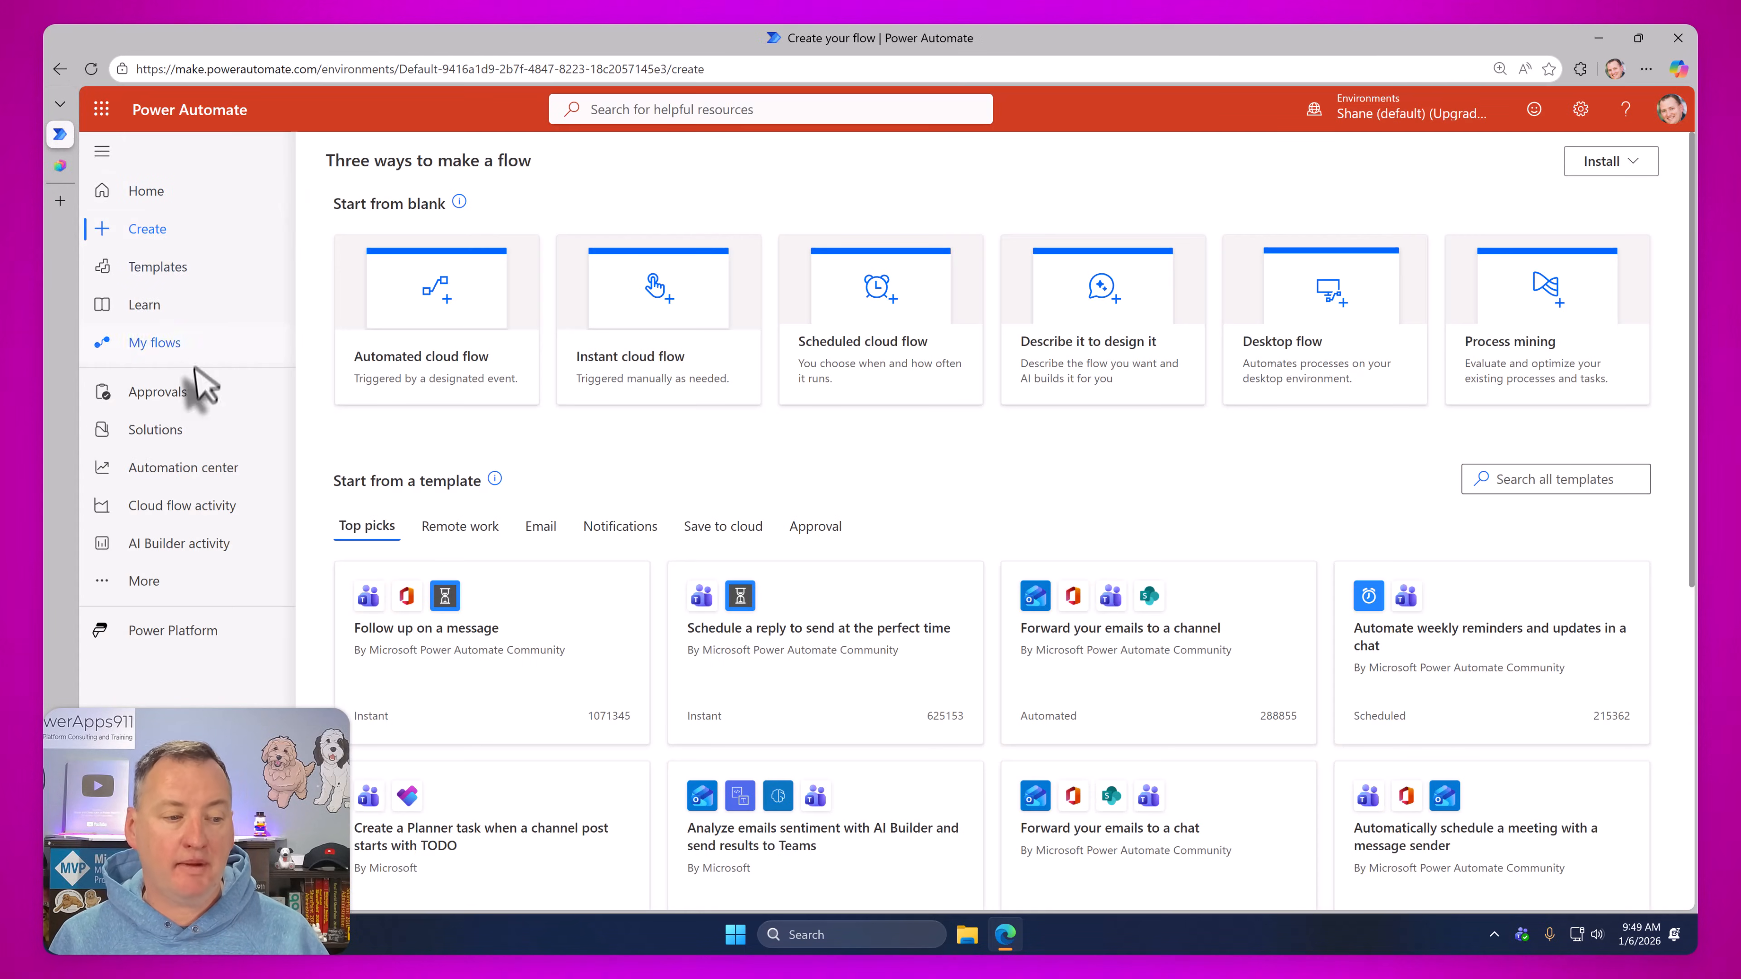
# View the rfi flow's details with its Copilot Studio plan, then return to the cloud flows list
pyautogui.click(154, 341)
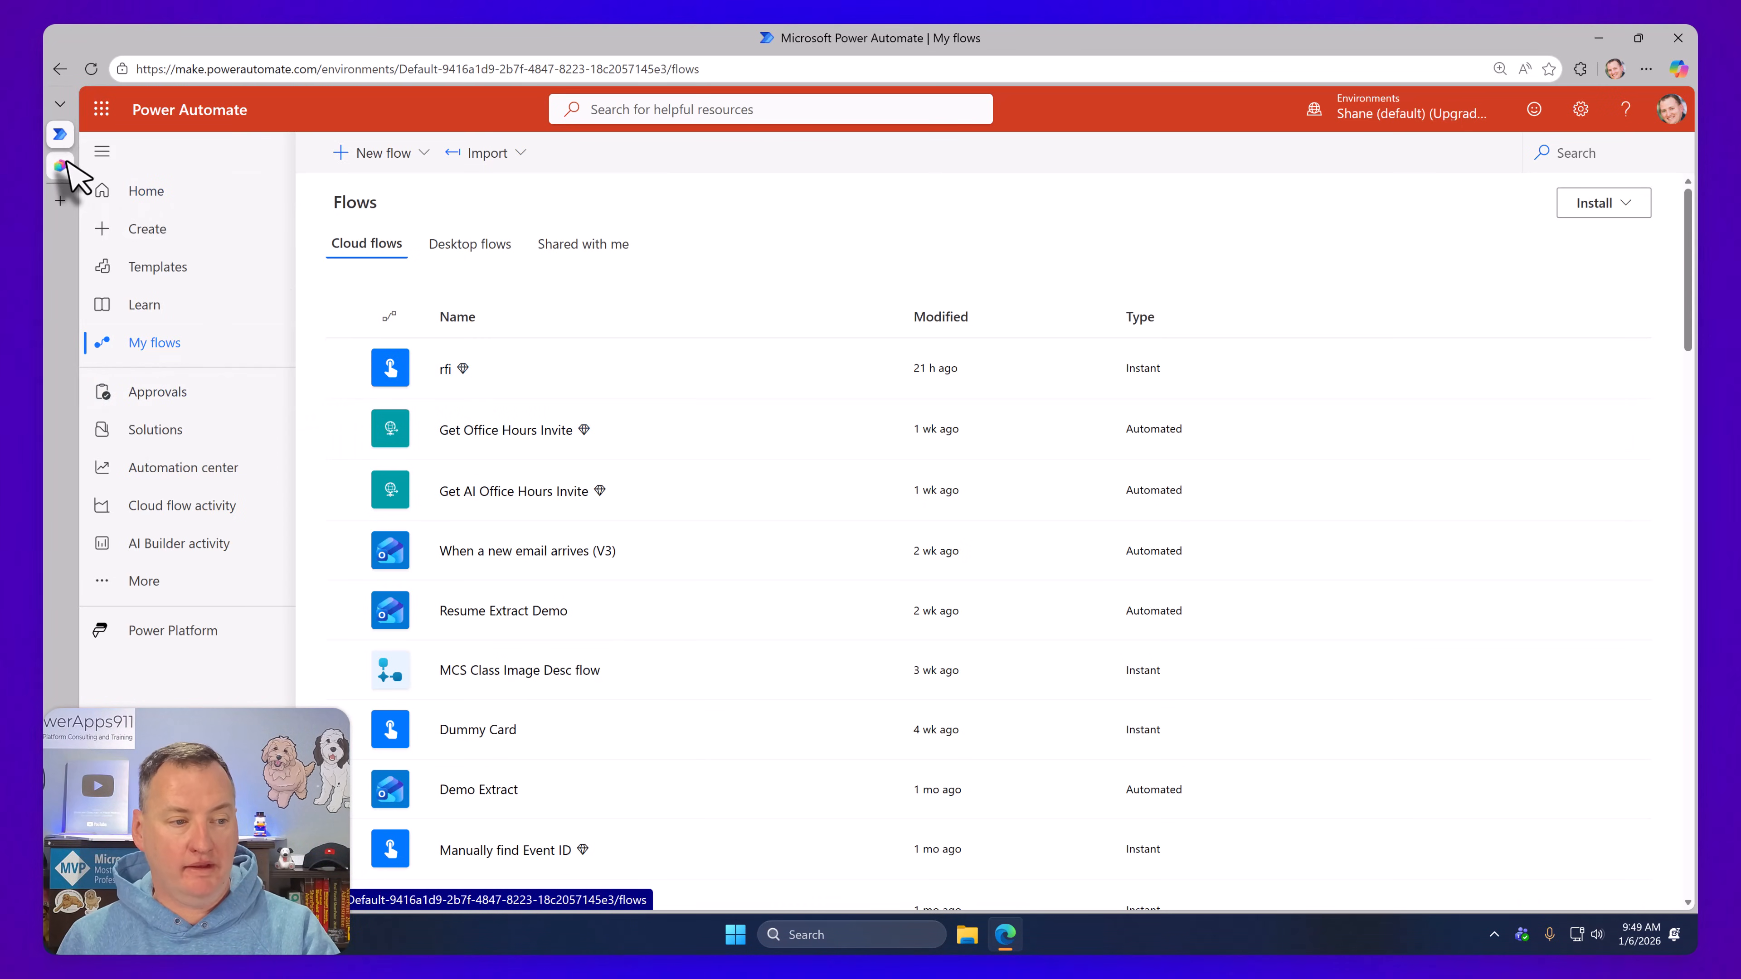
pyautogui.click(108, 250)
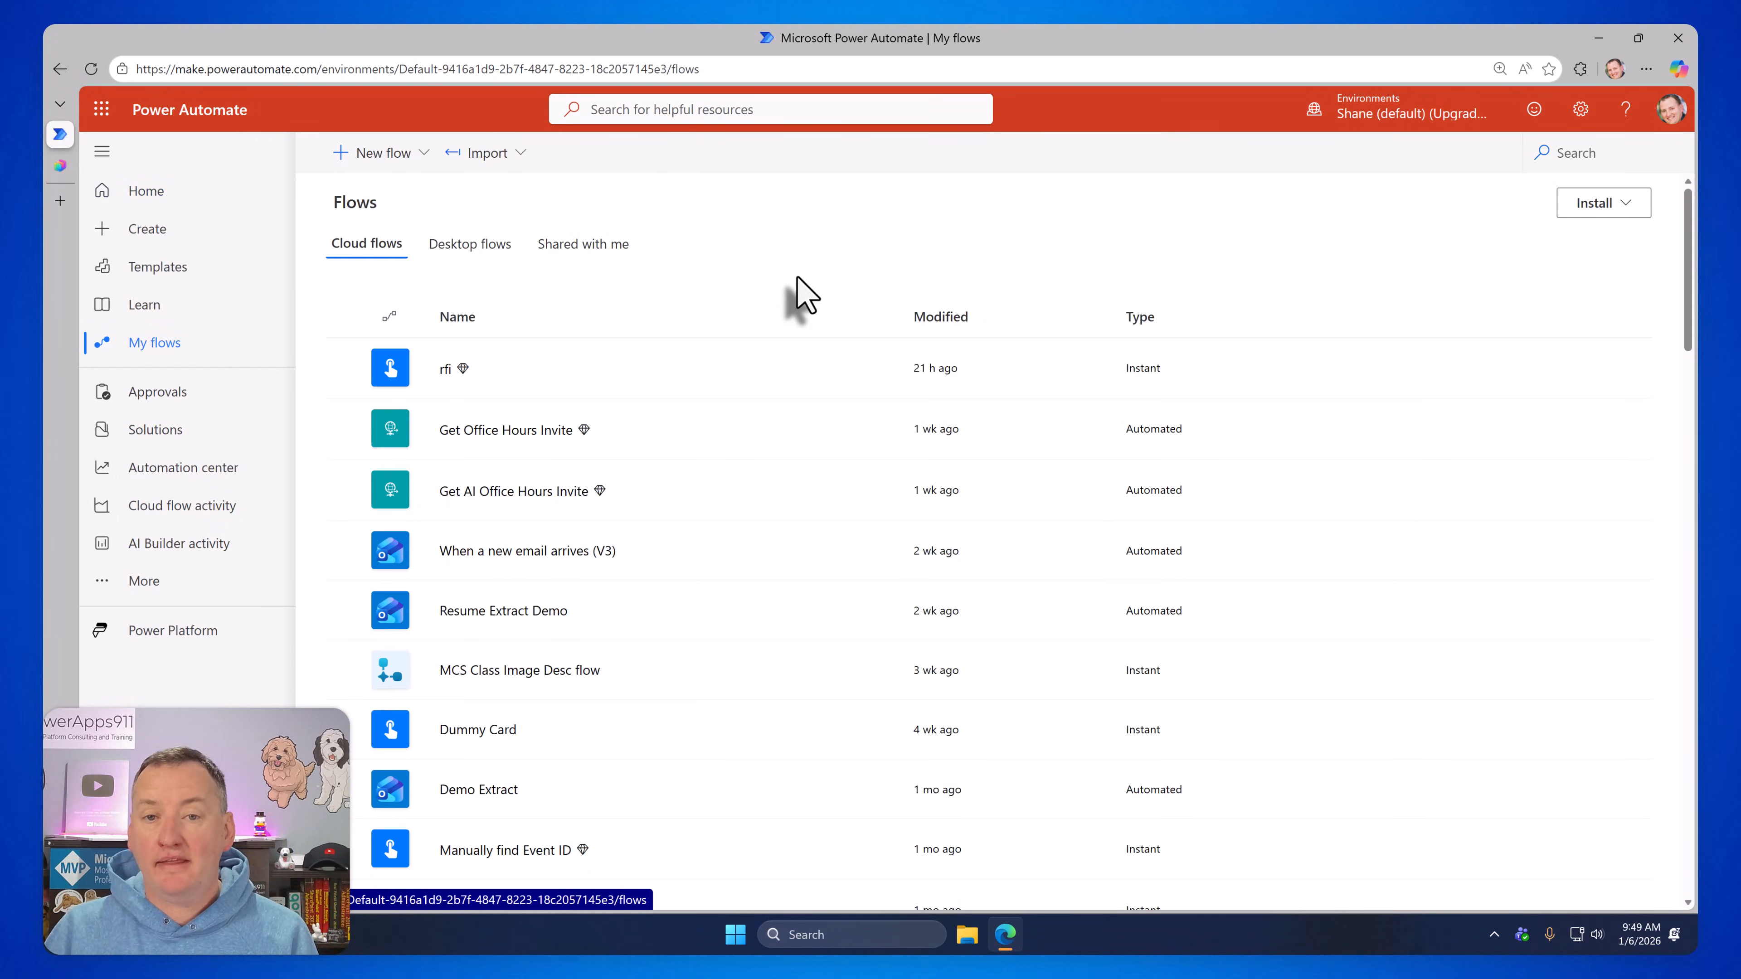
pyautogui.moveTo(464, 344)
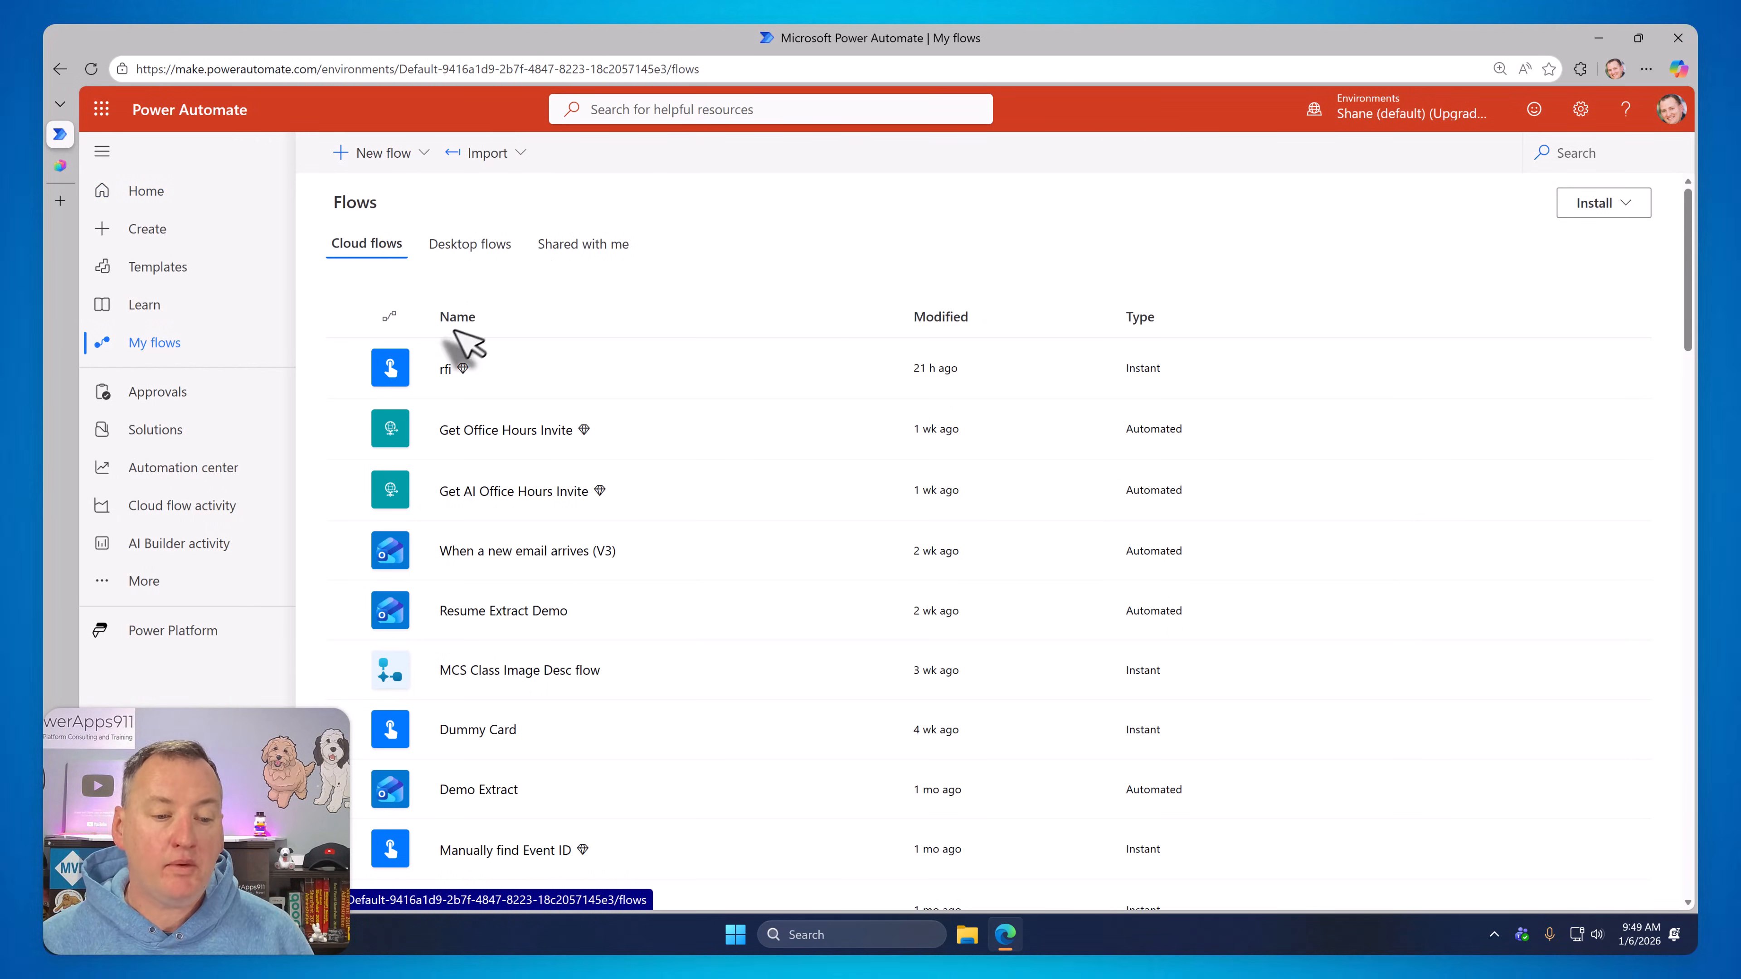
pyautogui.click(443, 368)
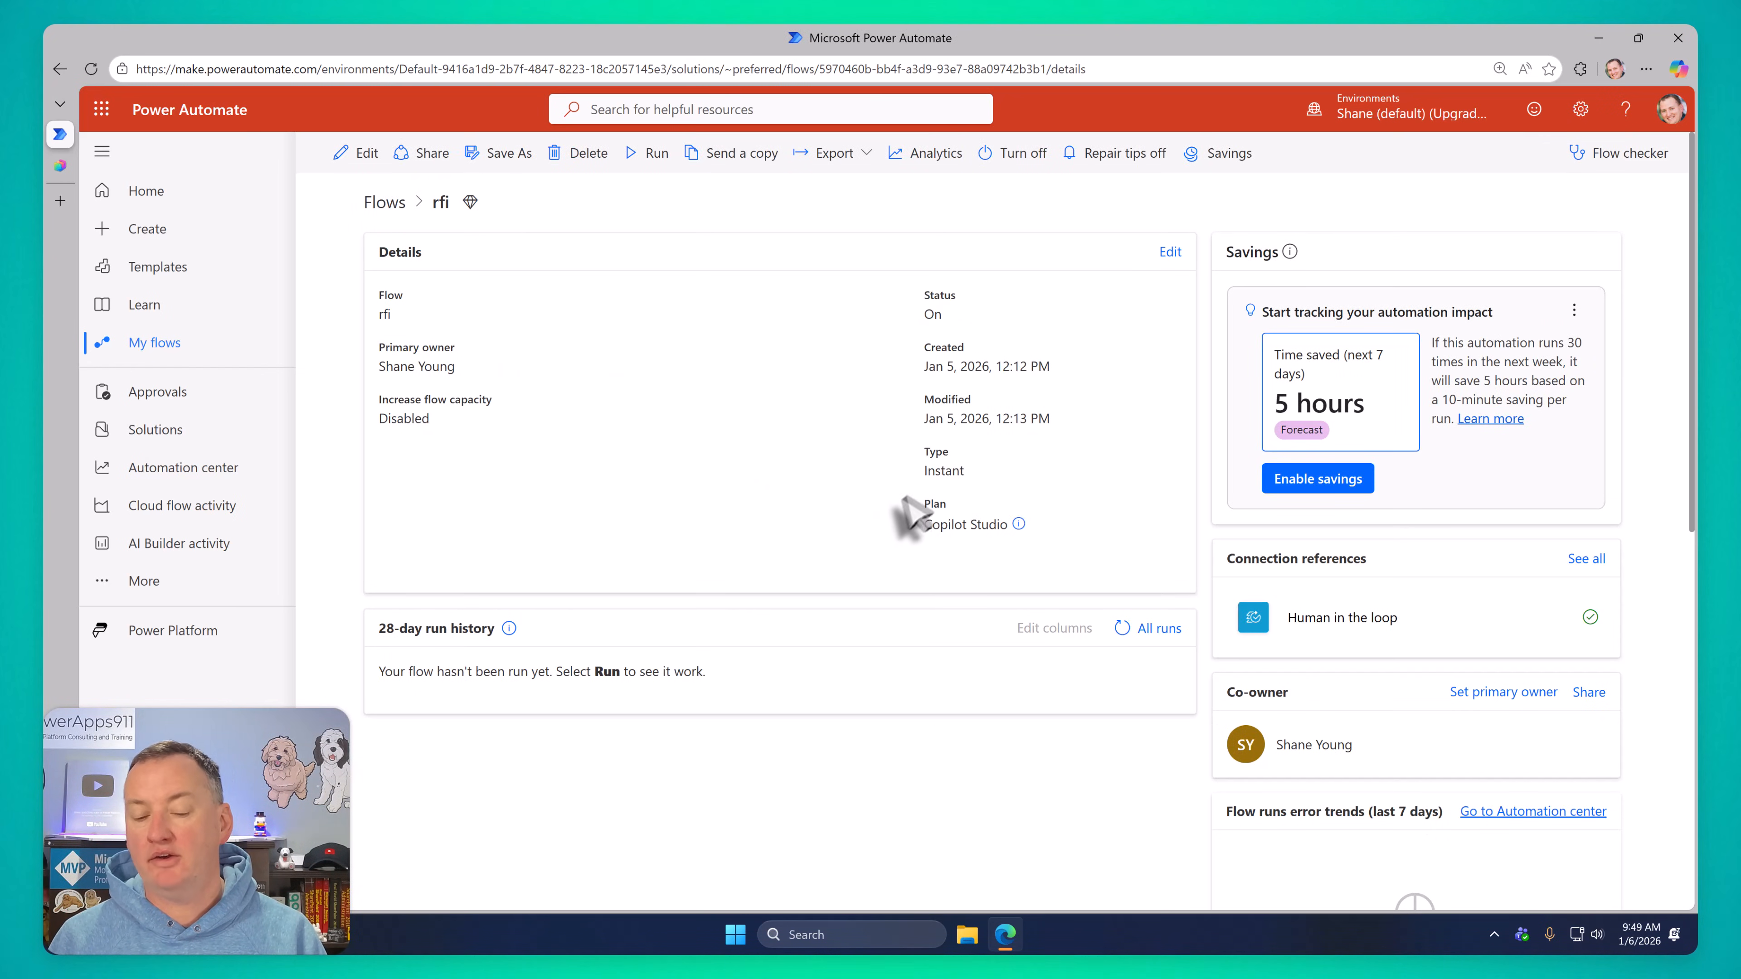
pyautogui.moveTo(983, 538)
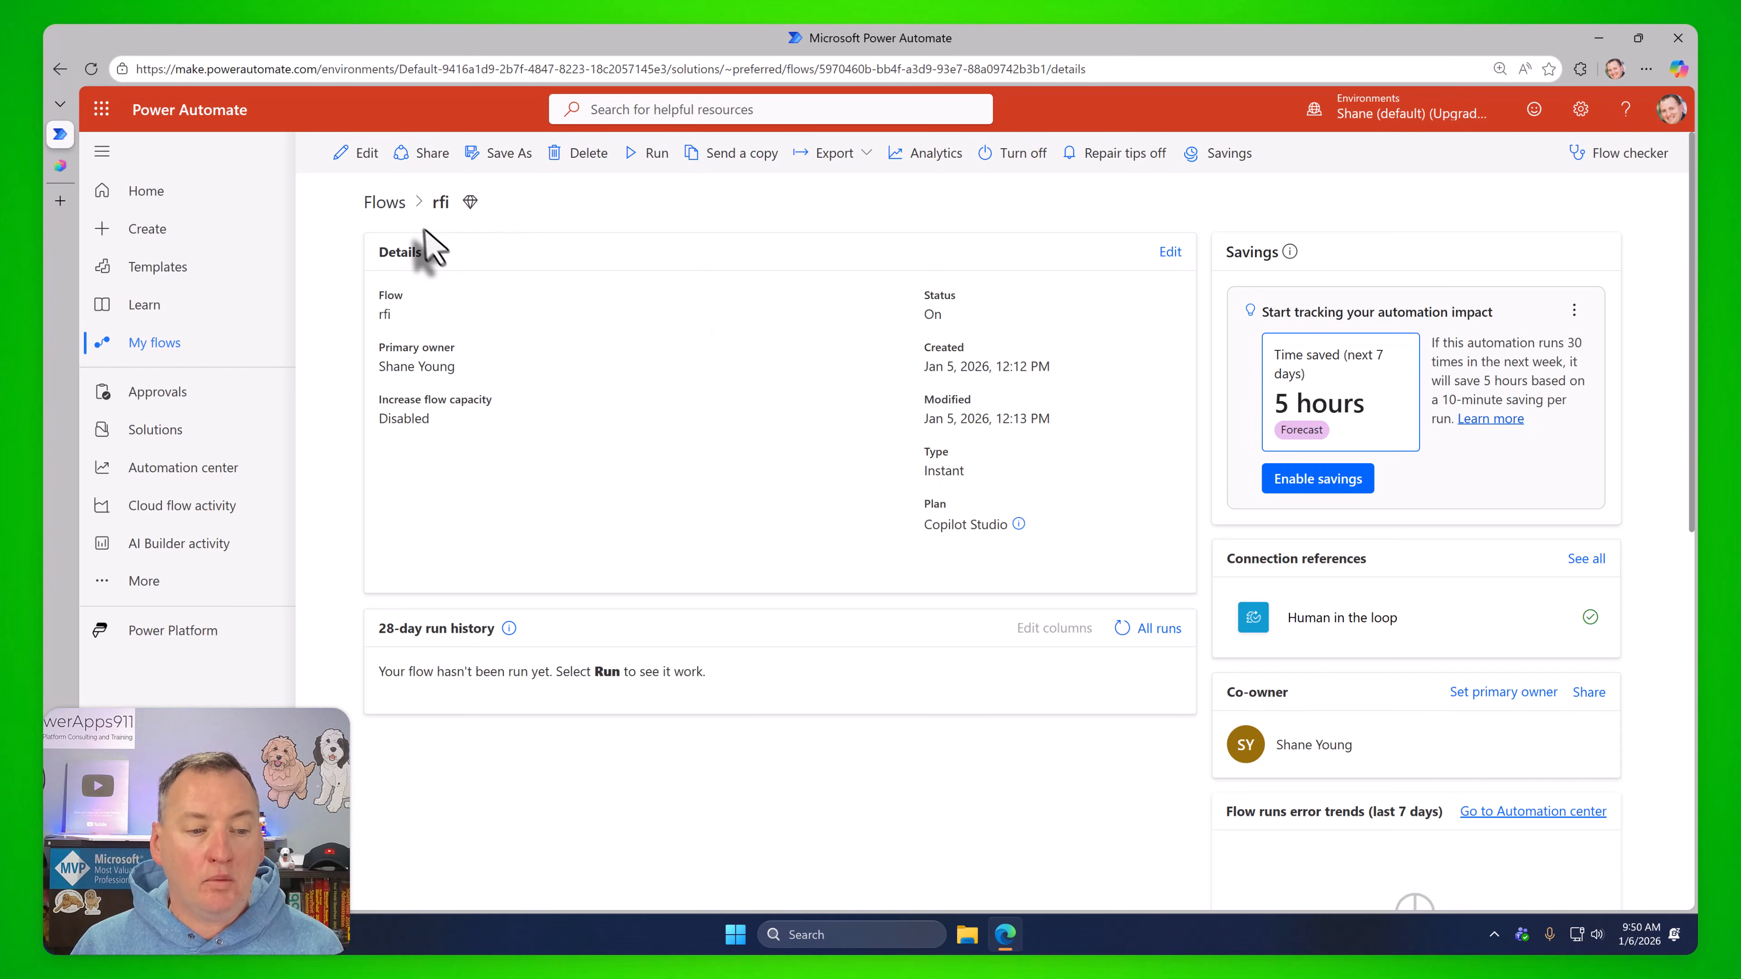
pyautogui.click(383, 202)
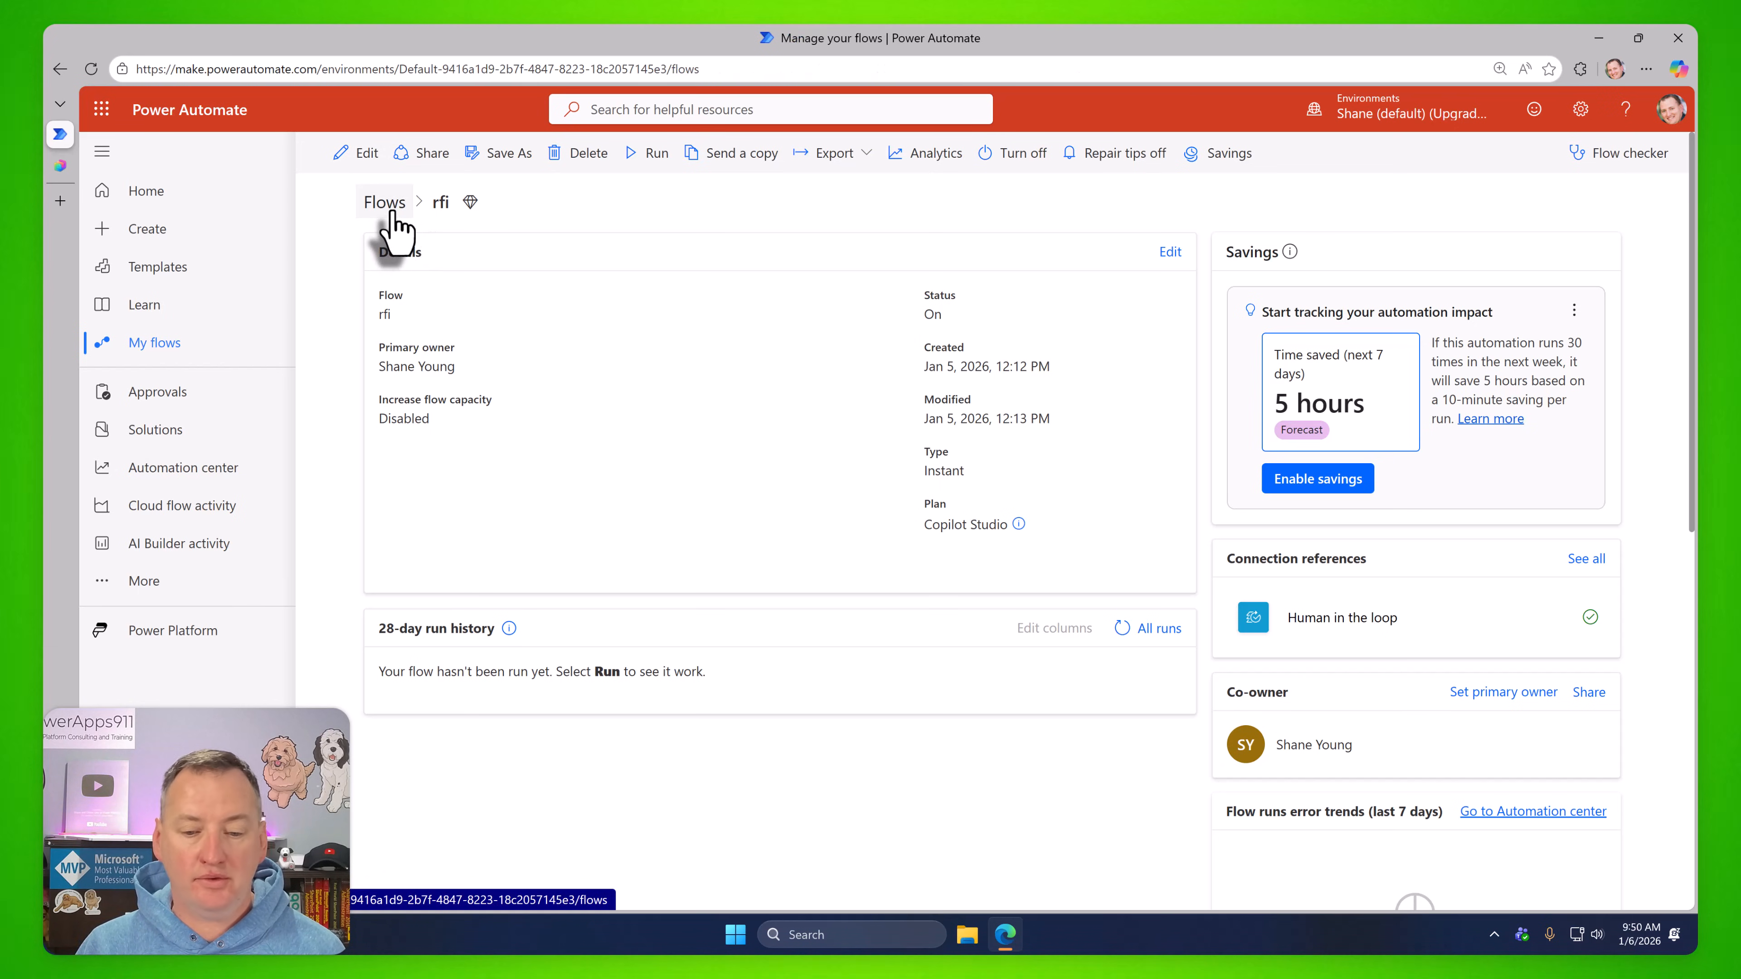
# Edit the Get Office Hours Invite flow's details, toggling its plan between Owner and Copilot Studio
pyautogui.click(384, 202)
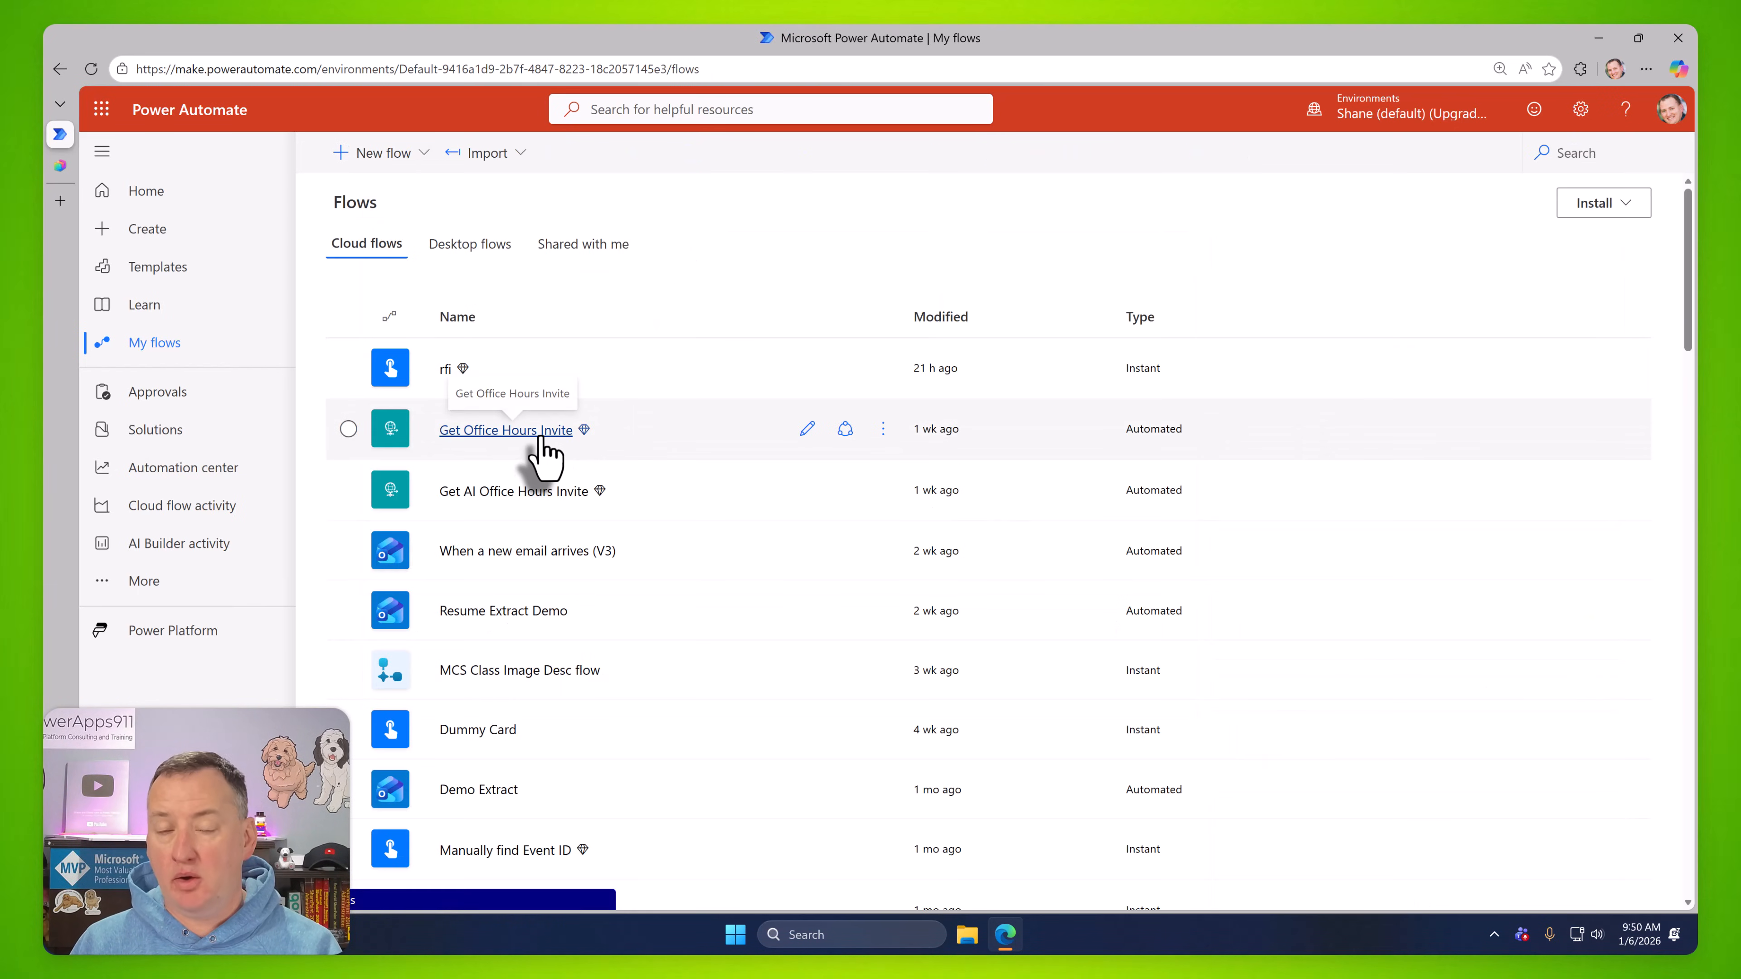
pyautogui.moveTo(505, 430)
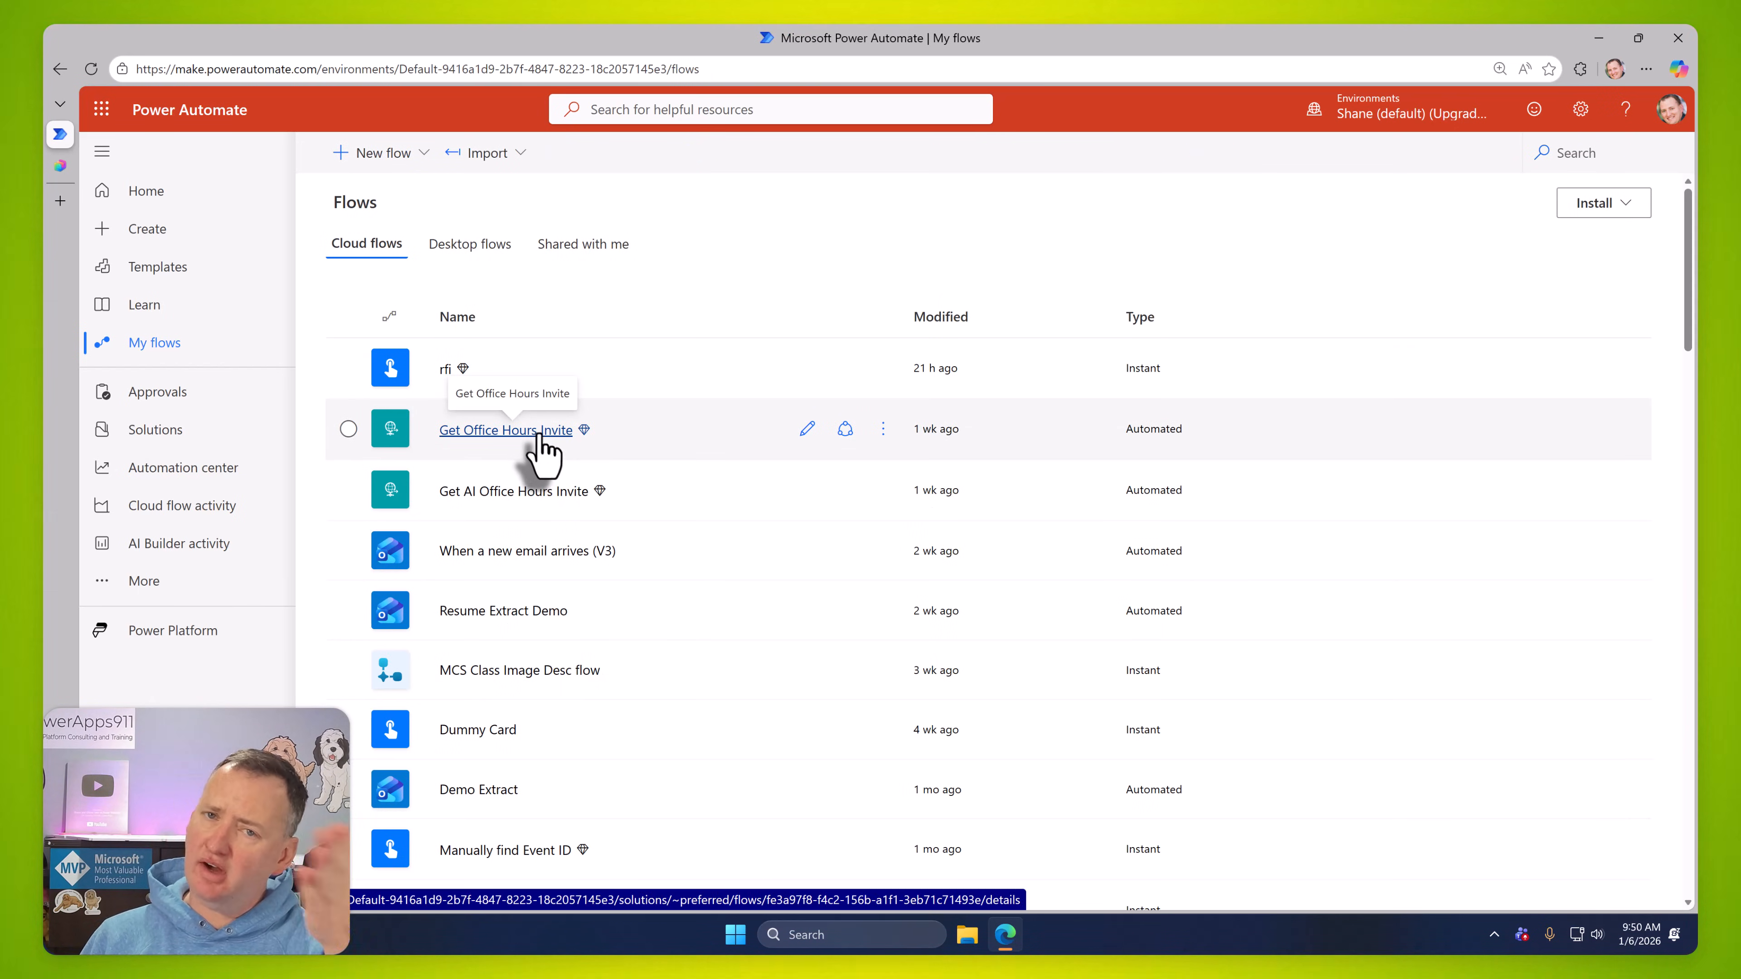
pyautogui.click(505, 429)
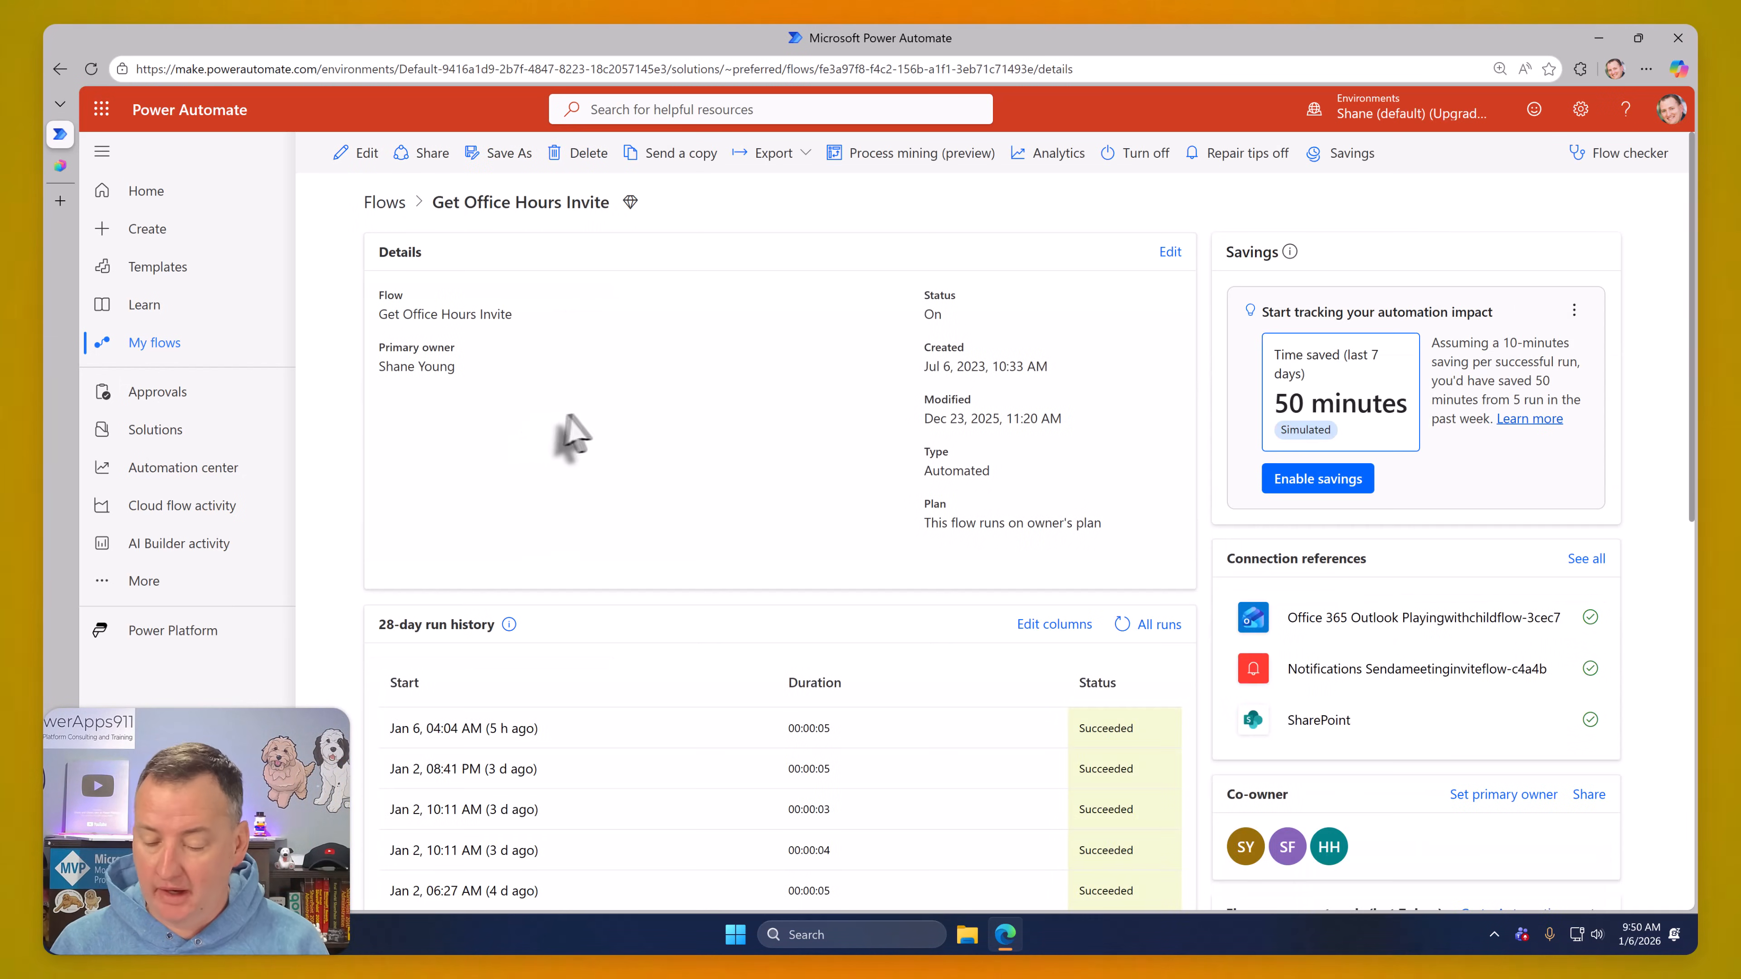
pyautogui.moveTo(719, 381)
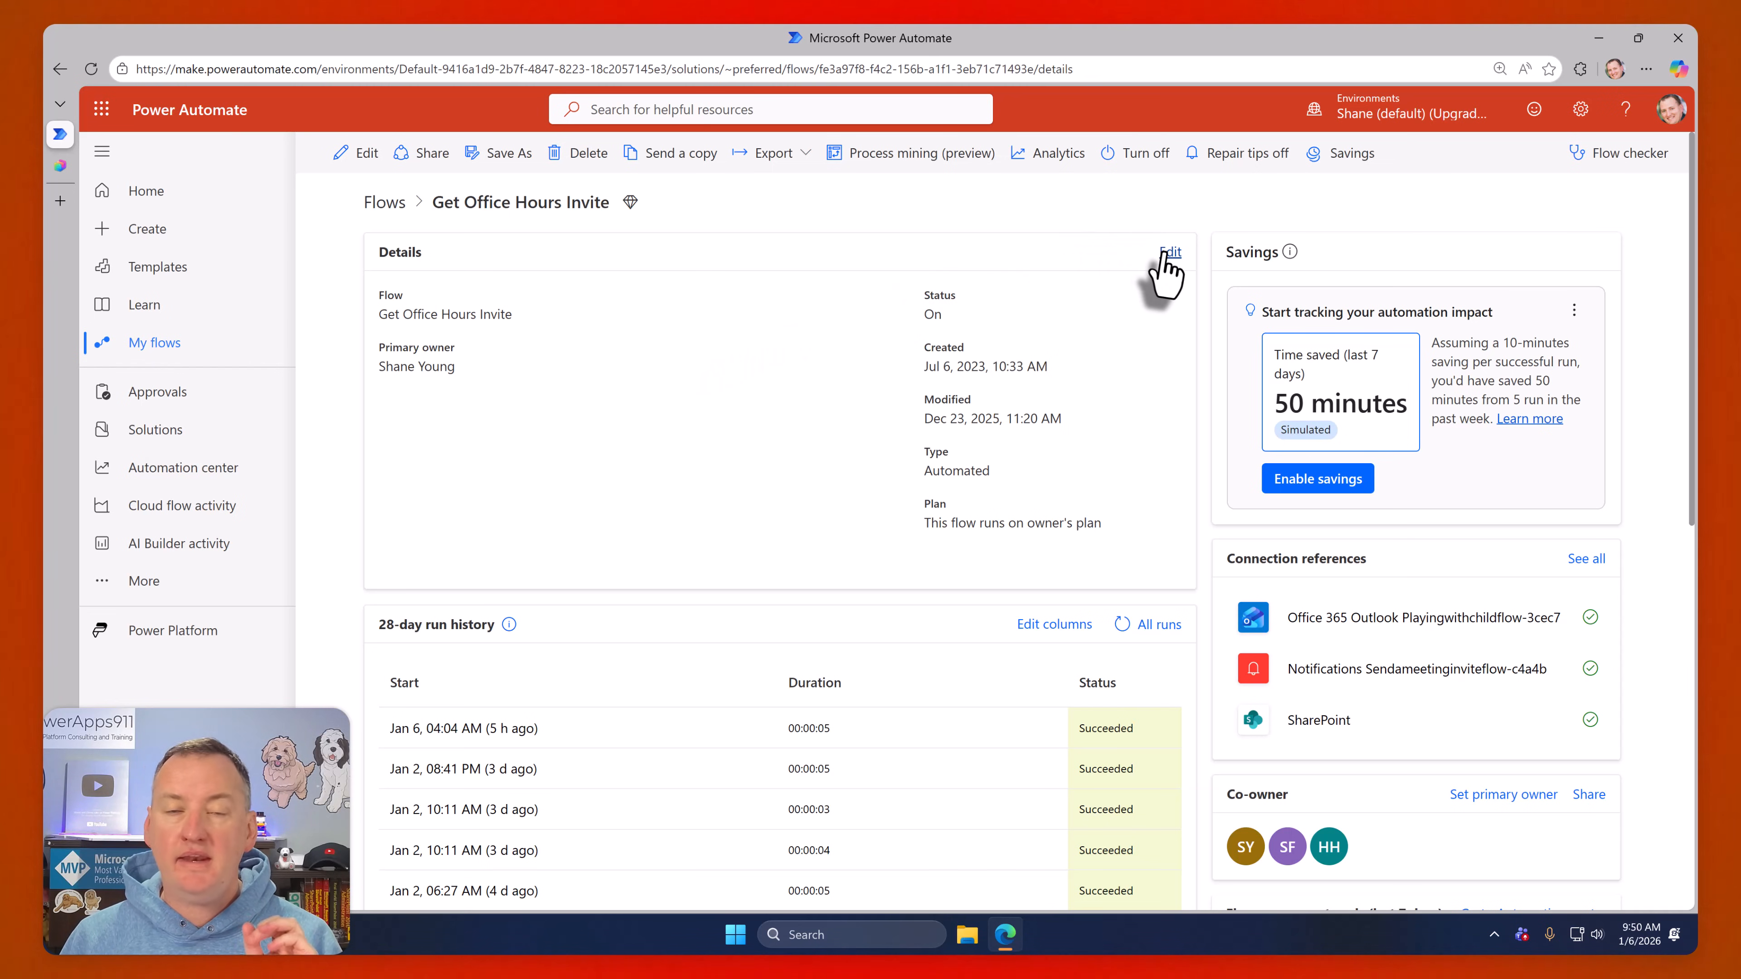
pyautogui.click(1168, 252)
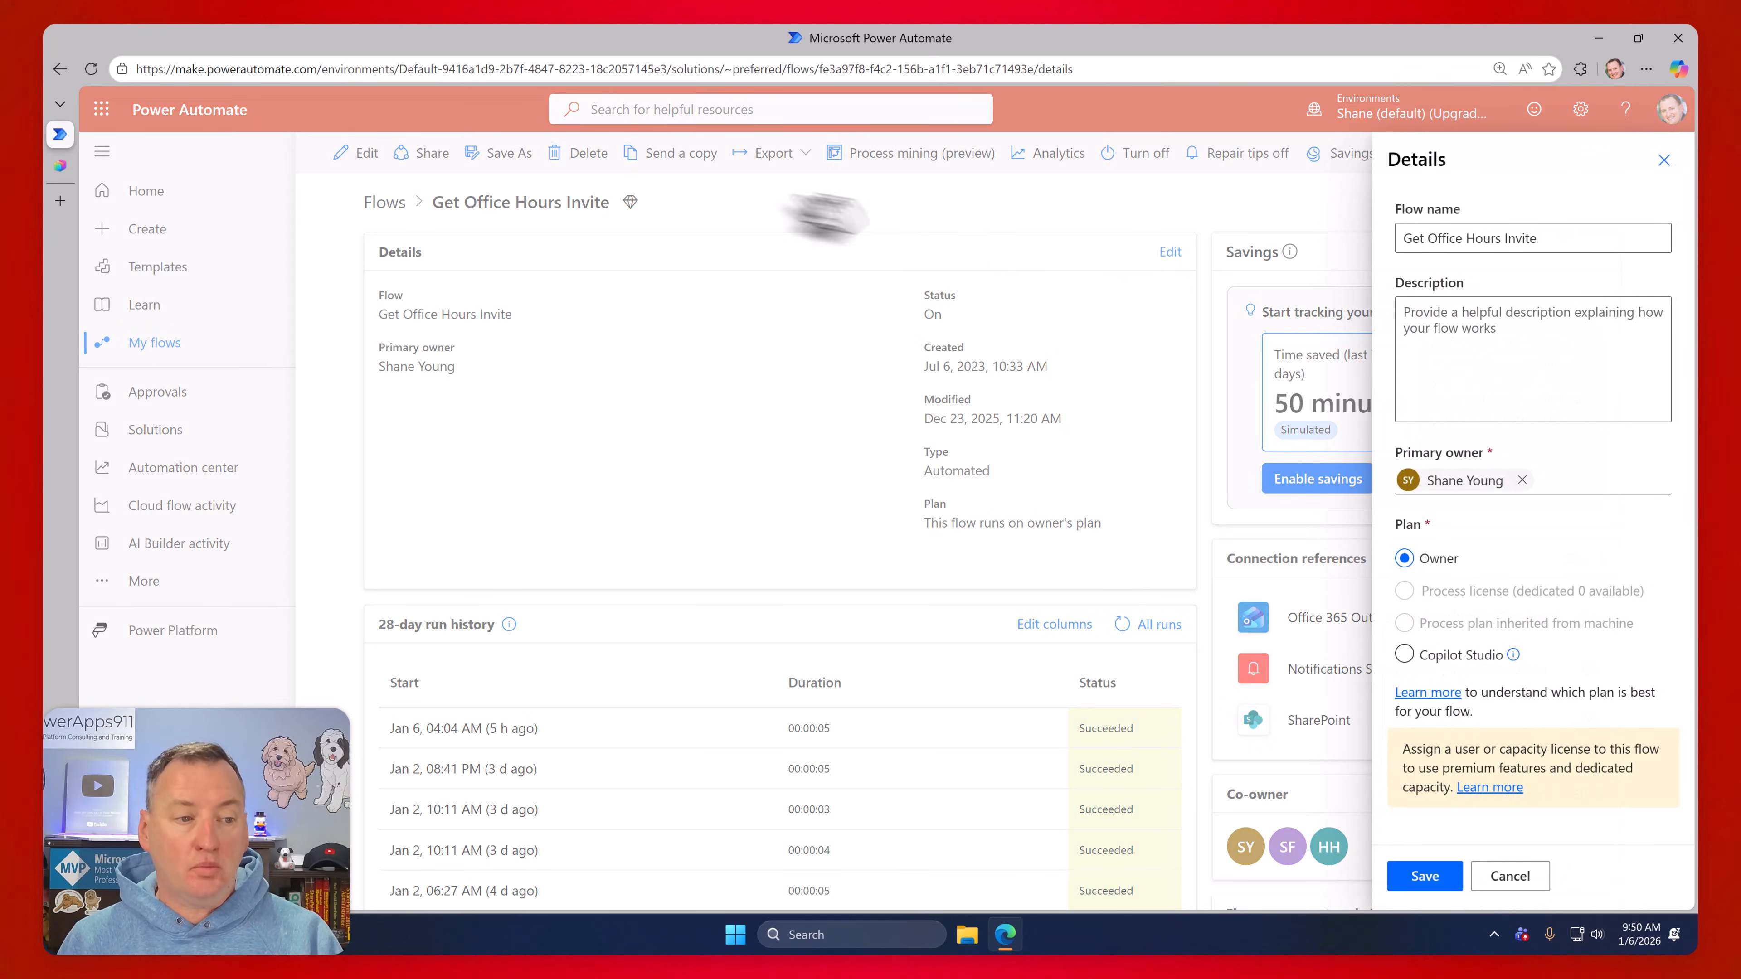
pyautogui.moveTo(1471, 661)
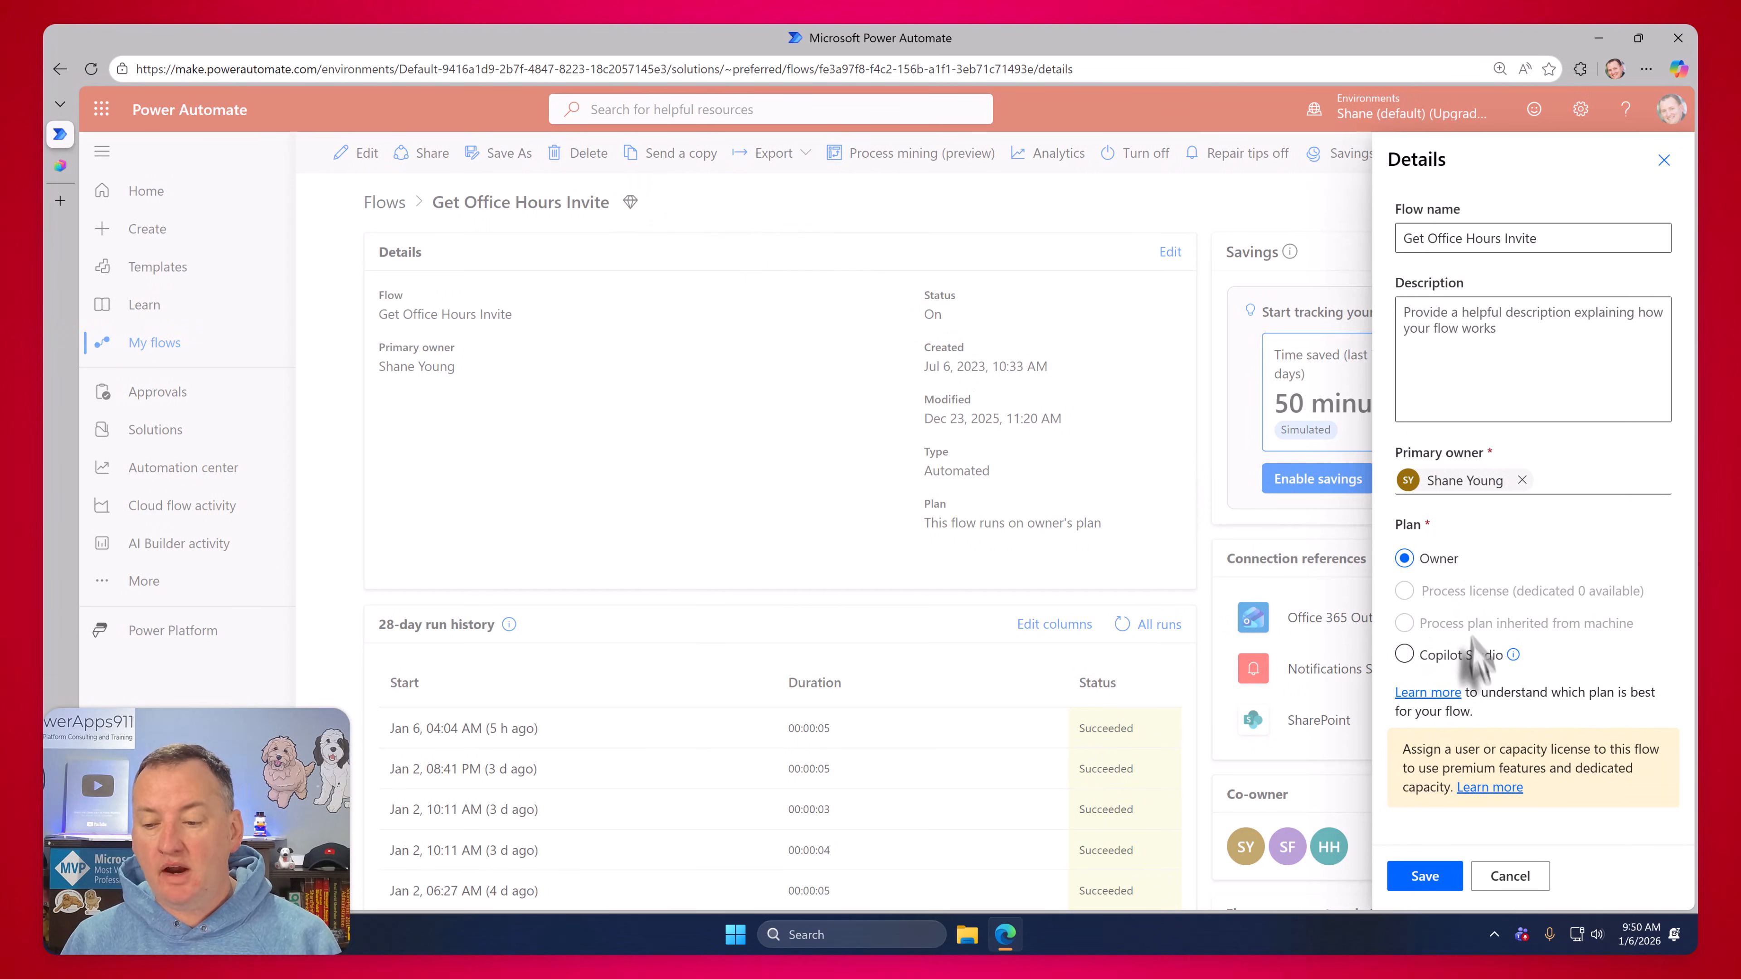
pyautogui.moveTo(1485, 563)
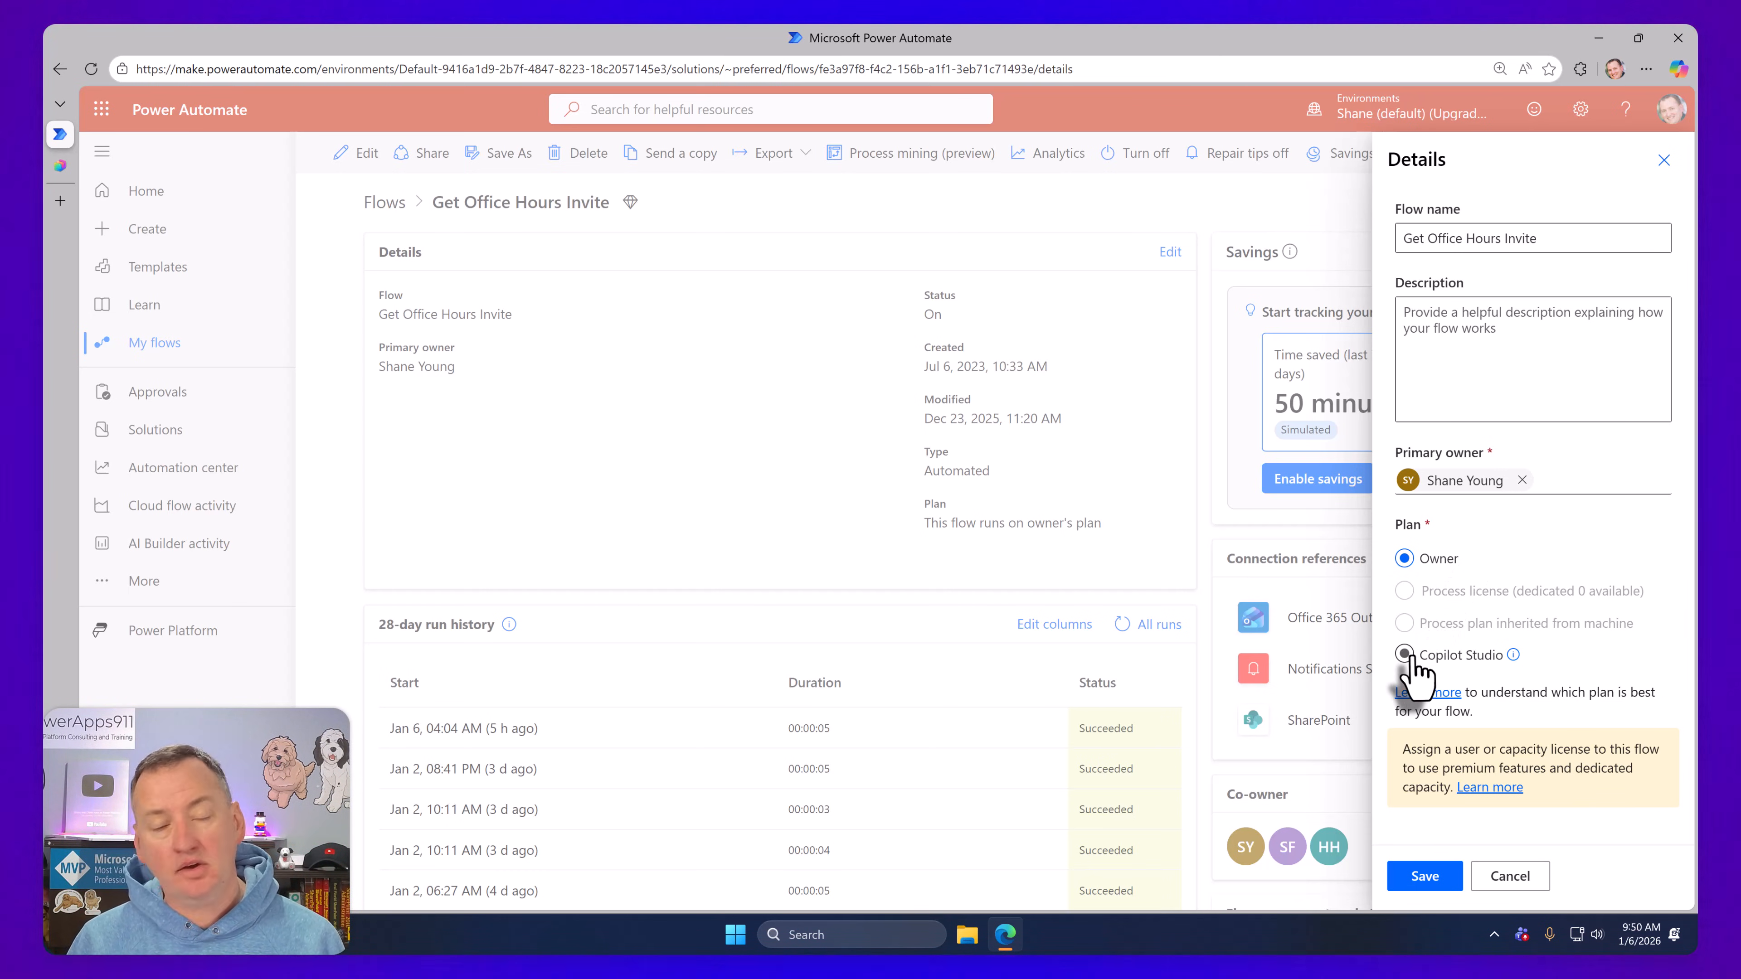
pyautogui.click(1405, 559)
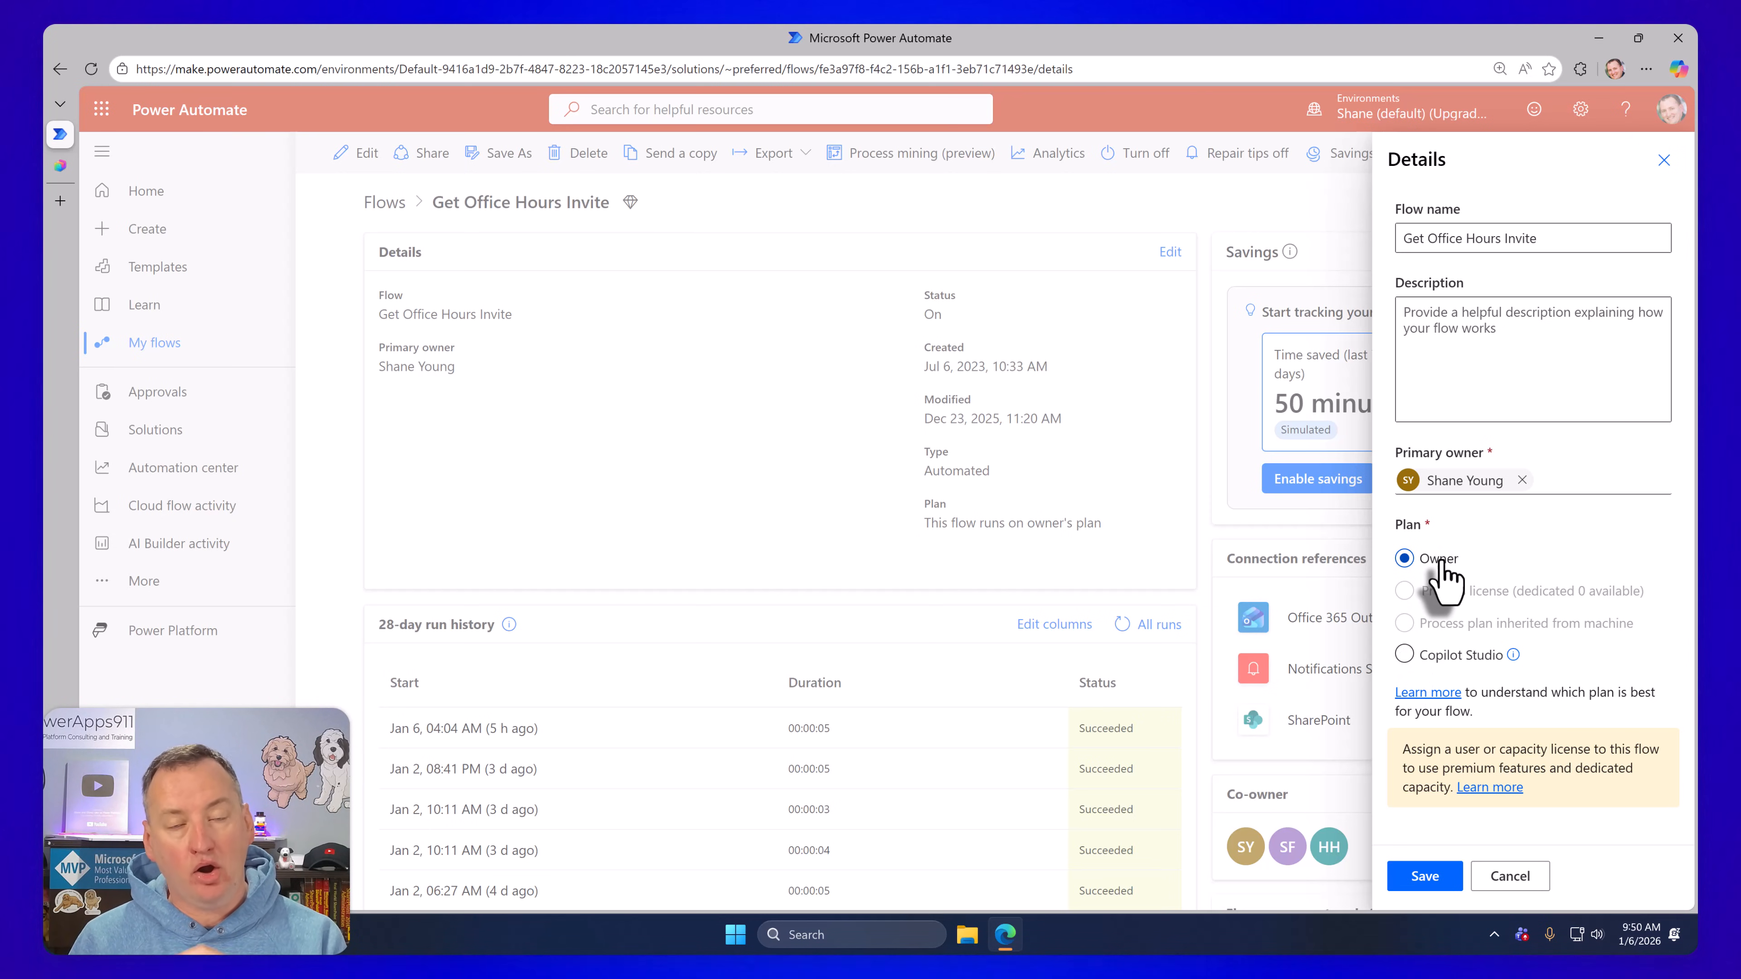
pyautogui.click(1404, 654)
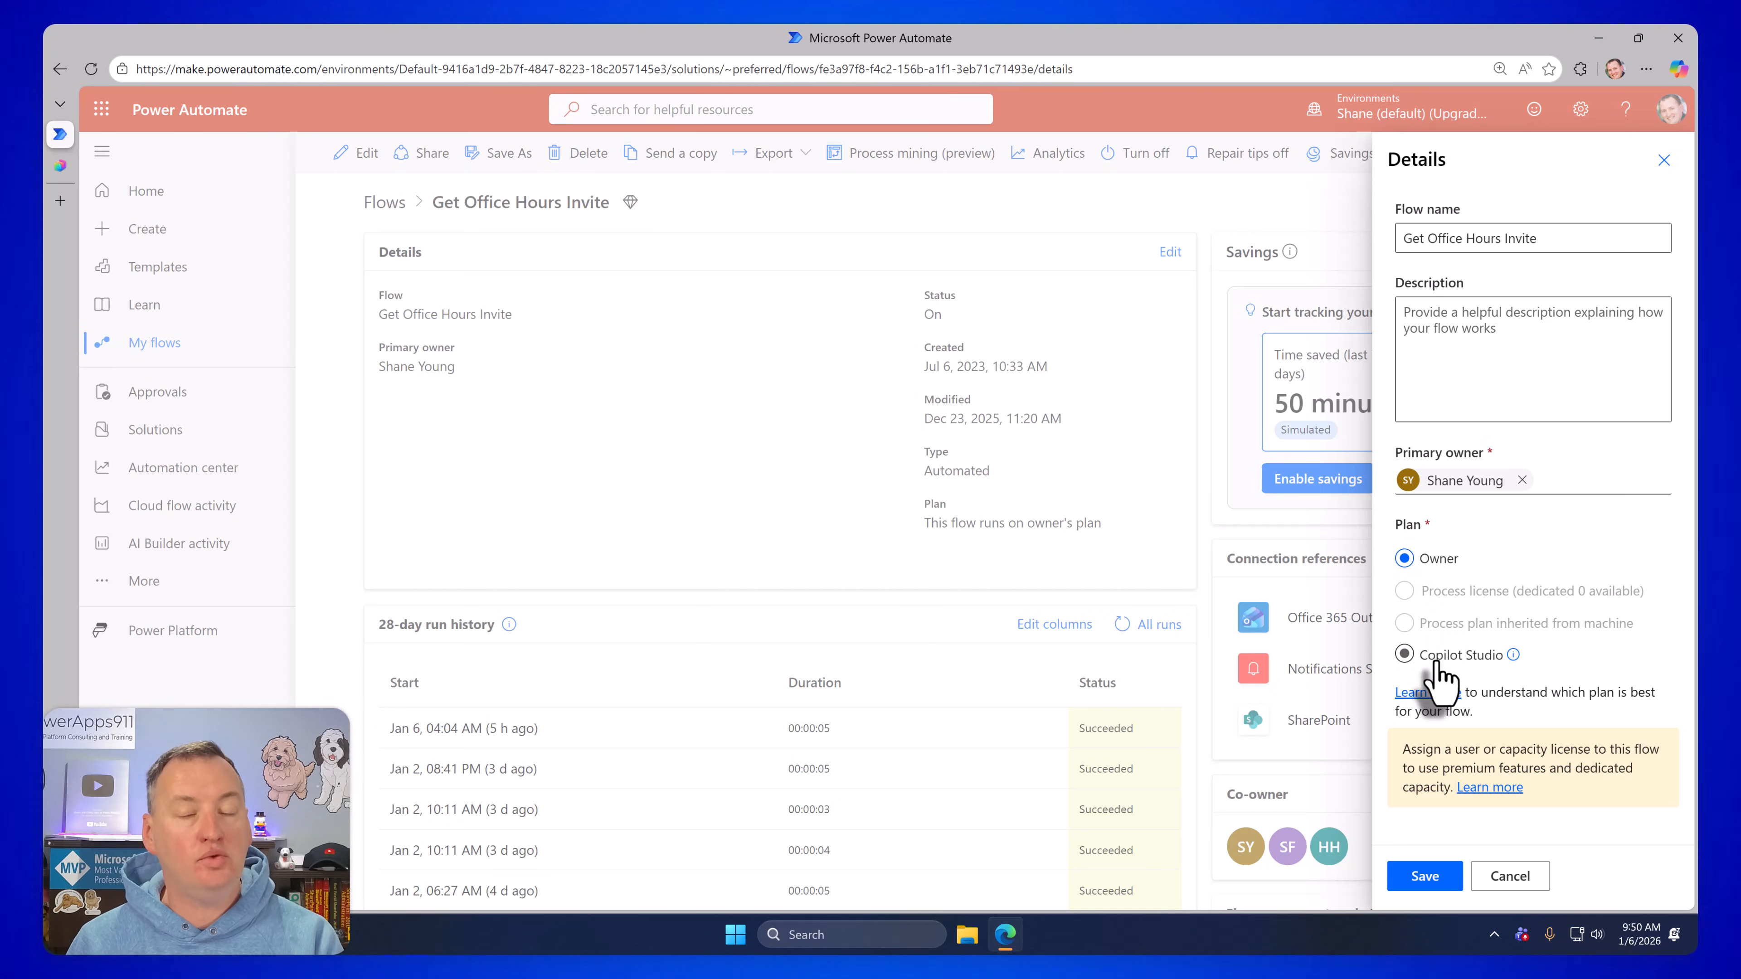
pyautogui.click(1405, 654)
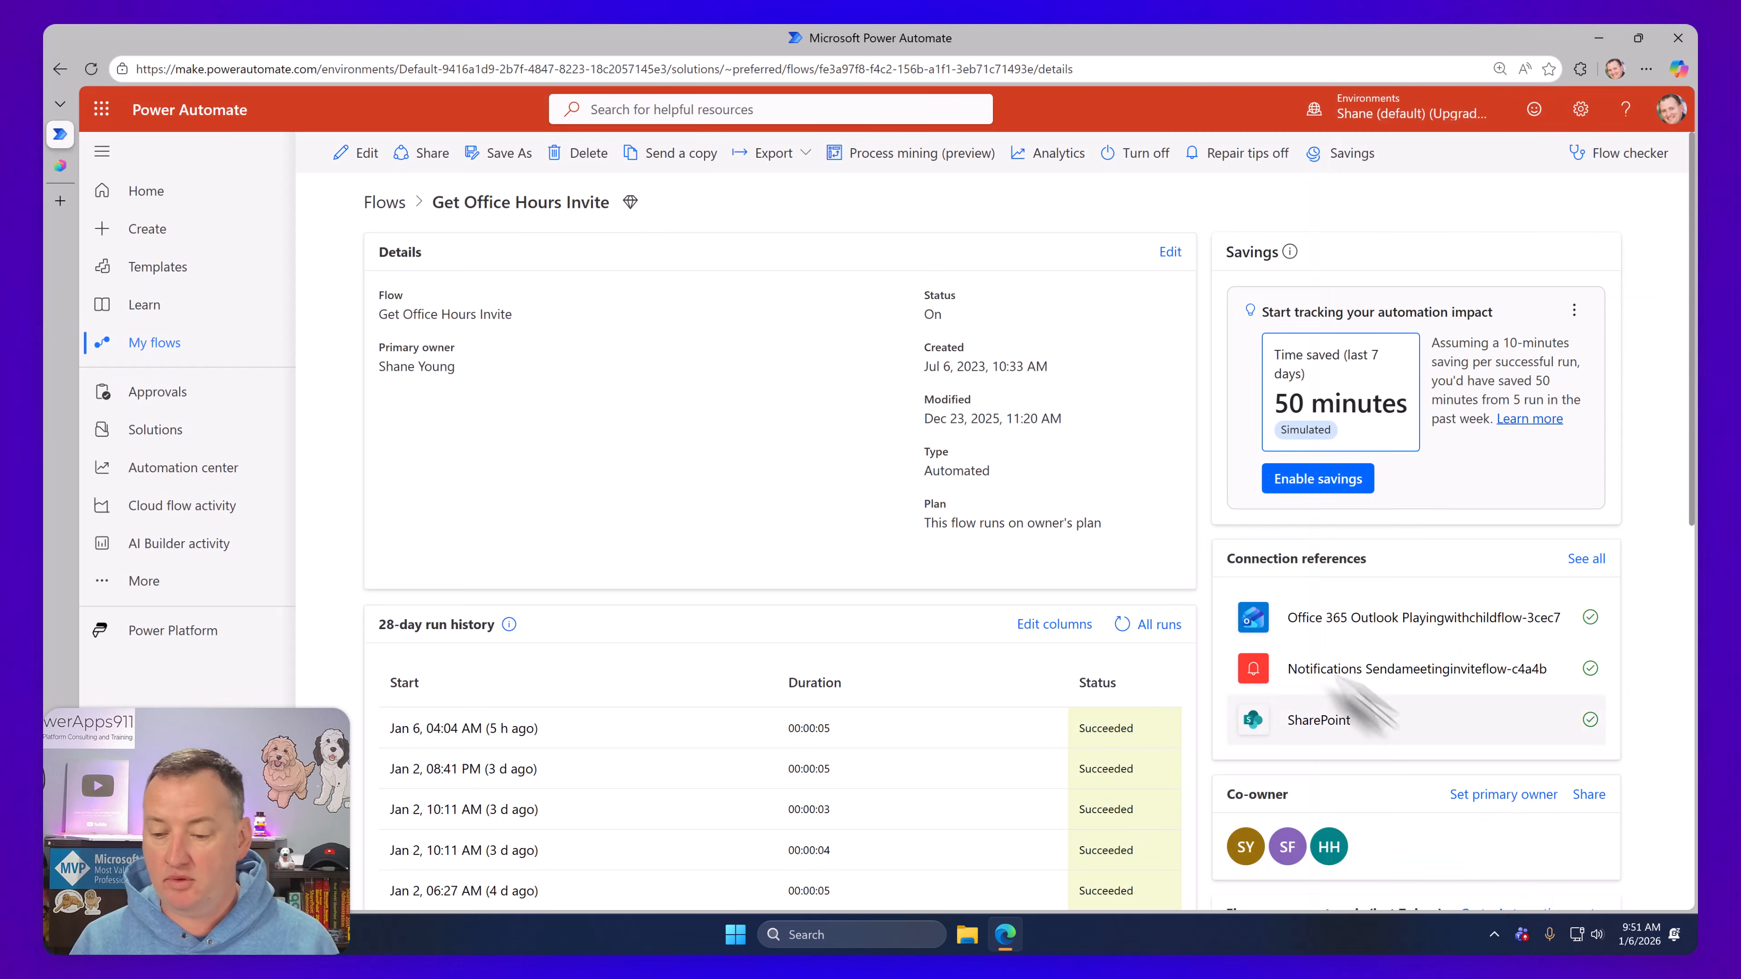
pyautogui.moveTo(1213, 592)
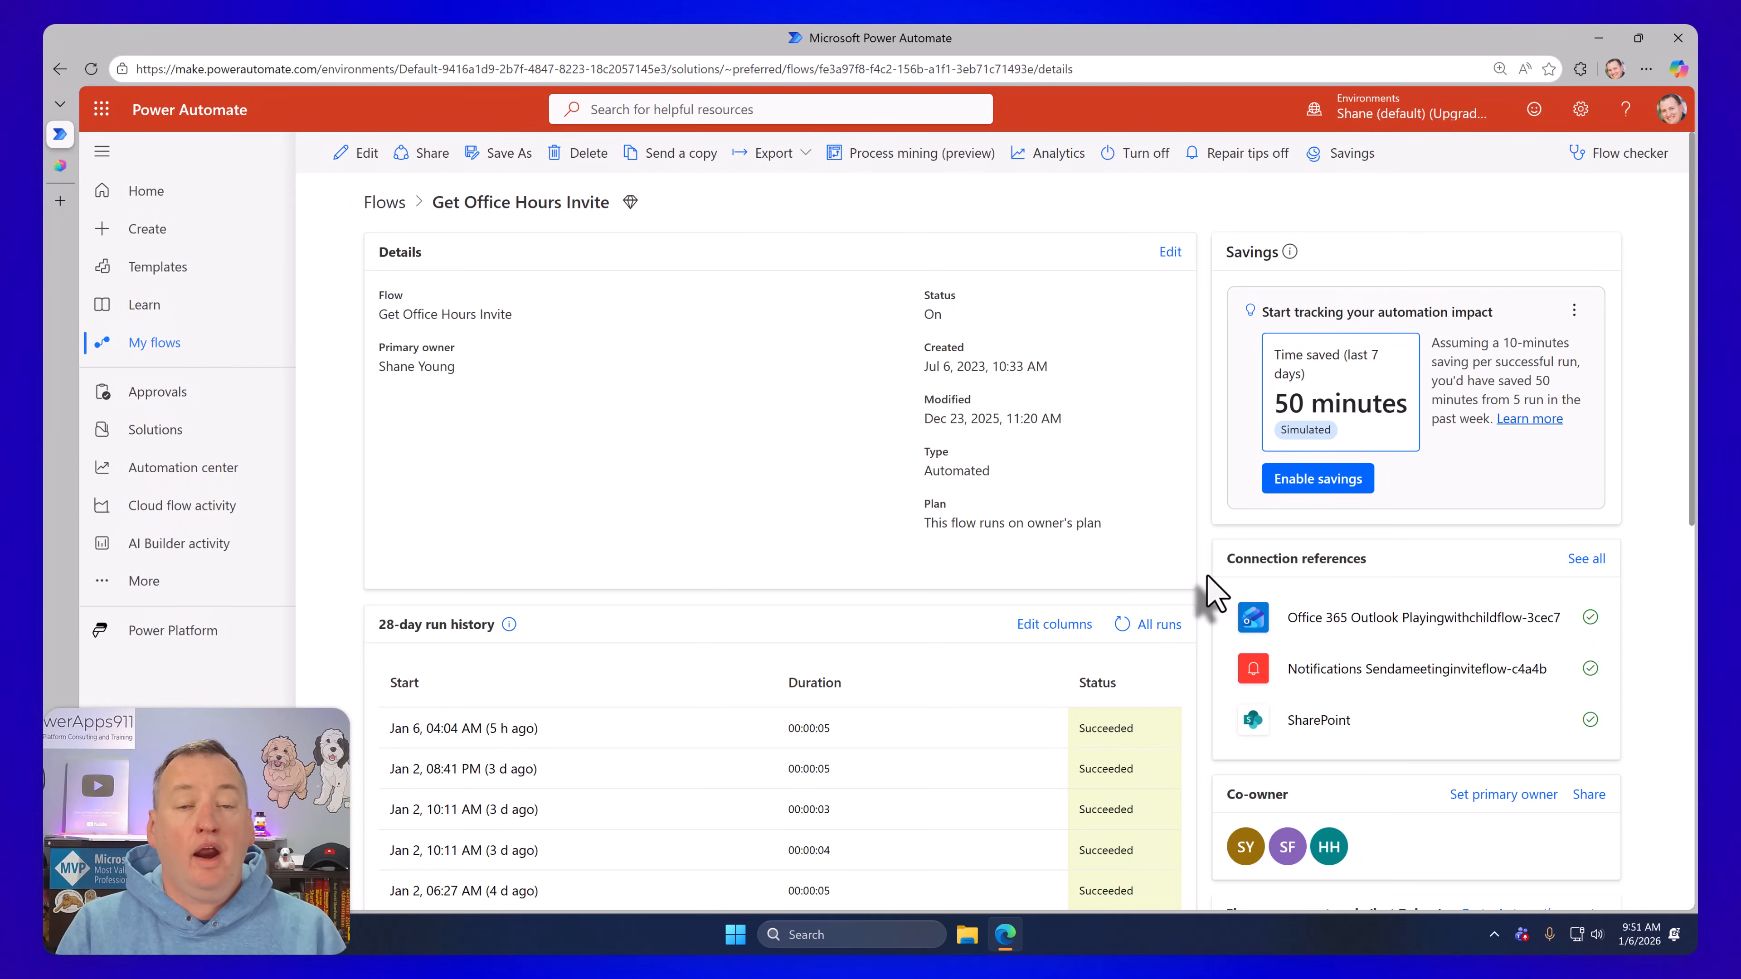